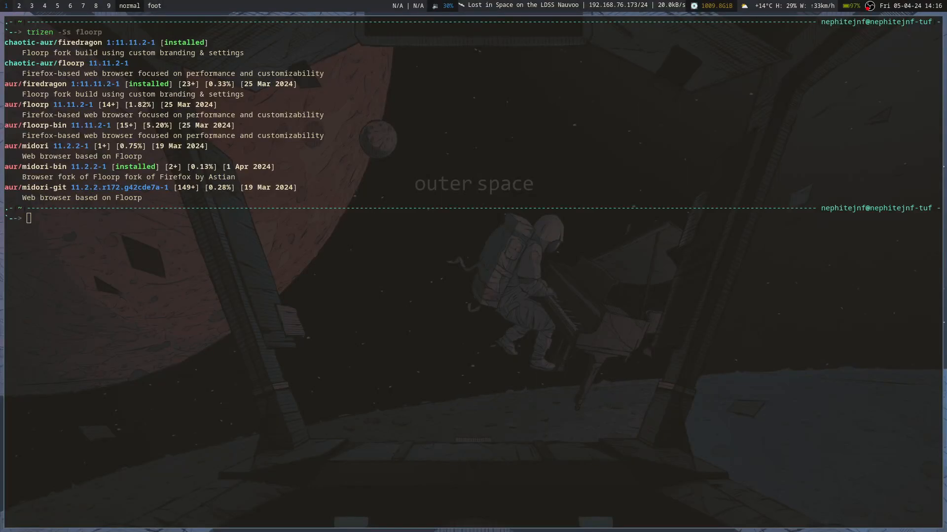
mouse_move(820, 284)
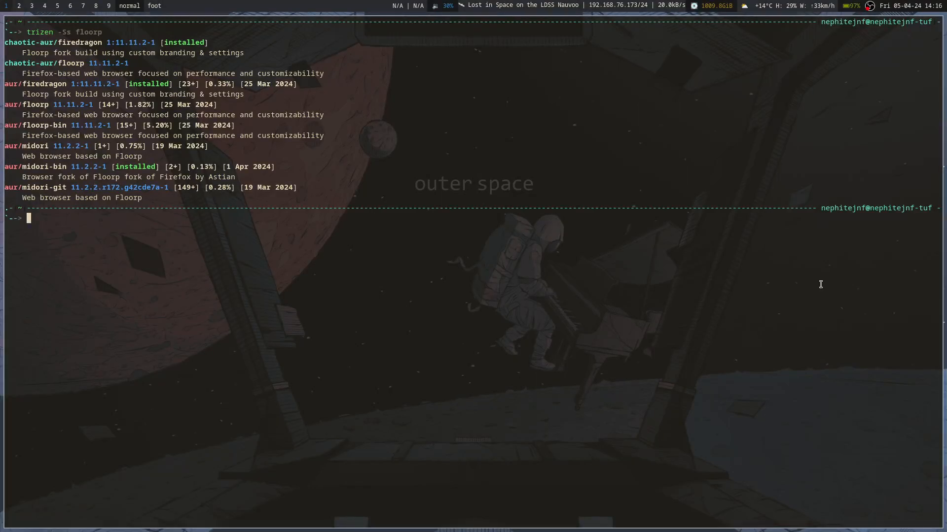
mouse_move(824, 300)
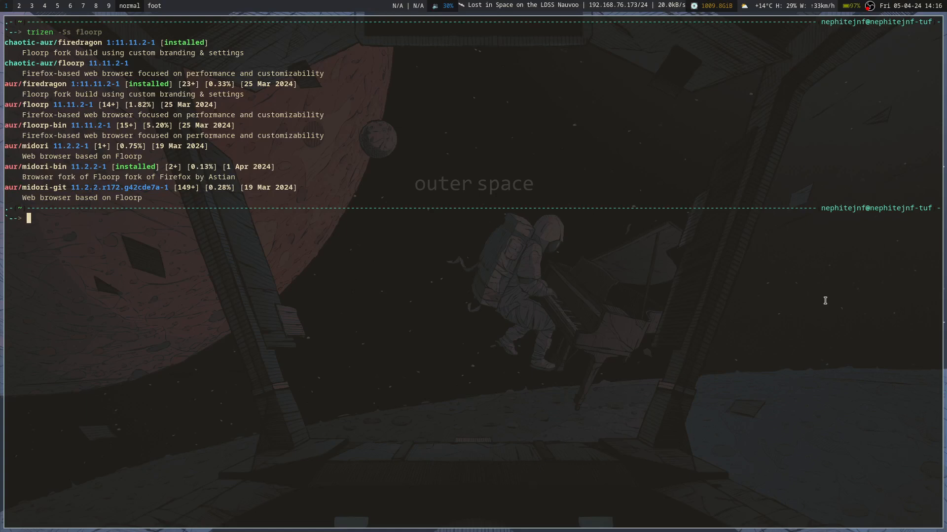
Run 'trizen -S floorp' and confirm with the sudo password to install Floorp 11.11.2-1
type("trizen -S floorp")
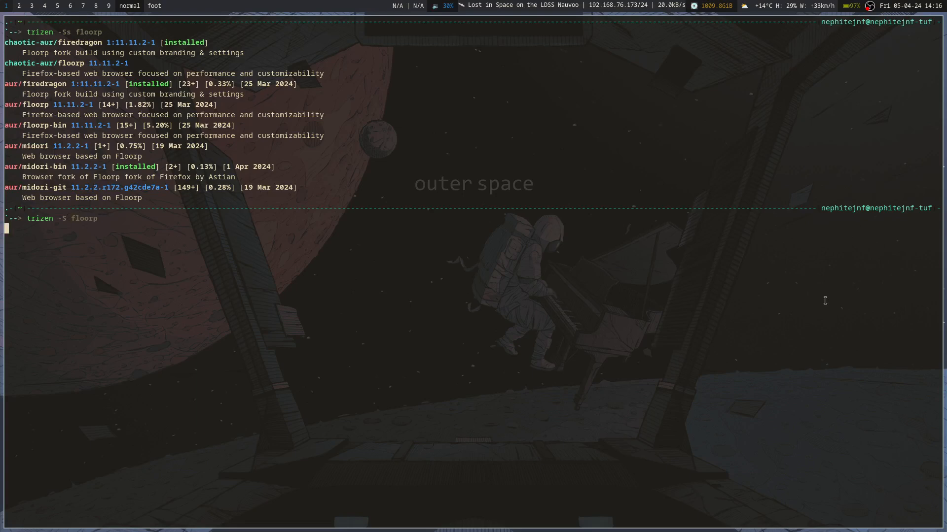
key("Return")
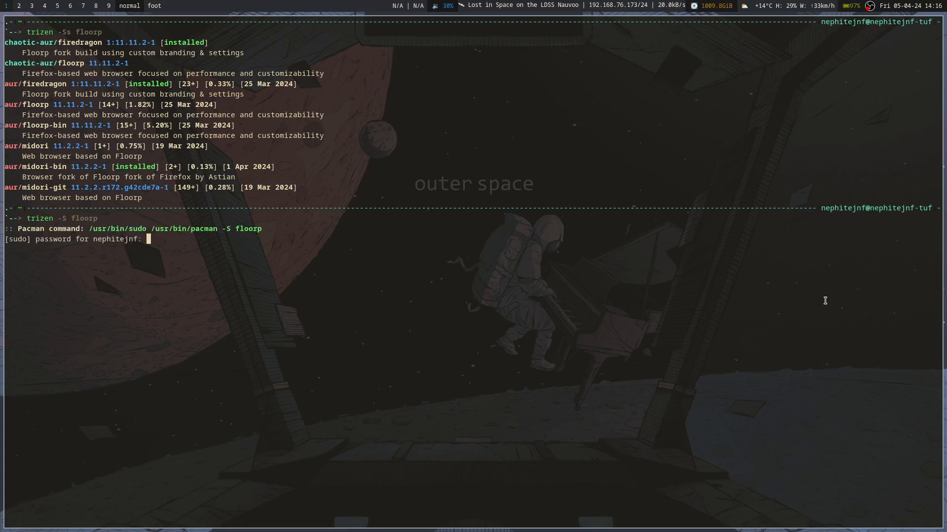
key("Return")
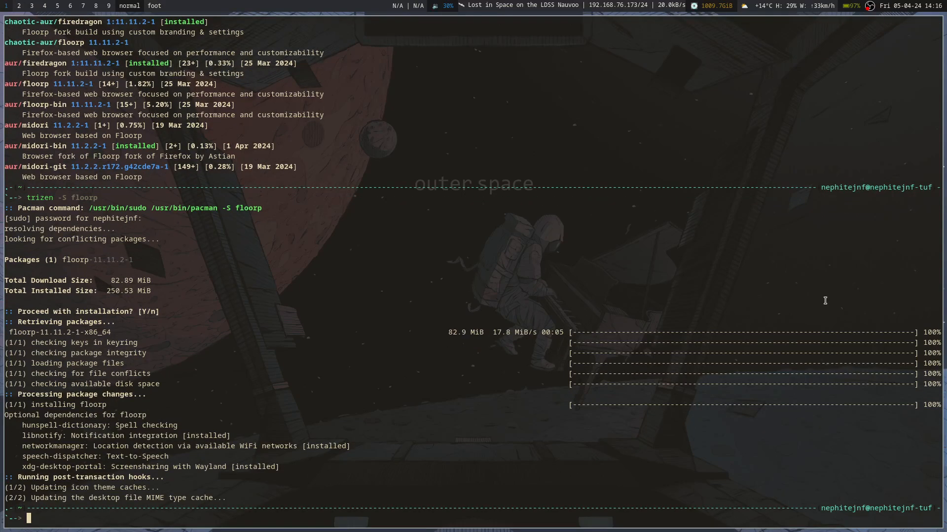
mouse_move(147, 418)
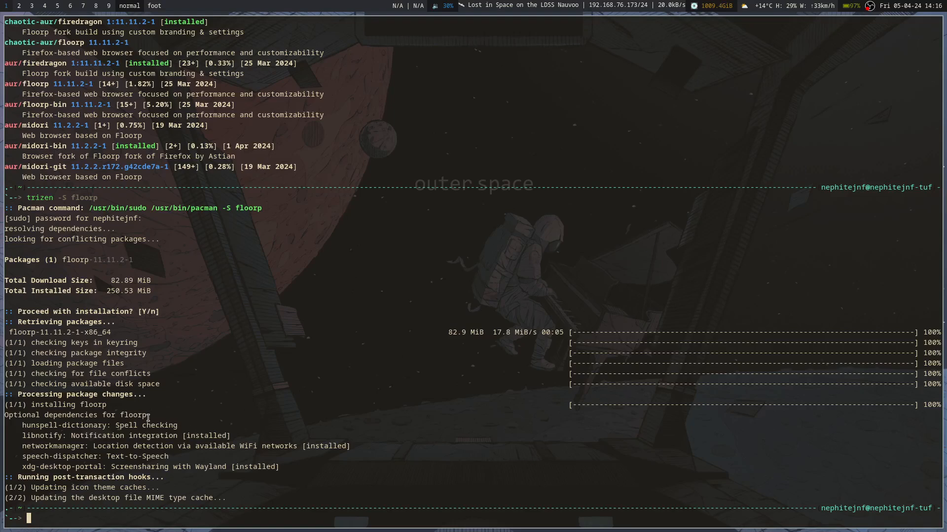
mouse_move(228, 457)
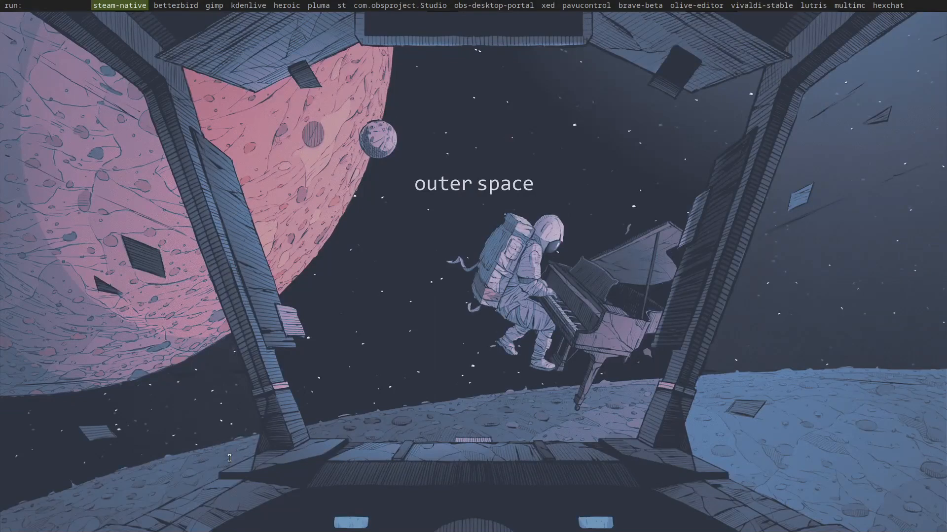
Launch Floorp by entering 'floorp' in the run launcher
type("floorp")
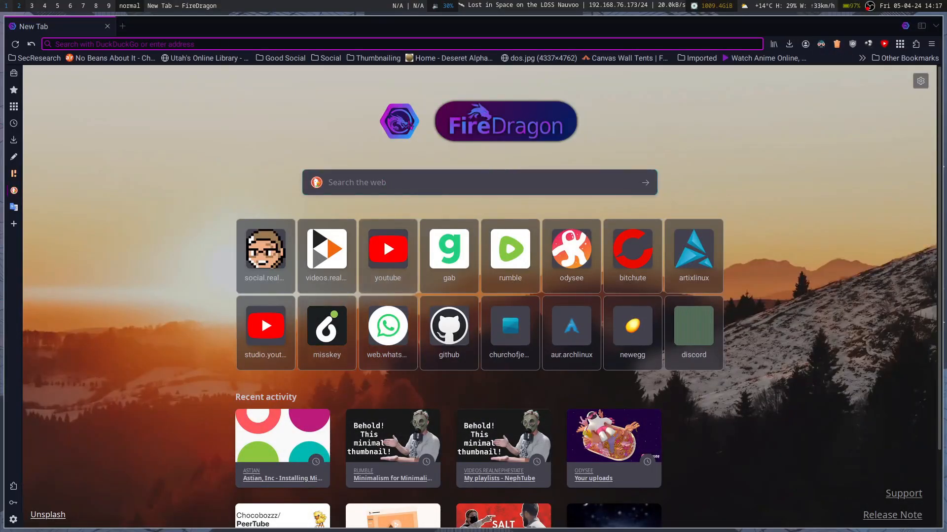
mouse_move(436, 139)
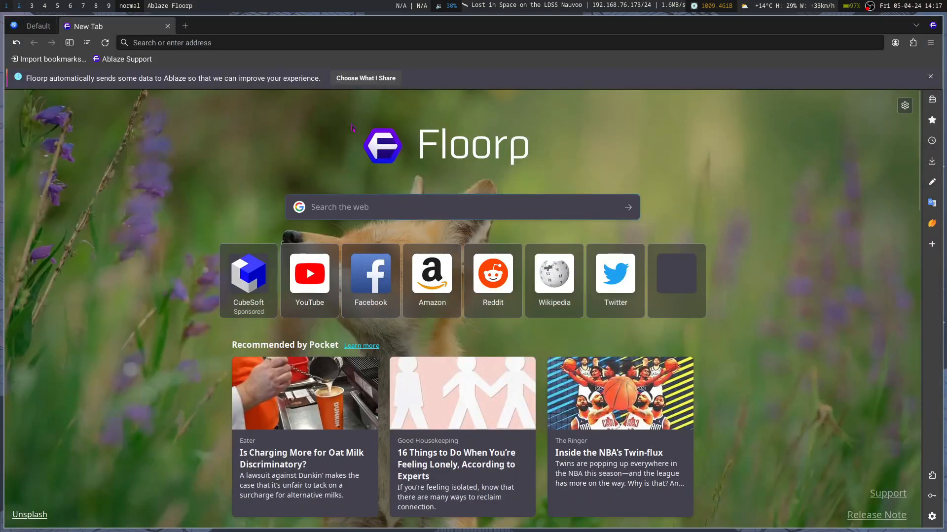
mouse_move(302, 125)
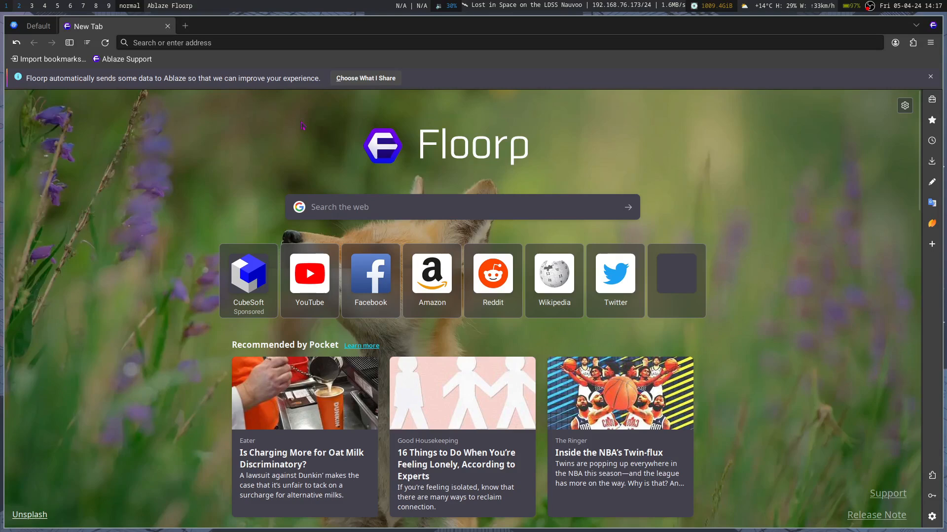
mouse_move(332, 168)
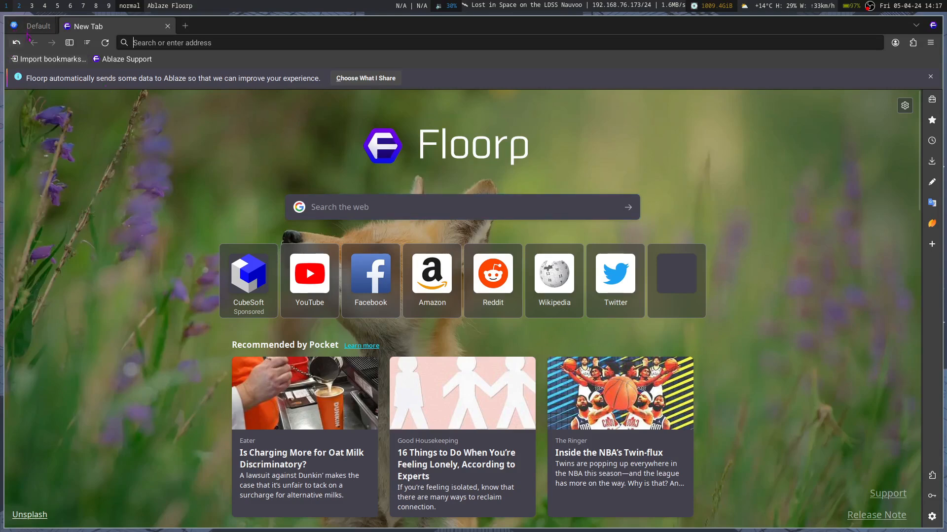
mouse_move(483, 420)
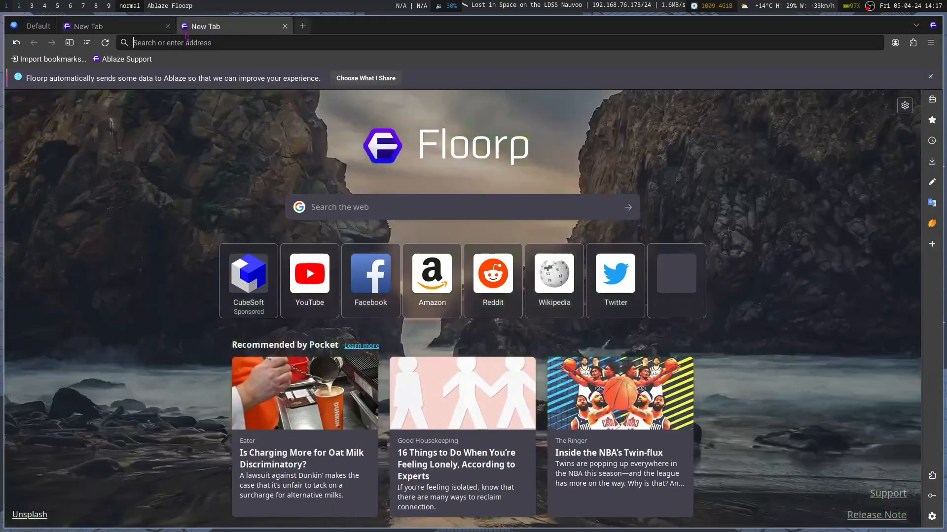
left_click(301, 25)
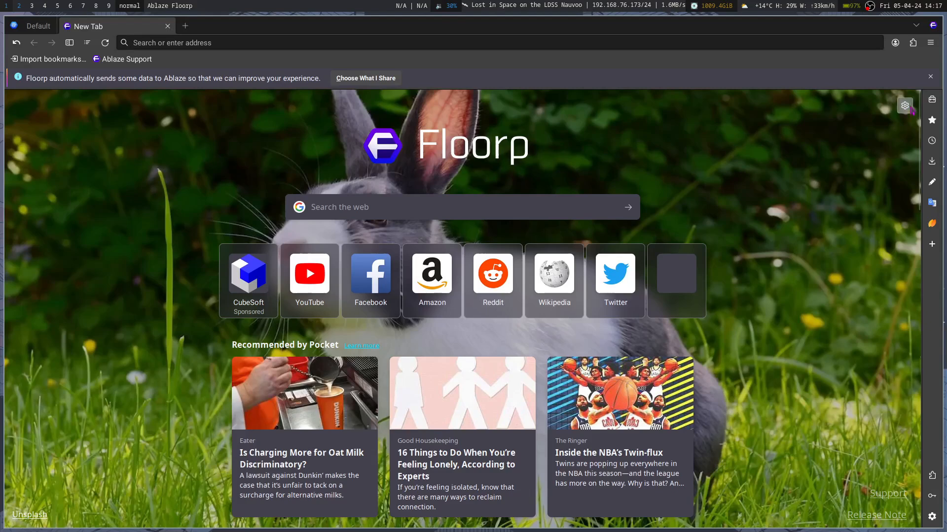
Turn off Pocket stories on the home page and go to the full home page settings
left_click(904, 105)
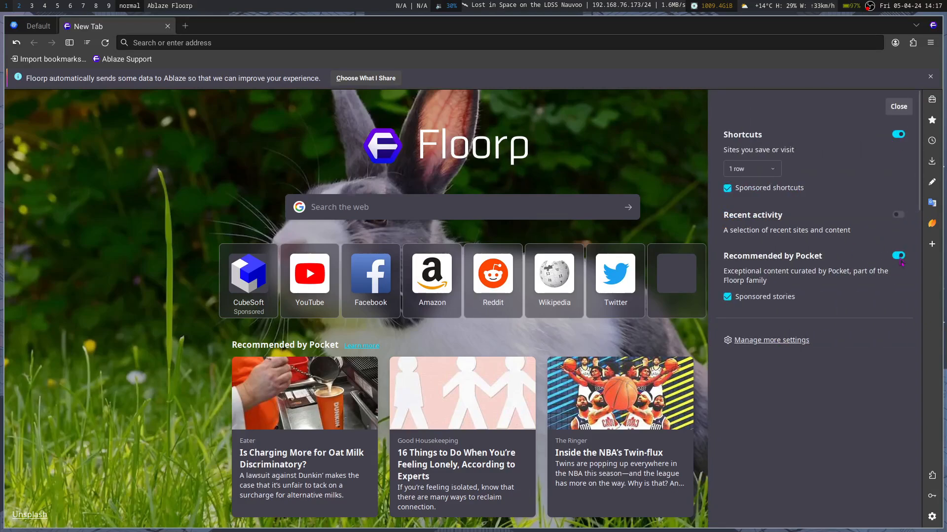
left_click(897, 214)
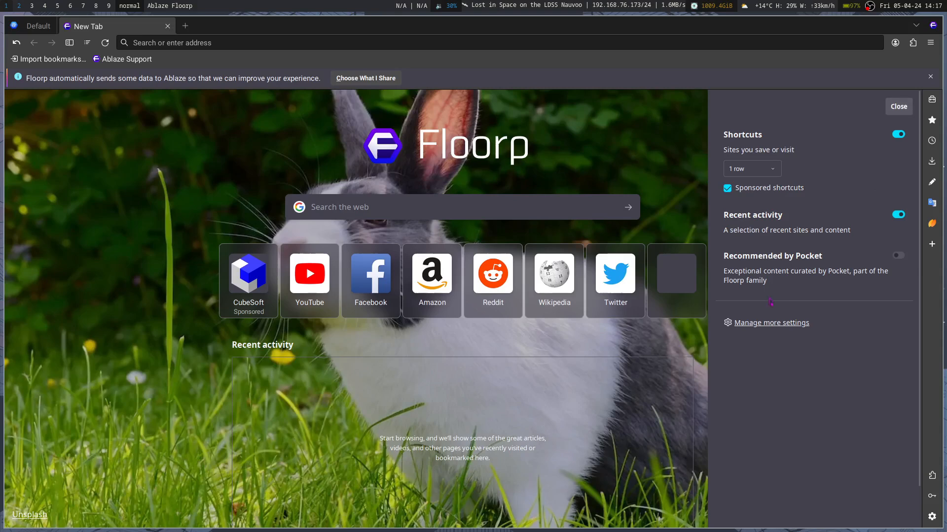
left_click(771, 323)
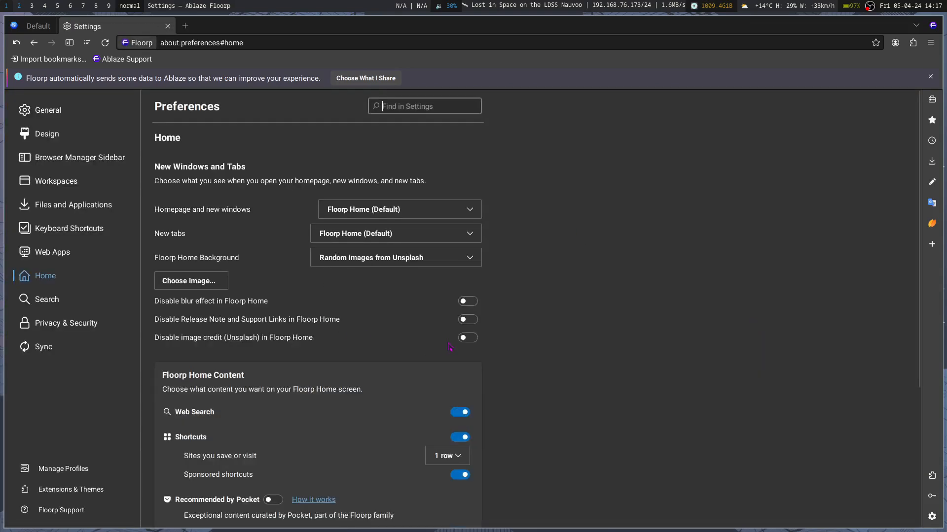
Show two rows of recent activity without the most recent download, then move to General
left_click(447, 451)
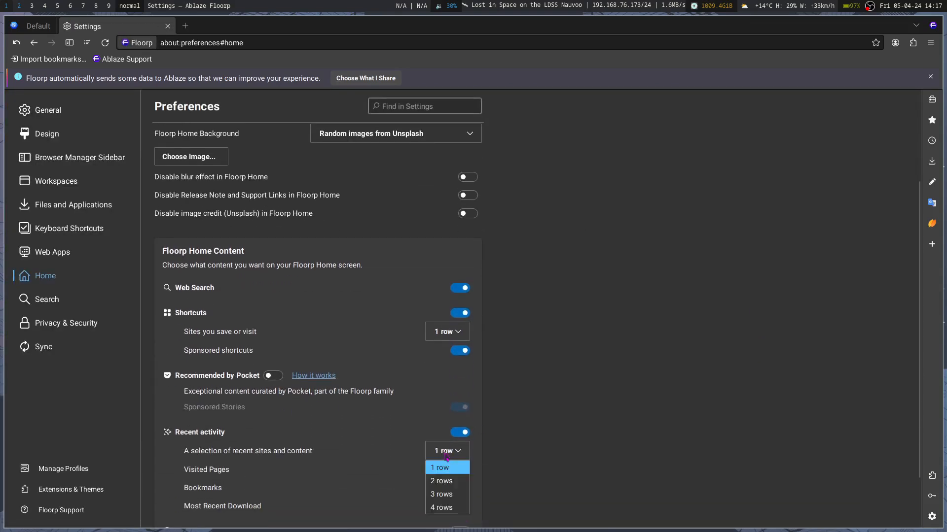
left_click(440, 482)
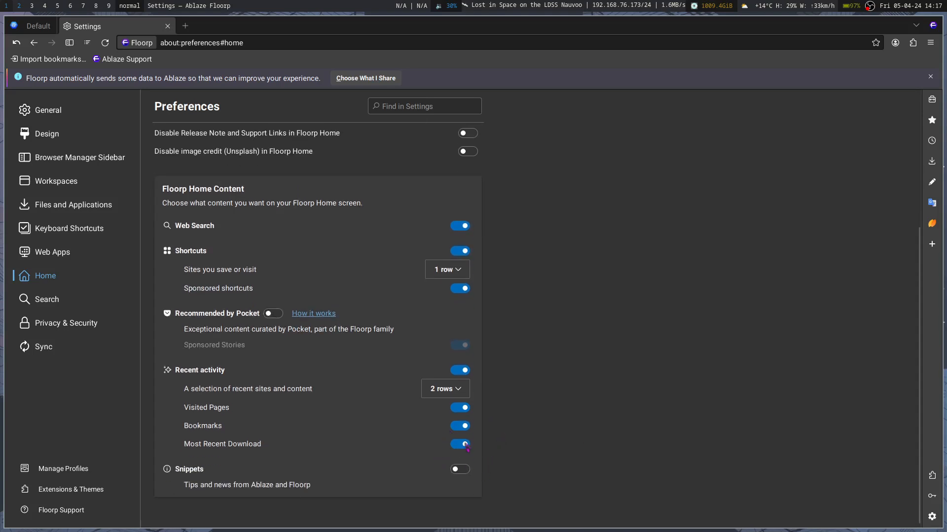
left_click(459, 445)
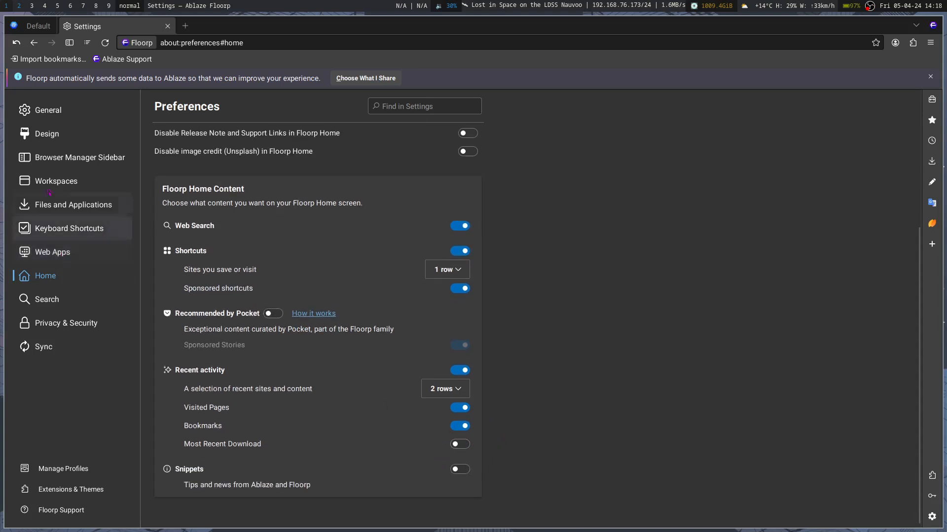
left_click(47, 110)
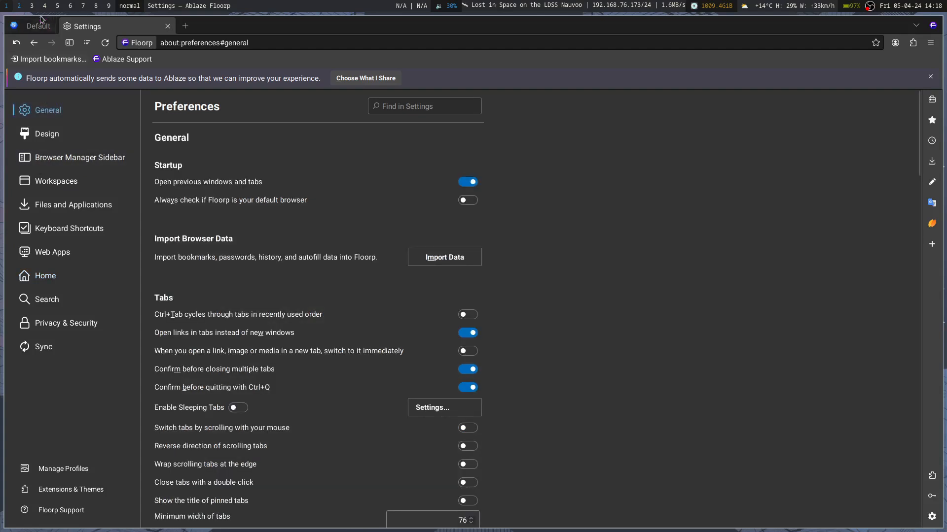
Show Privacy & Security preferences down to the Block more Ads and Trackers section
left_click(32, 26)
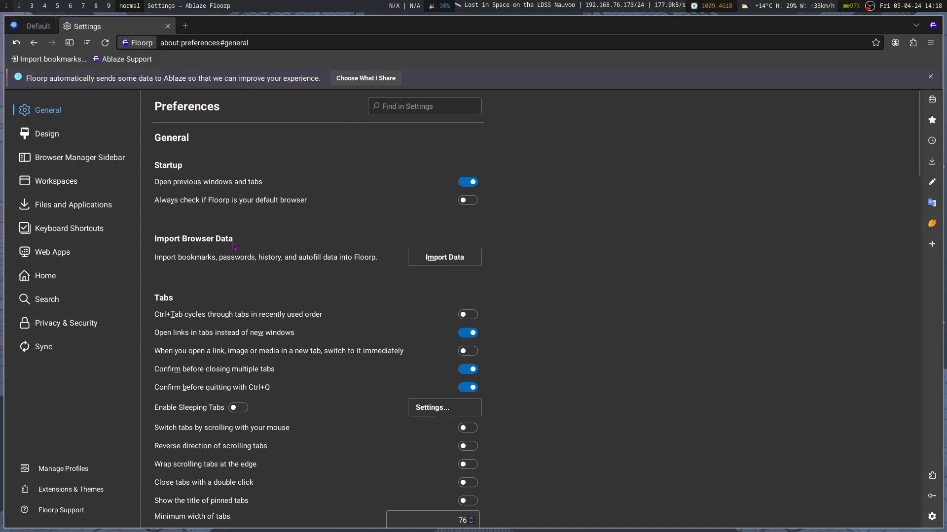
left_click(66, 323)
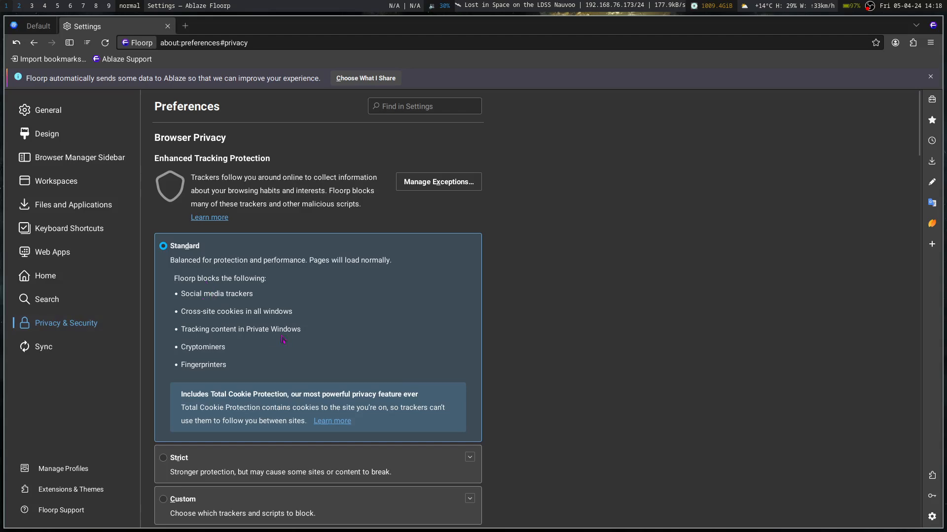
scroll("down", 3)
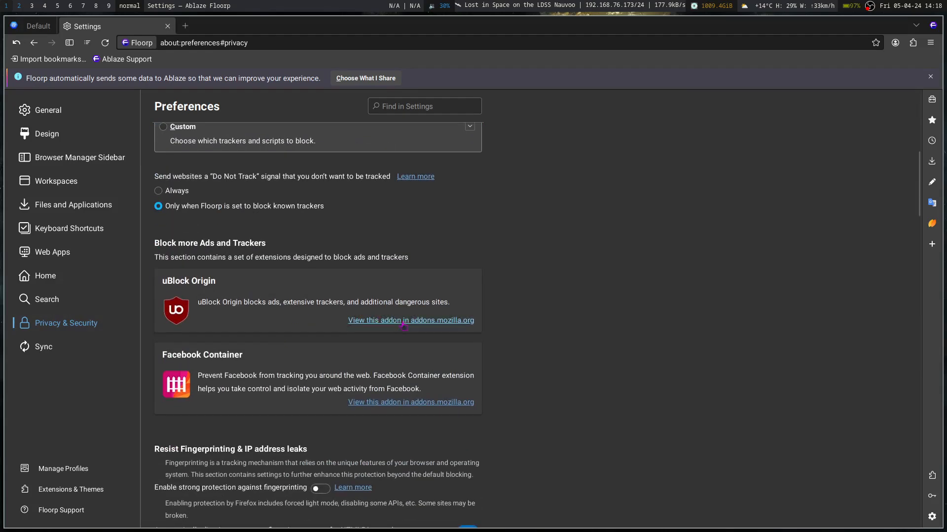
Bring up the uBlock Origin add-ons page and the Ablaze support site in new tabs
left_click(410, 320)
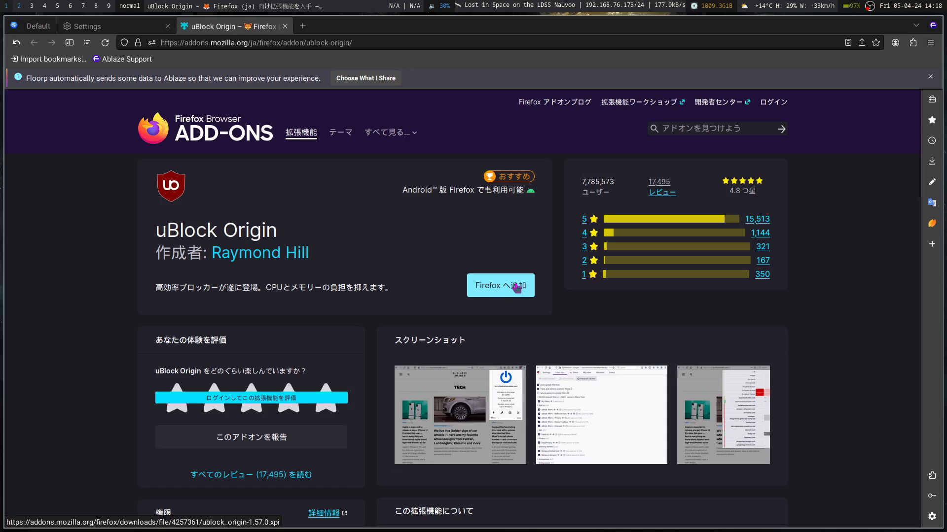
mouse_move(100, 10)
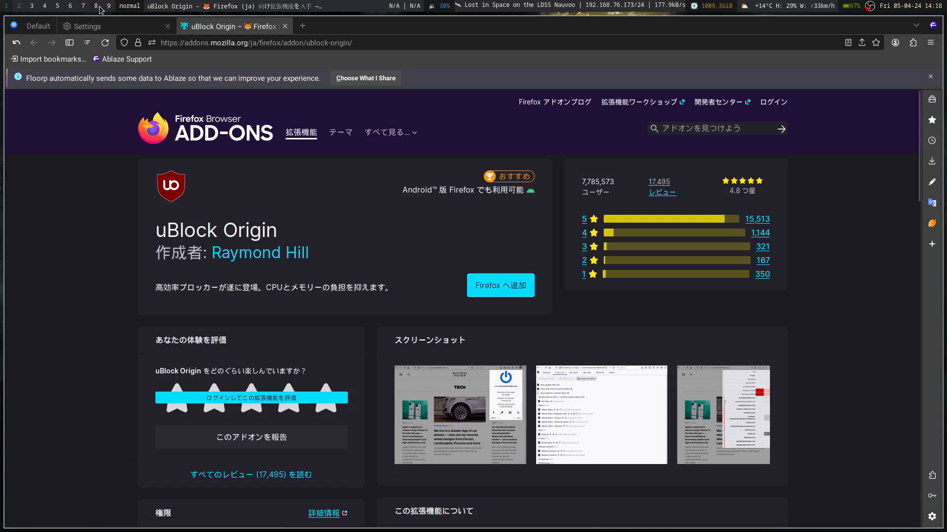
left_click(91, 25)
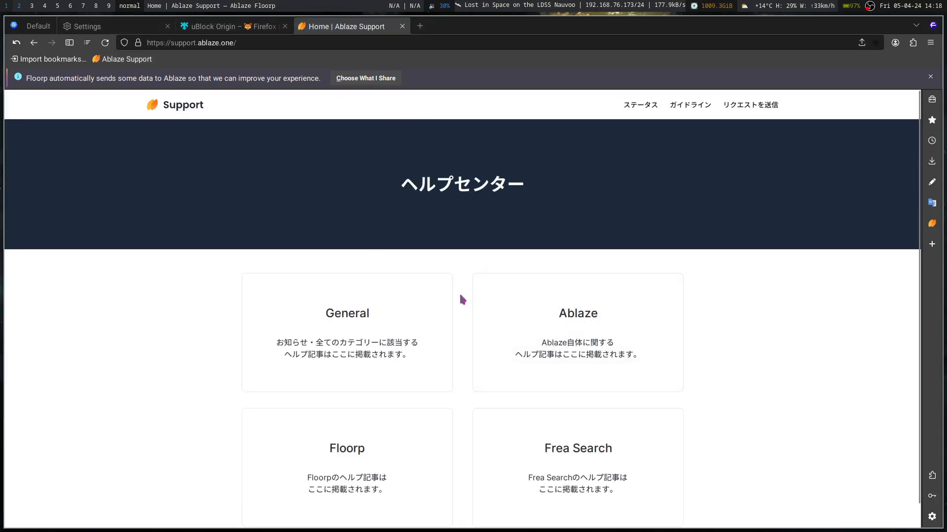
Look over the Ablaze support Contact page, then return to the uBlock Origin add-on page
scroll("down", 3)
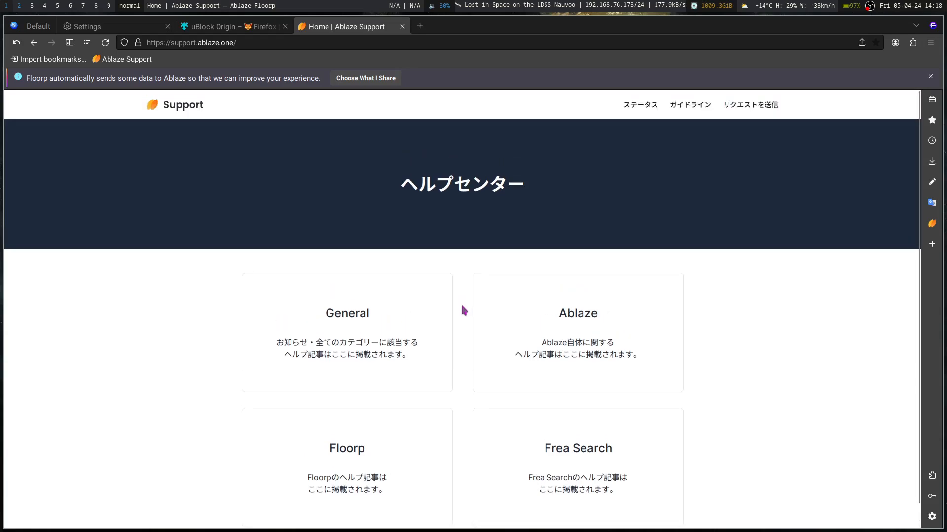
mouse_move(161, 123)
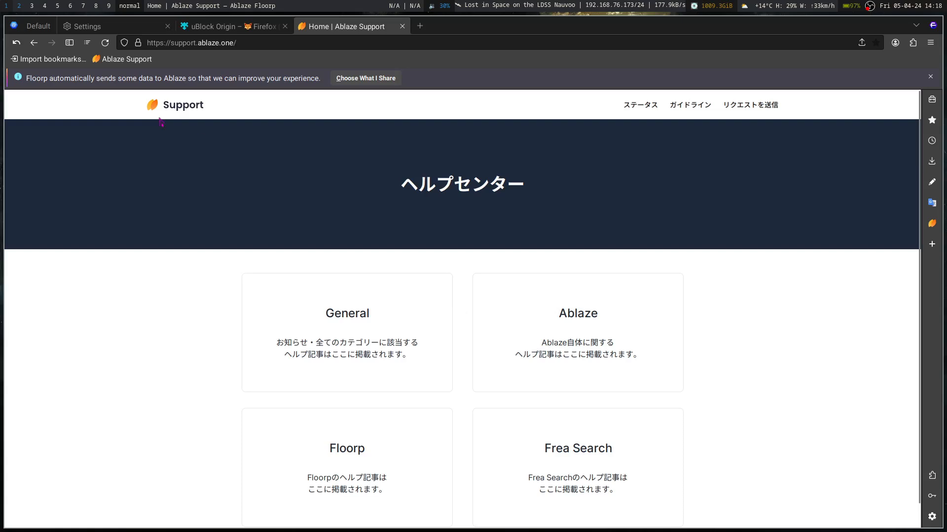
mouse_move(178, 110)
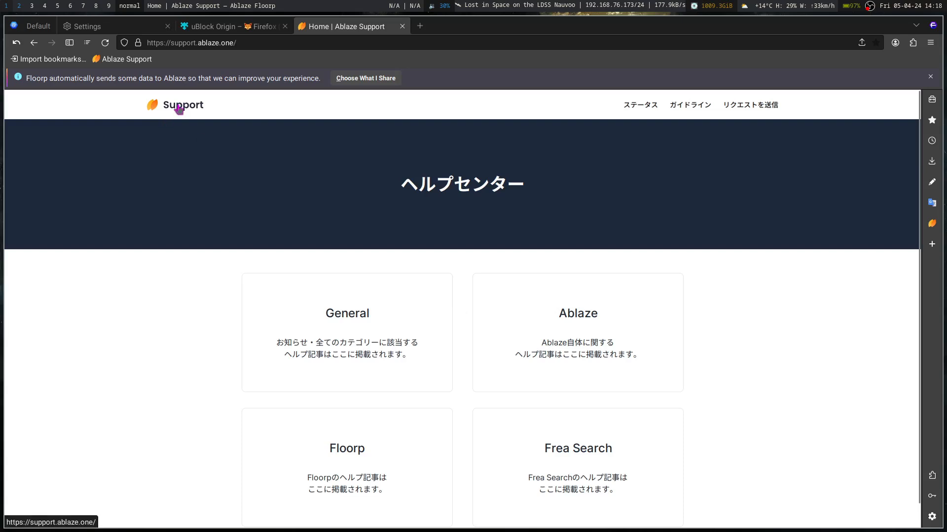
mouse_move(641, 104)
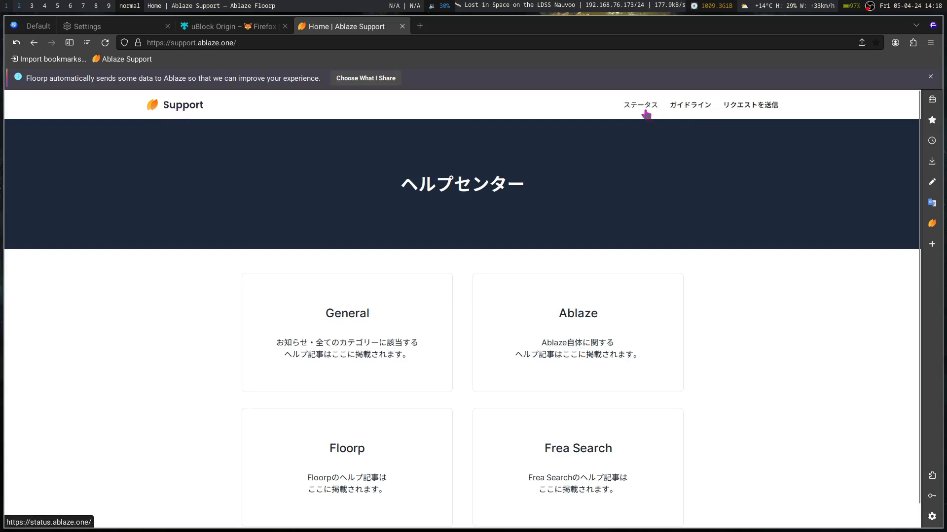
mouse_move(749, 105)
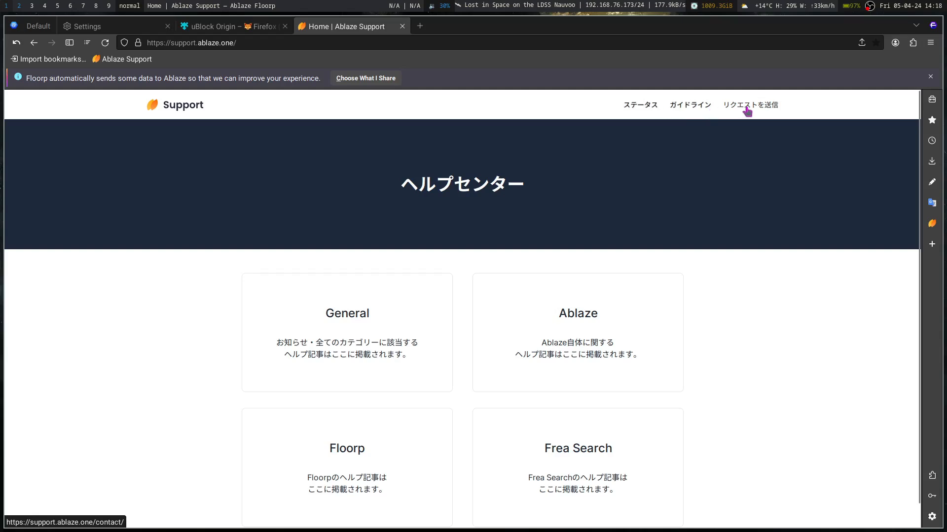
left_click(749, 104)
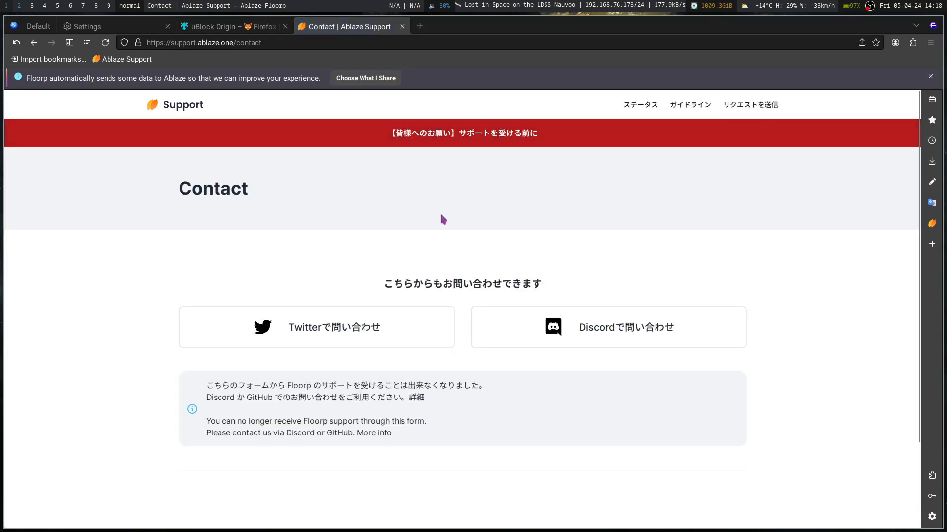
scroll("down", 3)
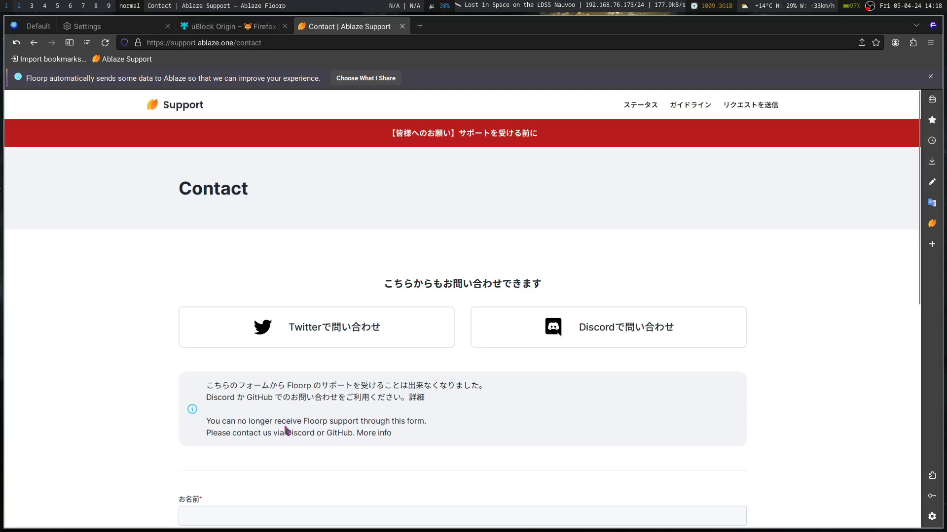
scroll("down", 3)
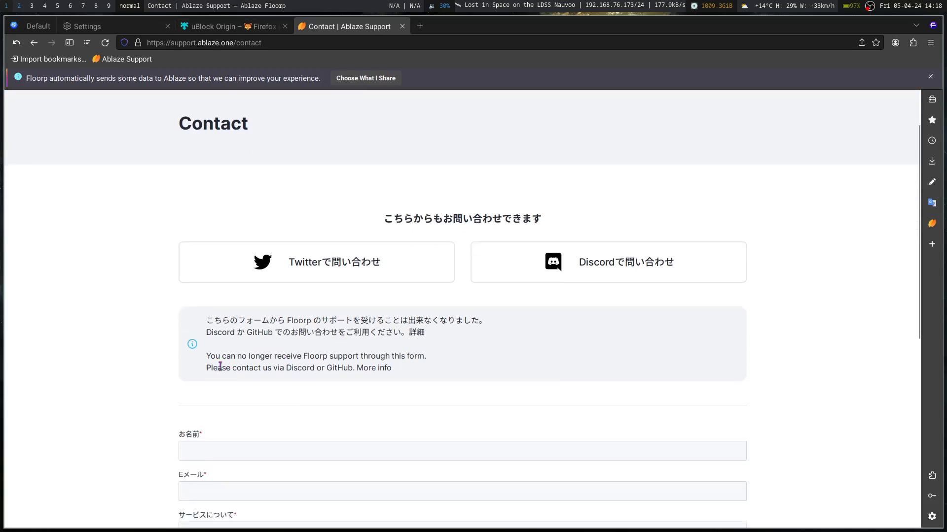
mouse_move(414, 374)
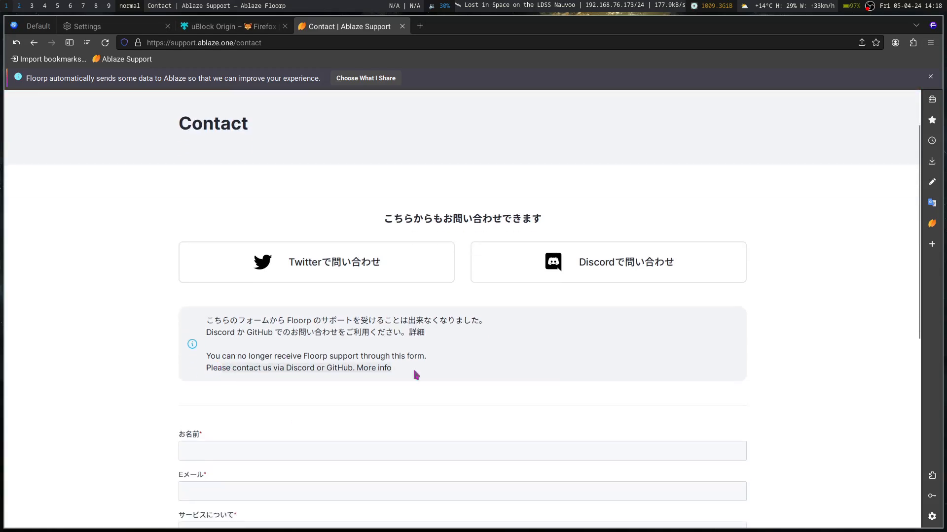
mouse_move(316, 262)
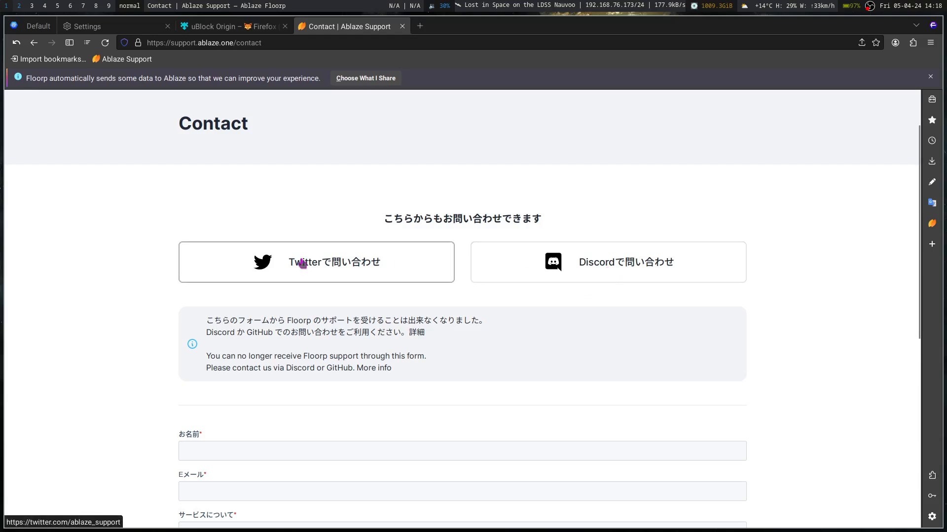
left_click(233, 26)
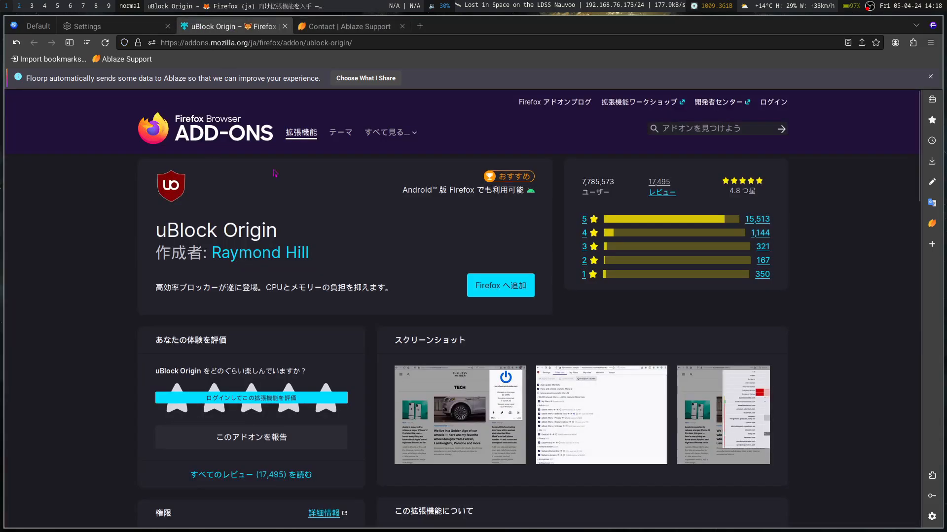
mouse_move(294, 174)
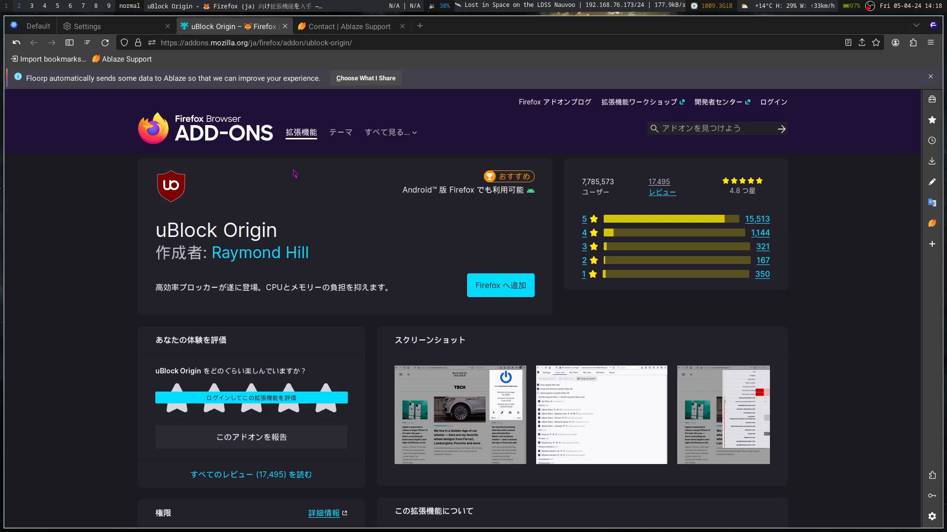
left_click(932, 42)
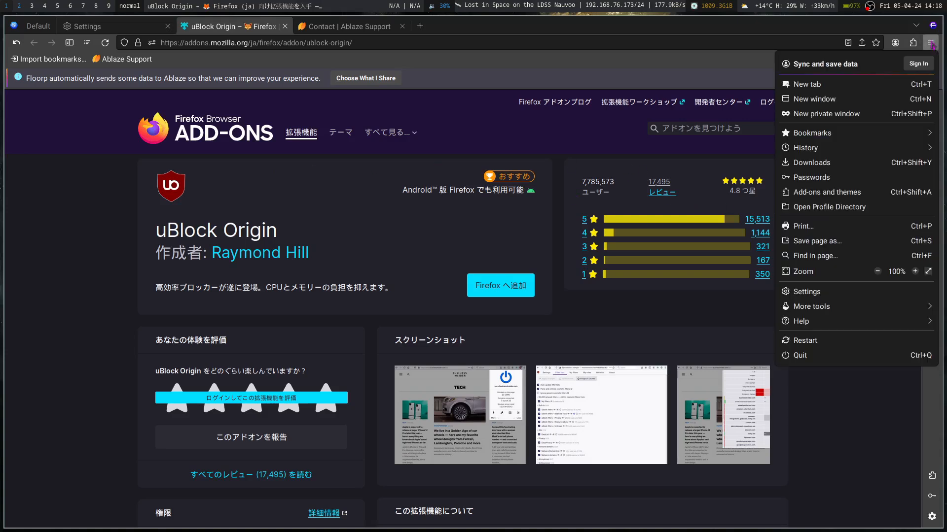
mouse_move(830, 298)
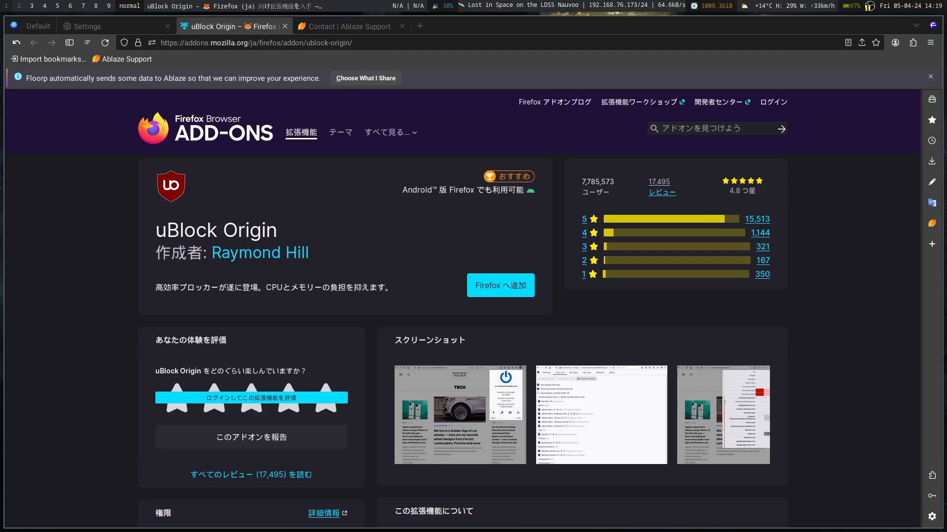
mouse_move(887, 134)
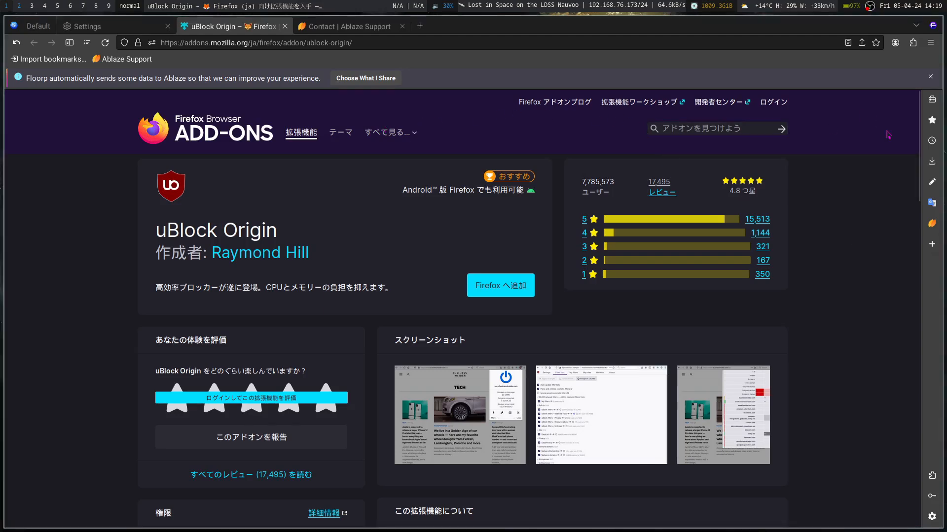
mouse_move(201, 31)
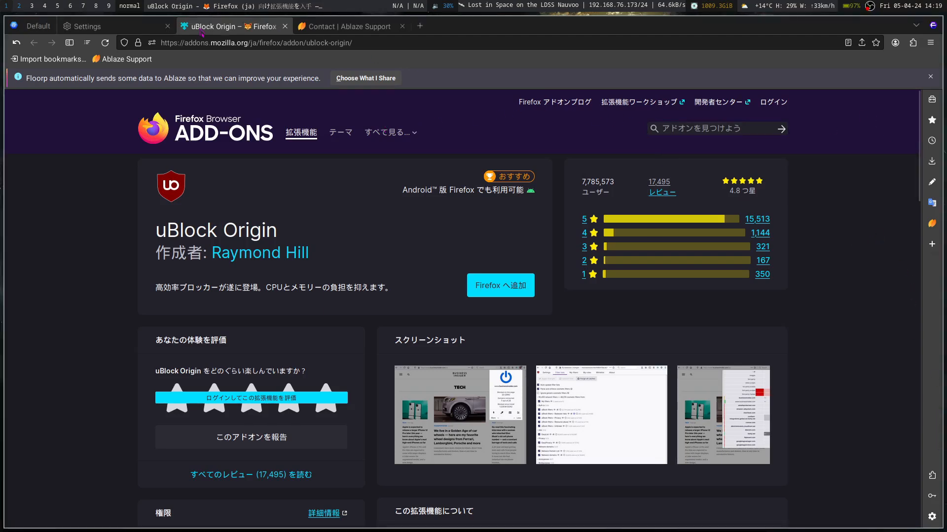
Return to Settings and read through the Privacy & Security options
left_click(91, 25)
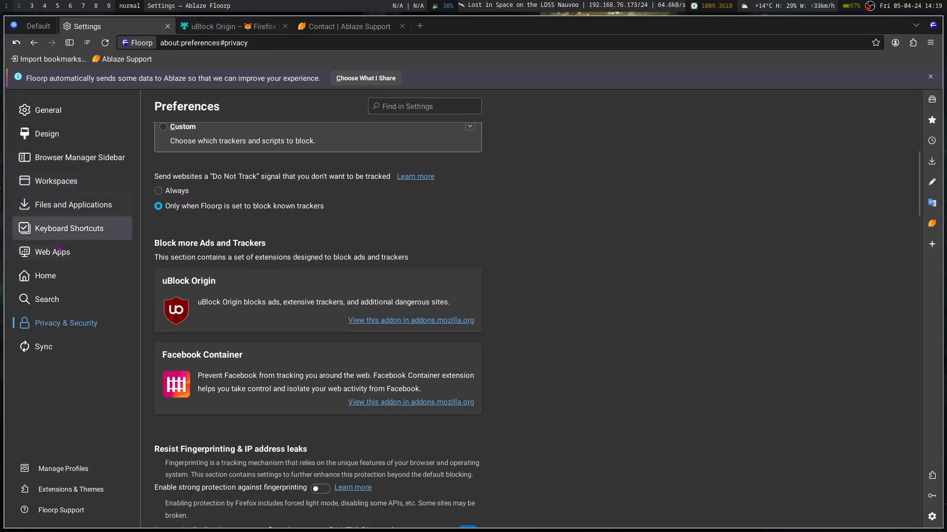
scroll("down", 3)
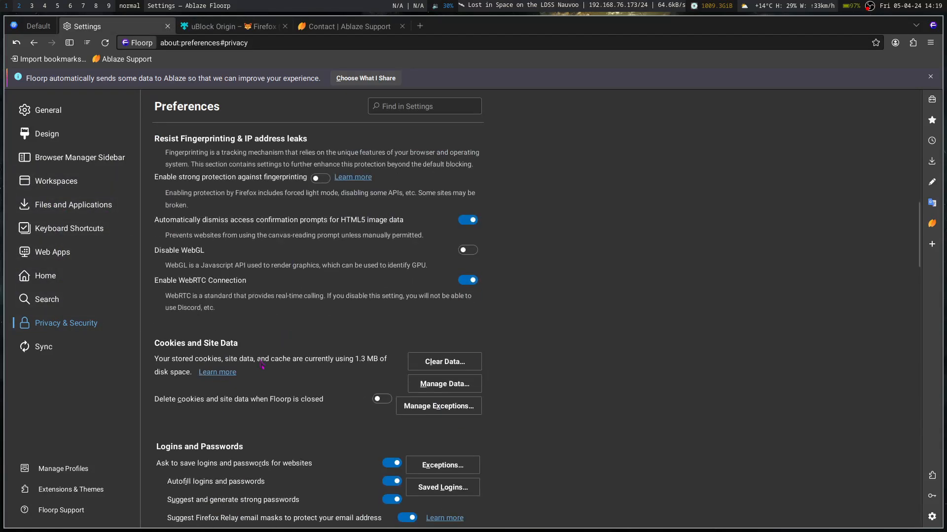
scroll("down", 3)
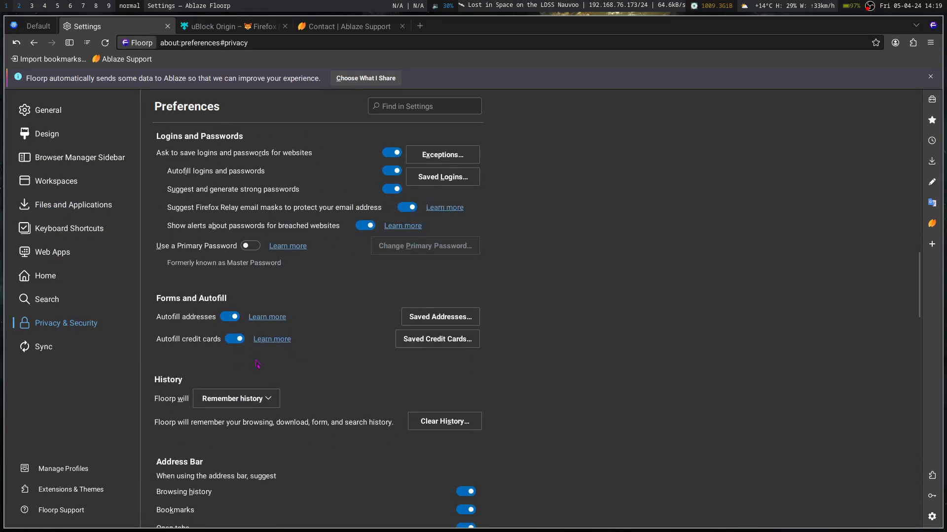
scroll("down", 3)
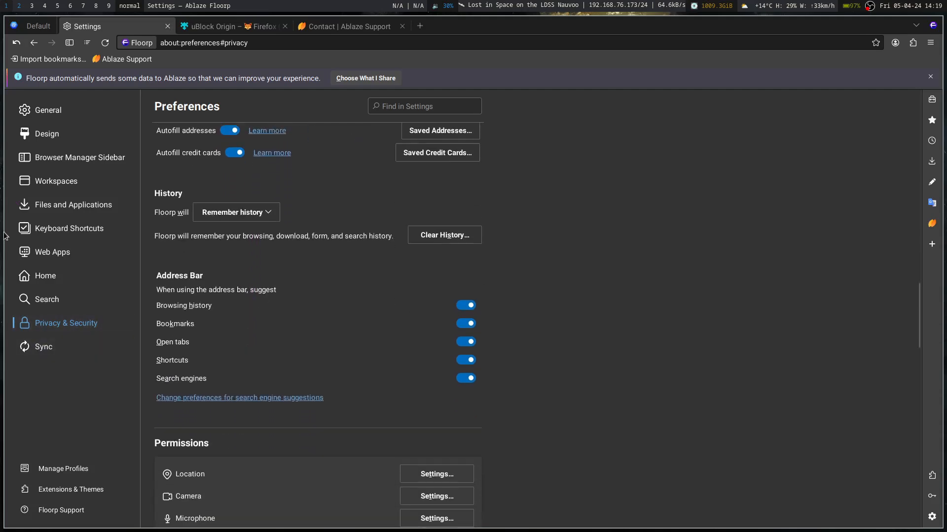
Show the General preferences down to the Tabs options
left_click(48, 110)
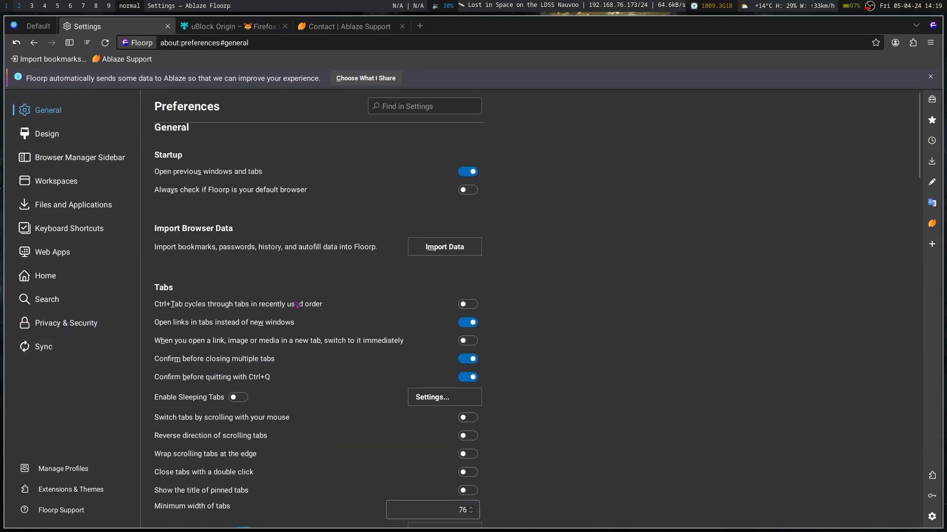
scroll("down", 3)
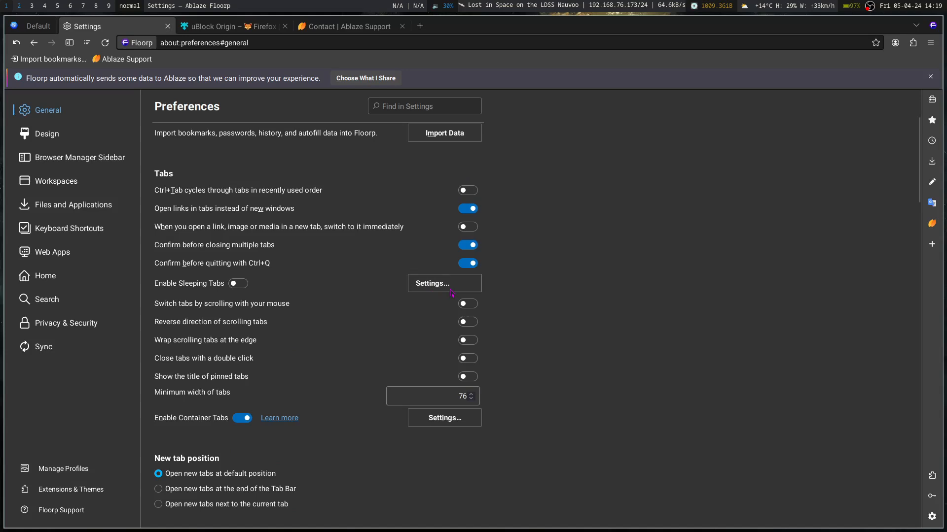
mouse_move(386, 296)
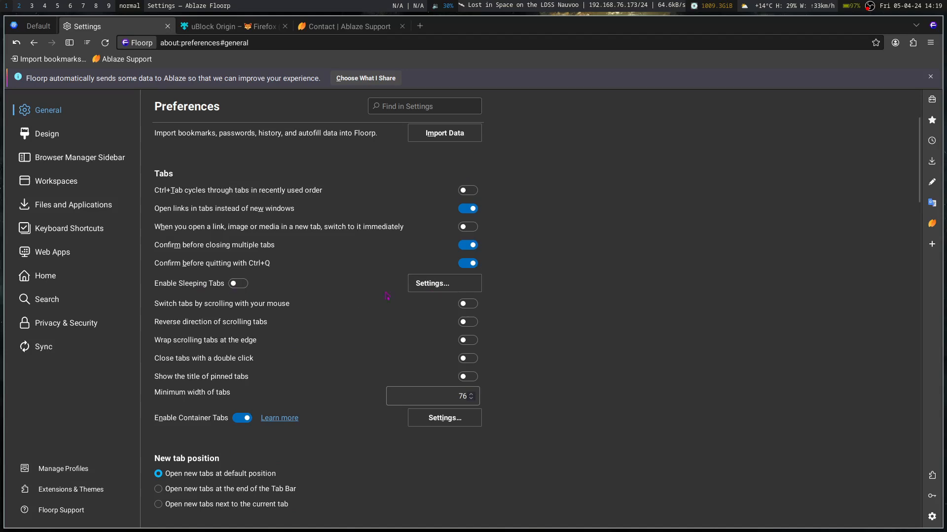
mouse_move(201, 365)
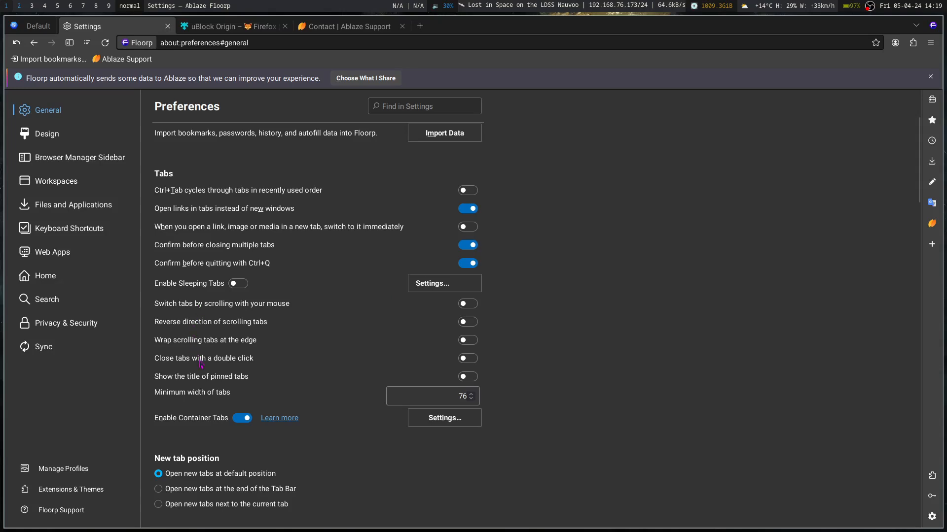
mouse_move(213, 386)
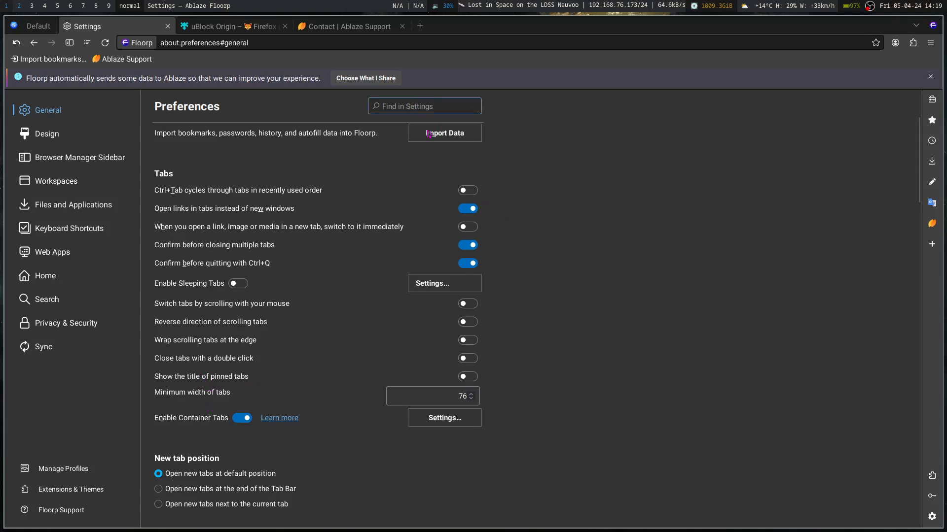
Search settings for 'language' to find language options, then return to the uBlock Origin page
type("la")
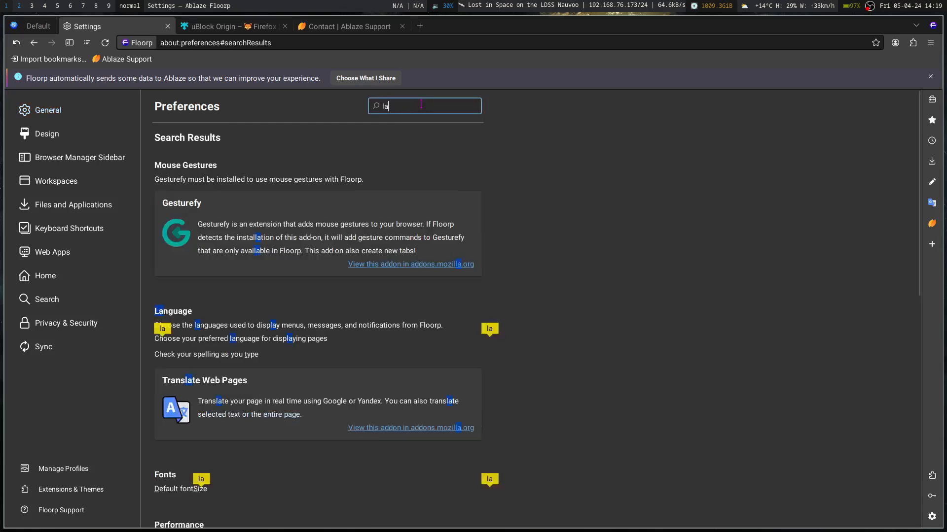
type("ngua")
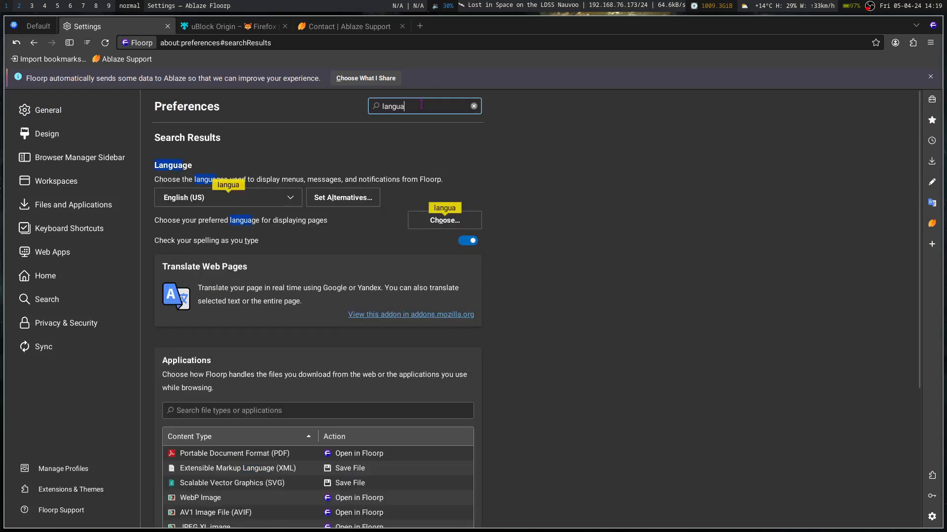
type("ge")
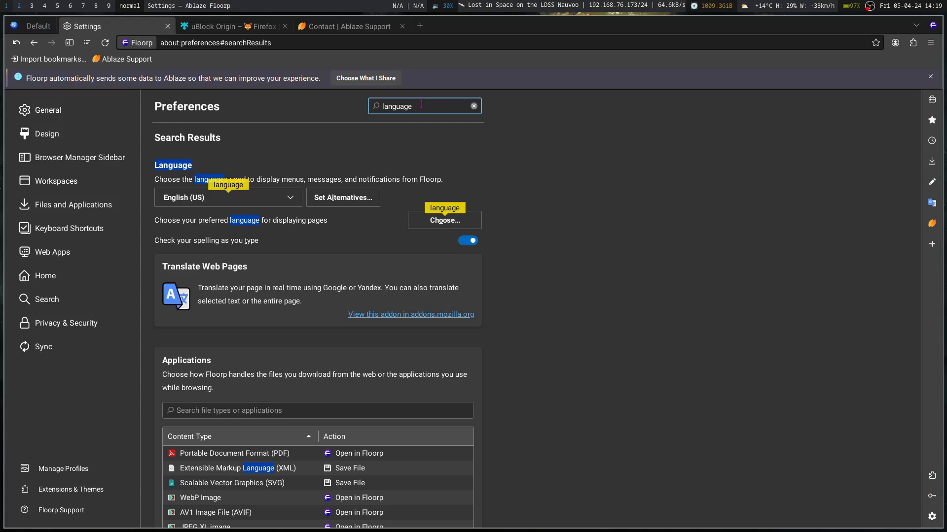
scroll("down", 3)
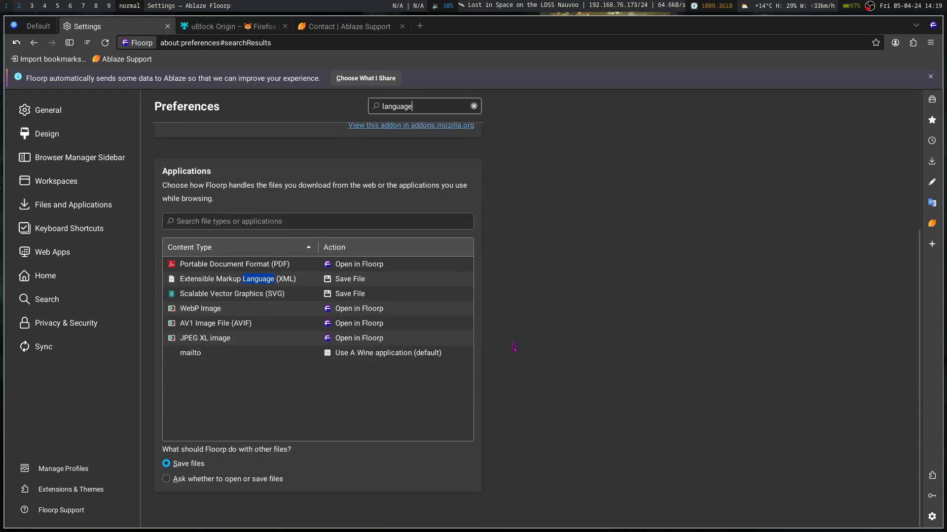
left_click(230, 26)
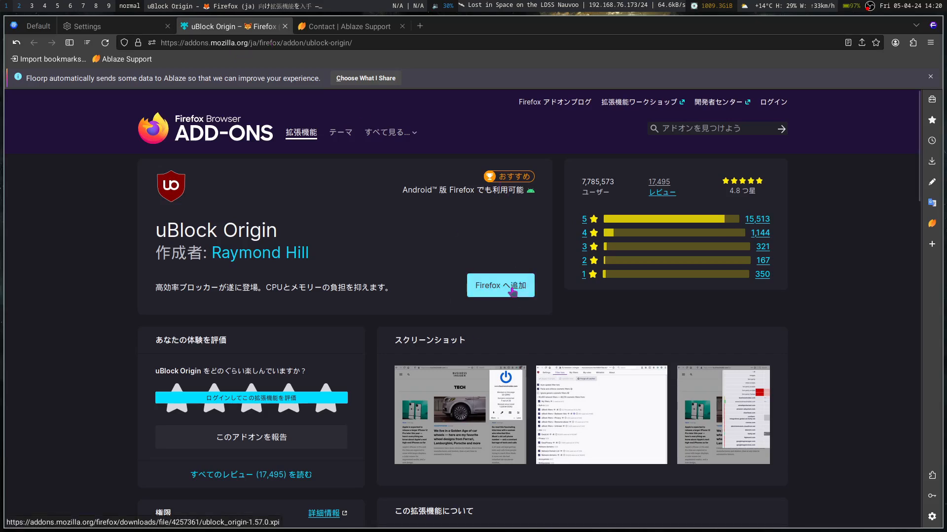
Install uBlock Origin, granting its permissions and dismissing the confirmation
left_click(500, 285)
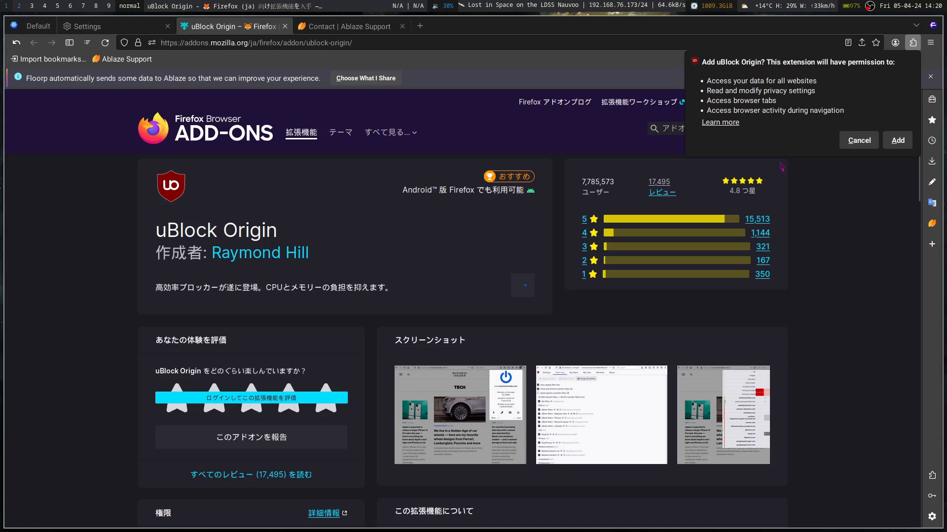
left_click(896, 140)
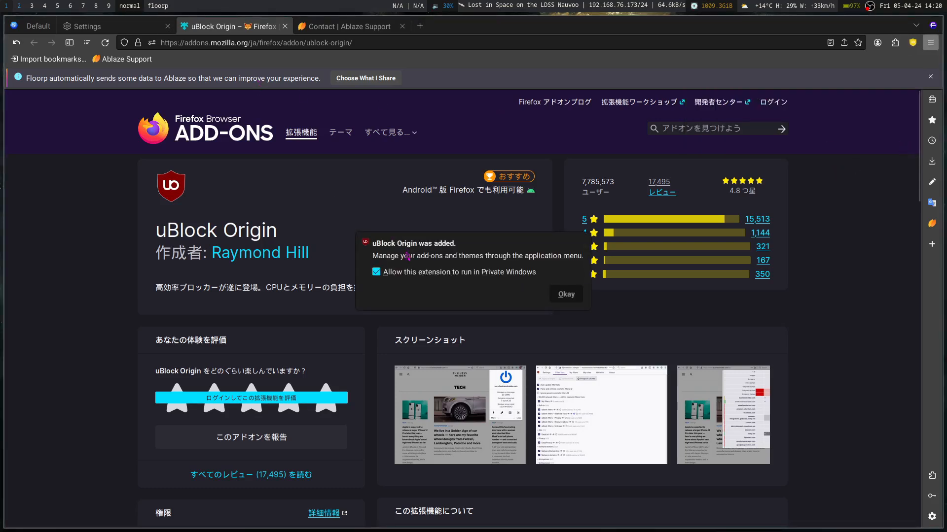
left_click(565, 294)
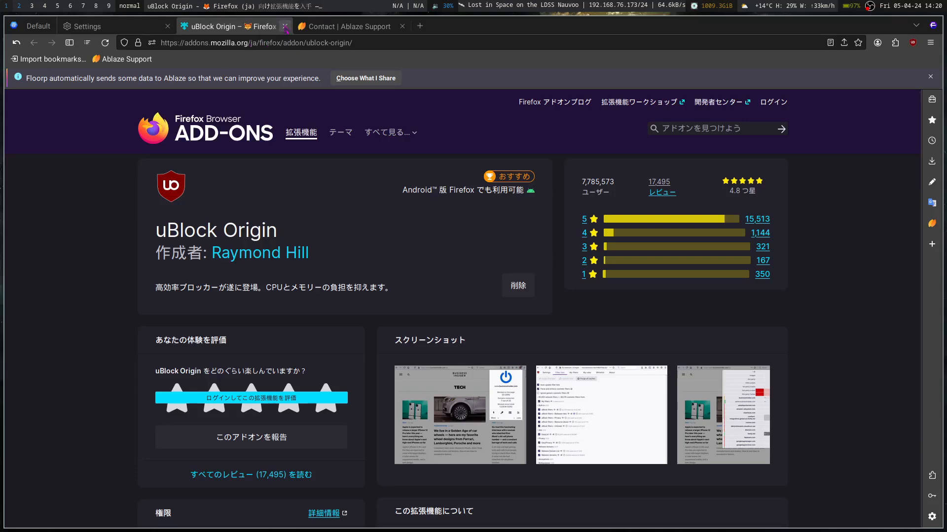
Close the uBlock Origin add-on and support Contact tabs, leaving General preferences
left_click(345, 25)
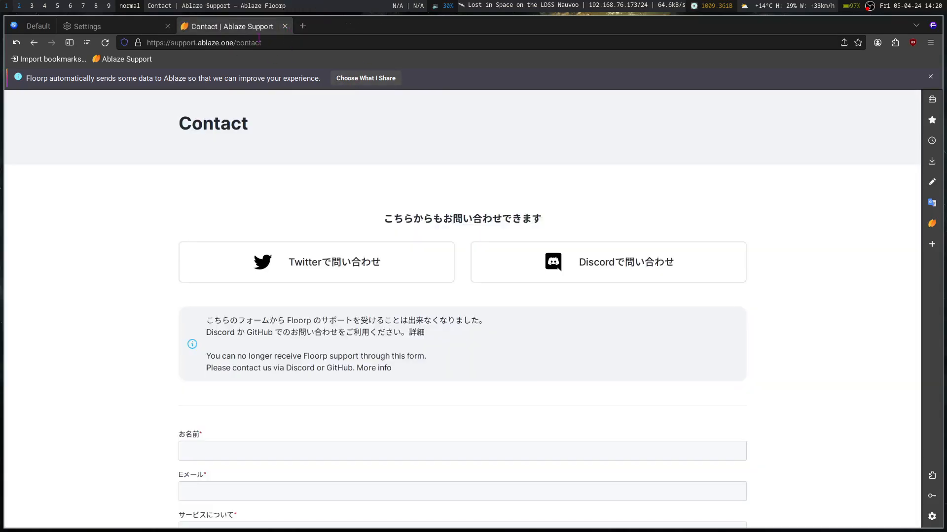
left_click(88, 26)
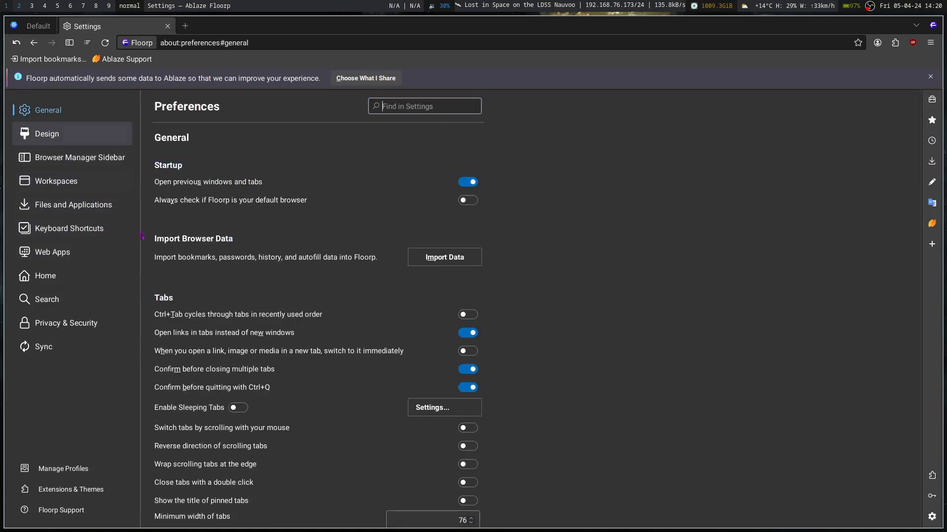
scroll("down", 3)
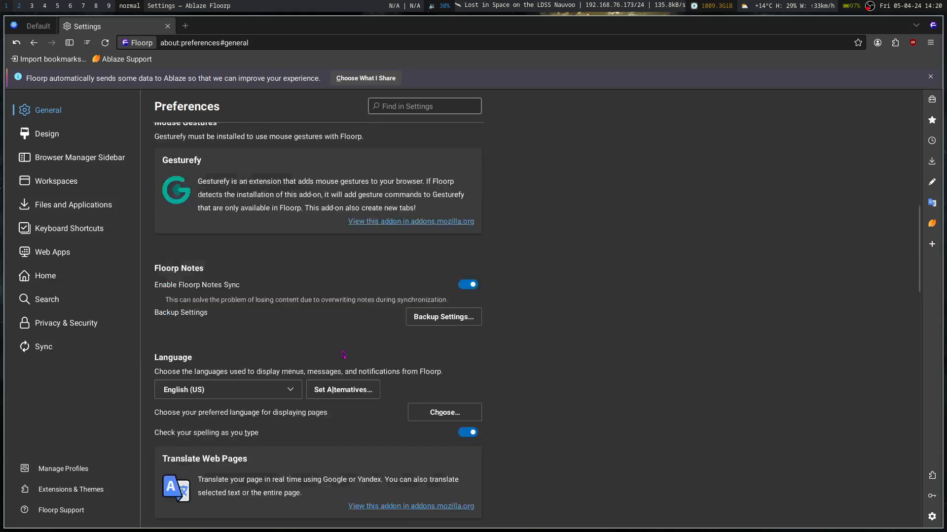
scroll("down", 3)
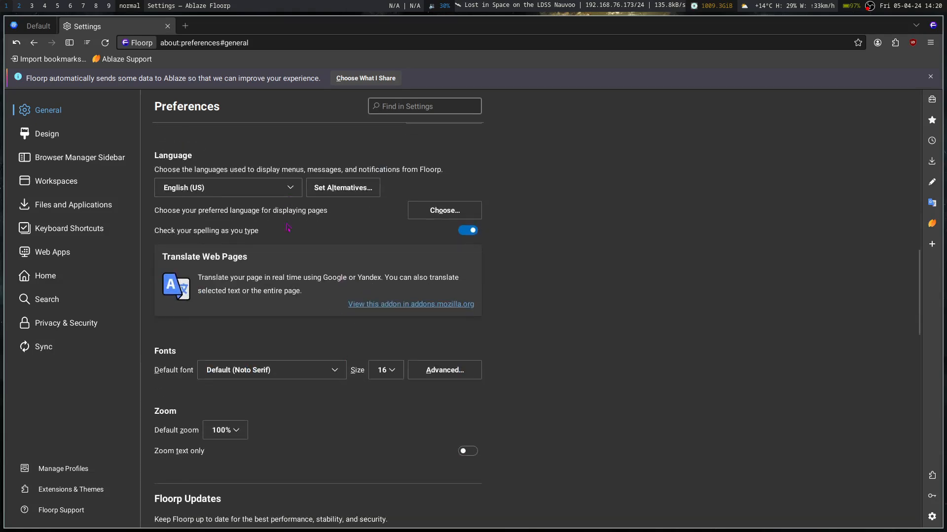
scroll("down", 3)
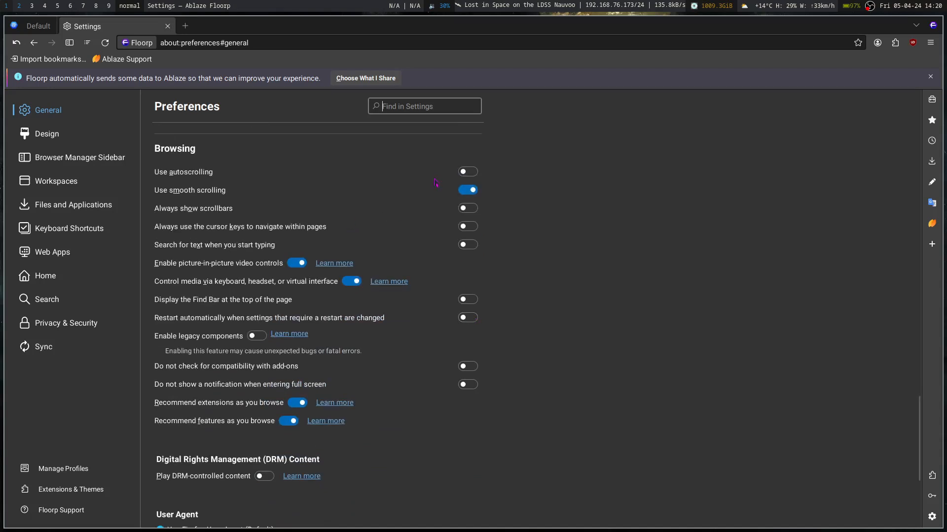
mouse_move(209, 351)
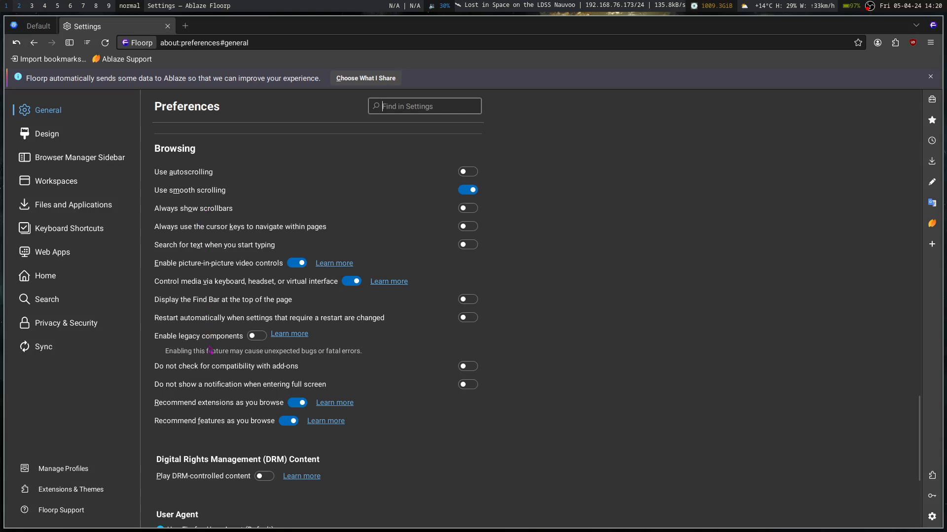
scroll("down", 3)
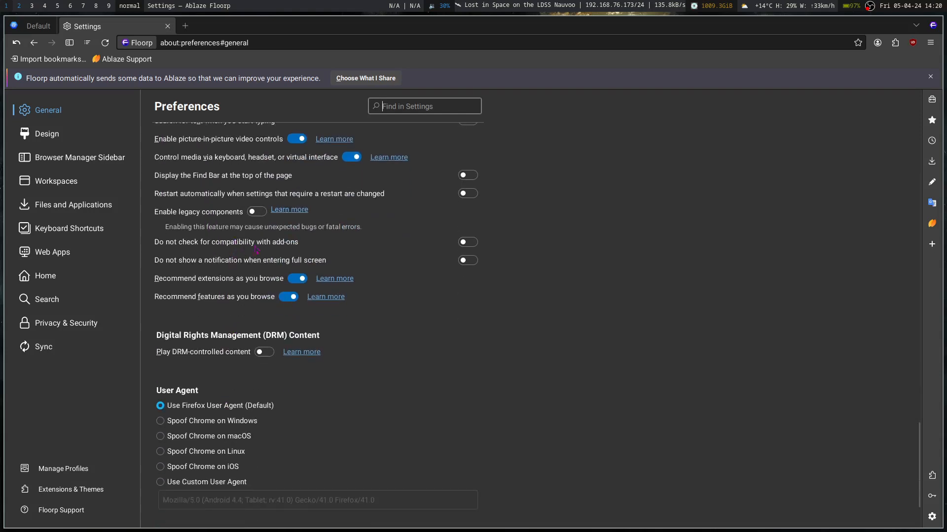
mouse_move(421, 327)
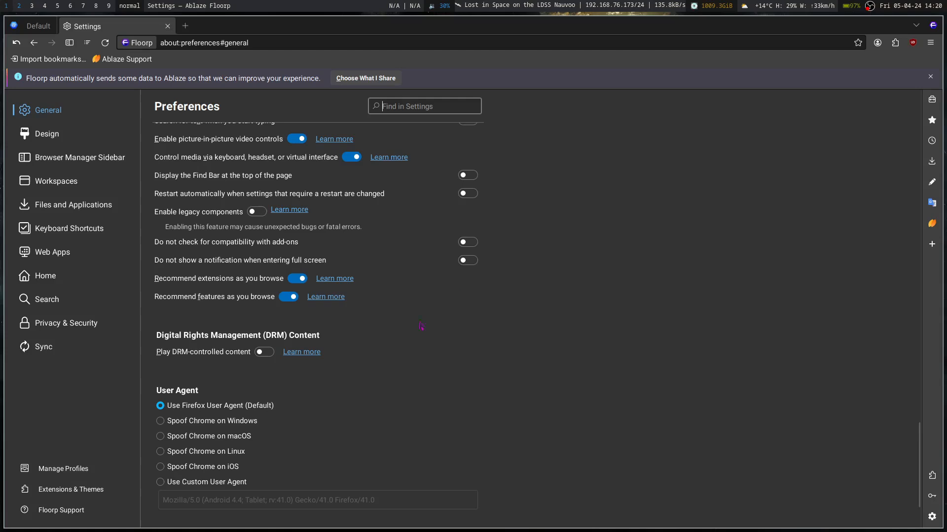
scroll("down", 3)
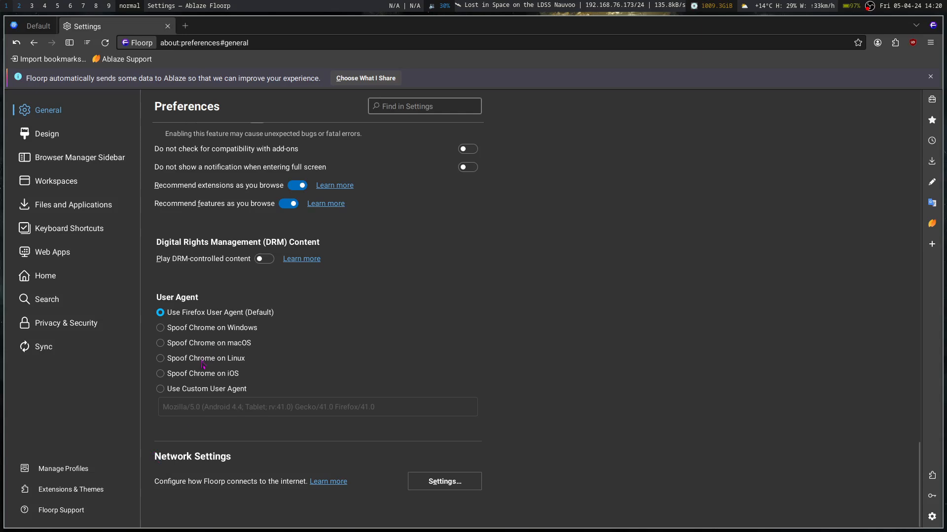
Set the User Agent to Spoof Chrome on Linux after briefly choosing Chrome on Windows
left_click(161, 327)
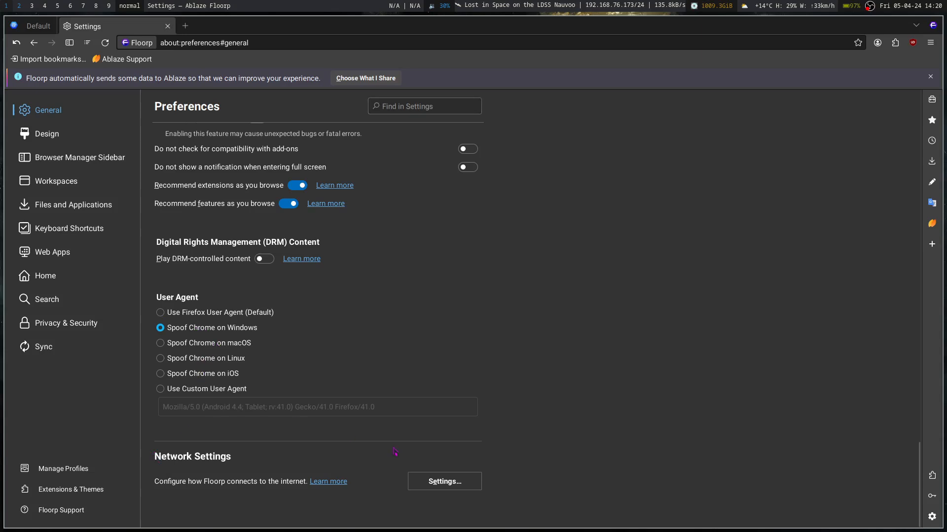
left_click(161, 358)
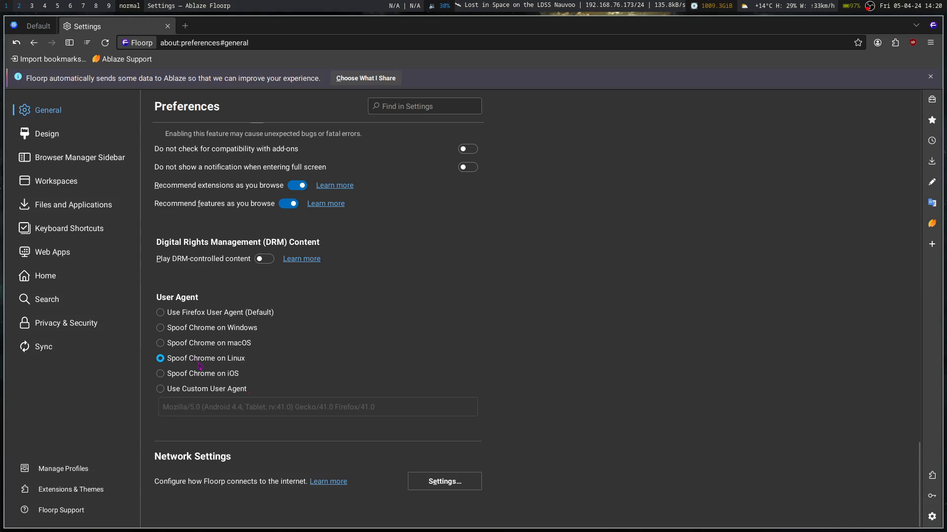
scroll("up", 3)
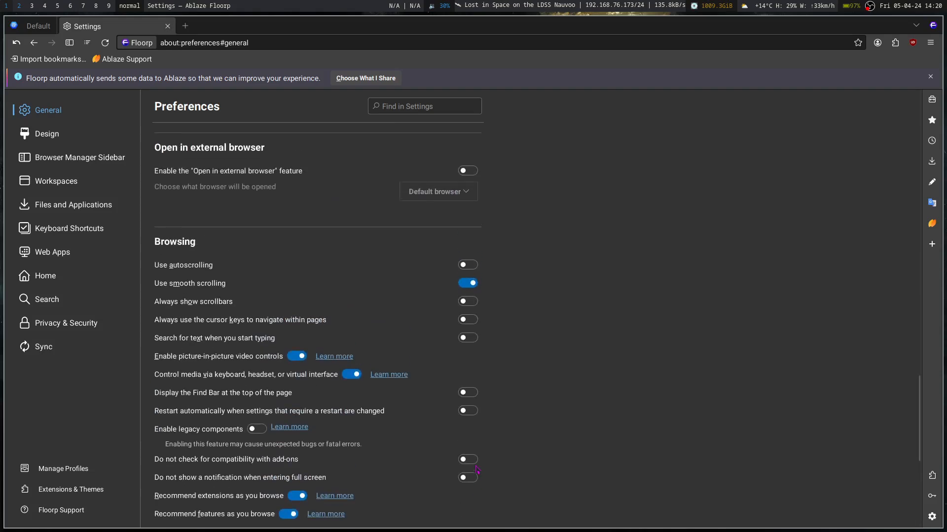
scroll("down", 3)
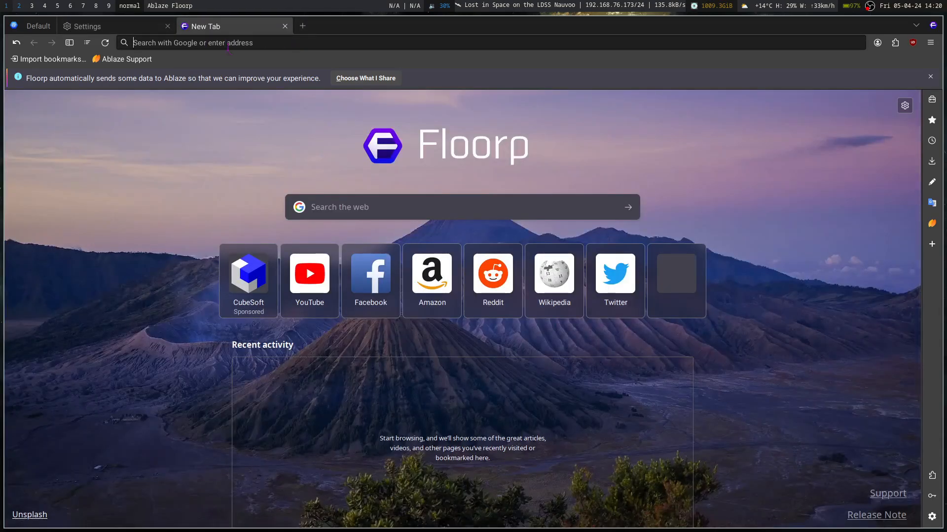
Visit vivaldi.com in a new tab and scroll down its page
type("vivaldi.com/")
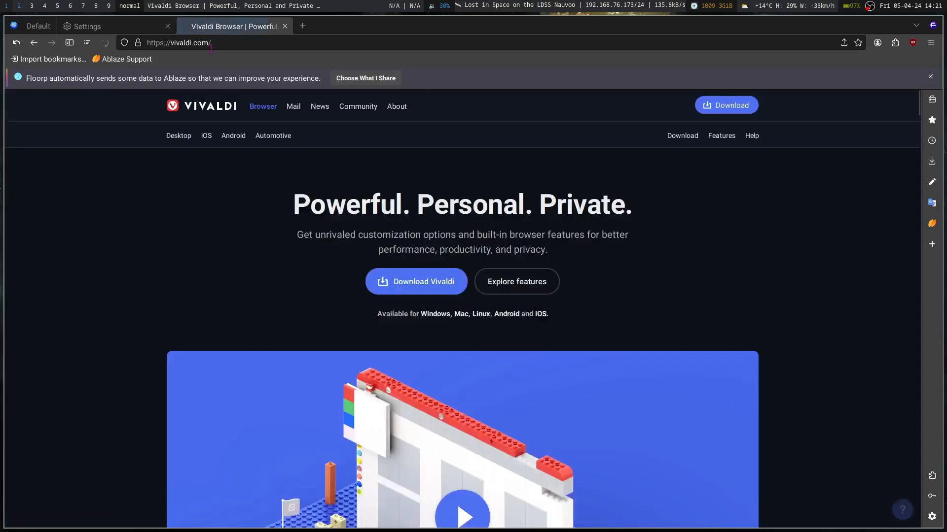
scroll("down", 3)
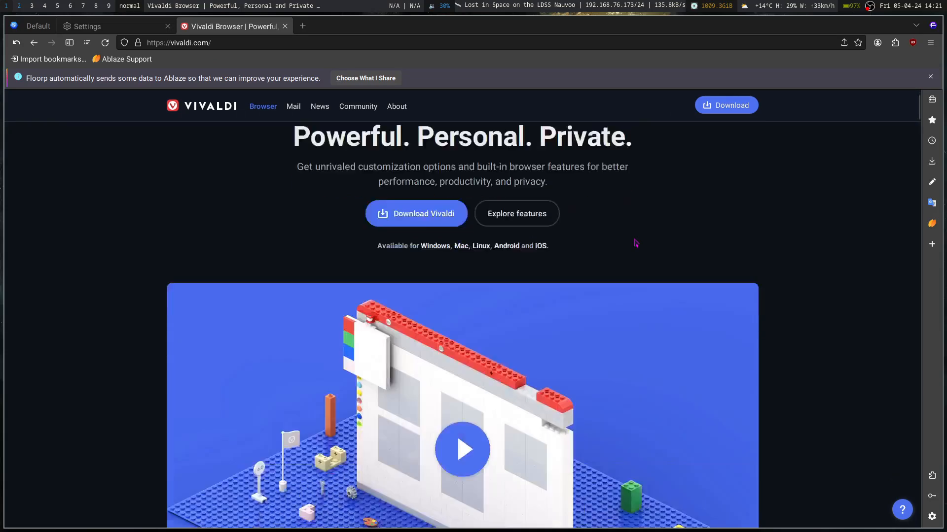
scroll("down", 3)
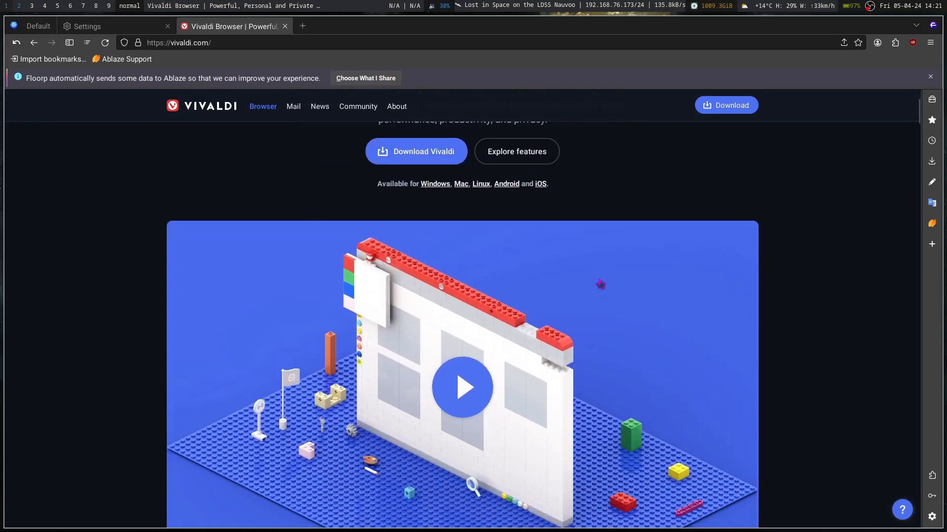
Start another new tab and enter google.com in its address bar
left_click(302, 25)
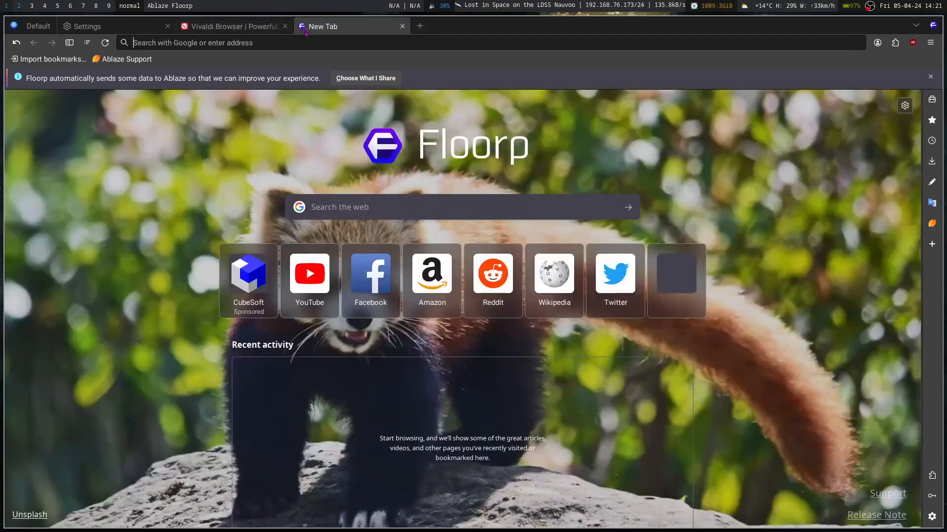
type("google.com/?gws_rd=ssl")
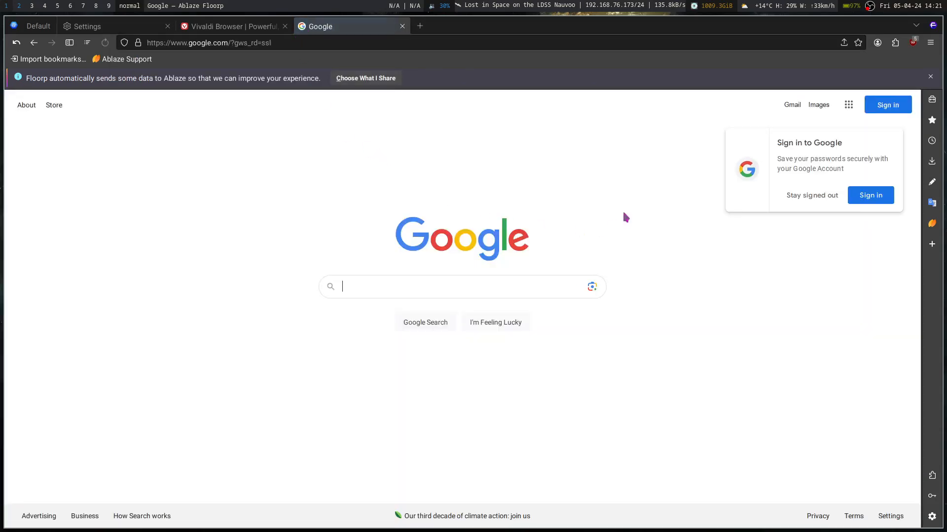
mouse_move(466, 448)
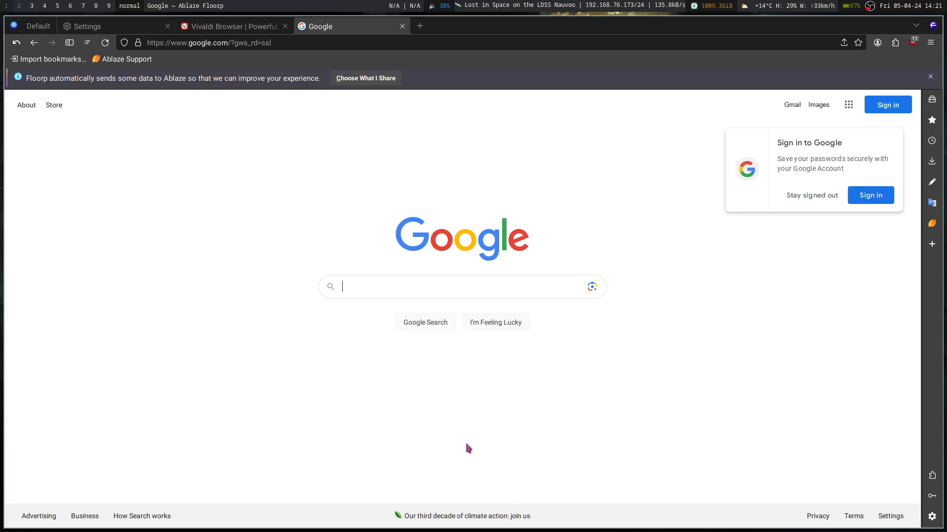
mouse_move(494, 321)
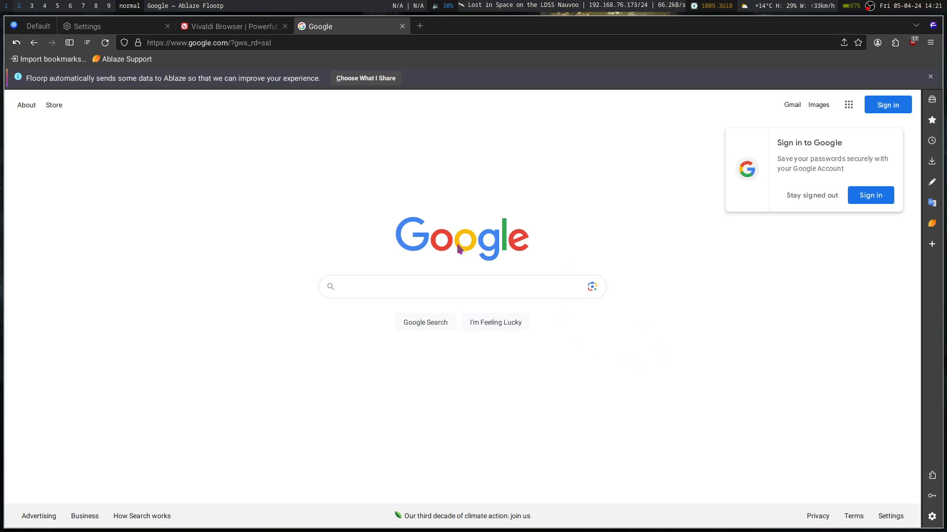
Focus Google's search box and launch Search by image with Google Lens
left_click(461, 287)
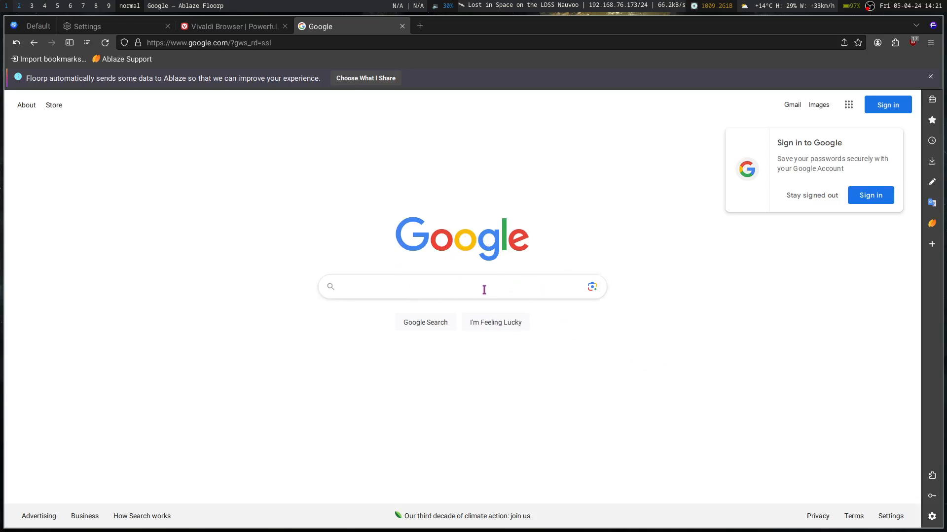
left_click(461, 287)
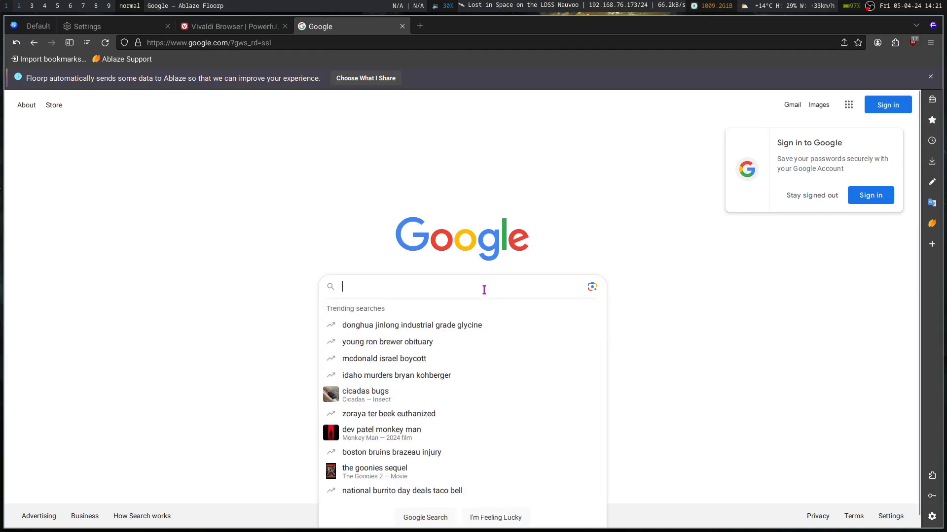
mouse_move(591, 286)
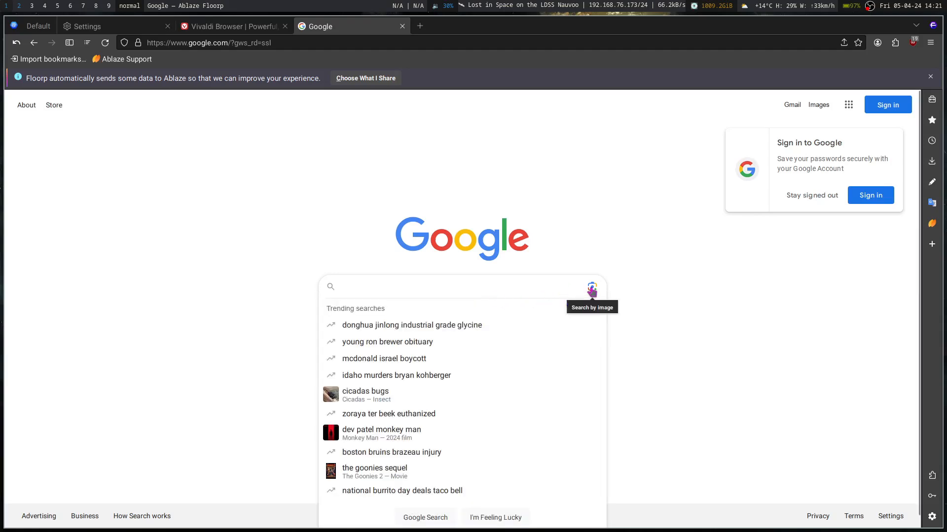
left_click(591, 286)
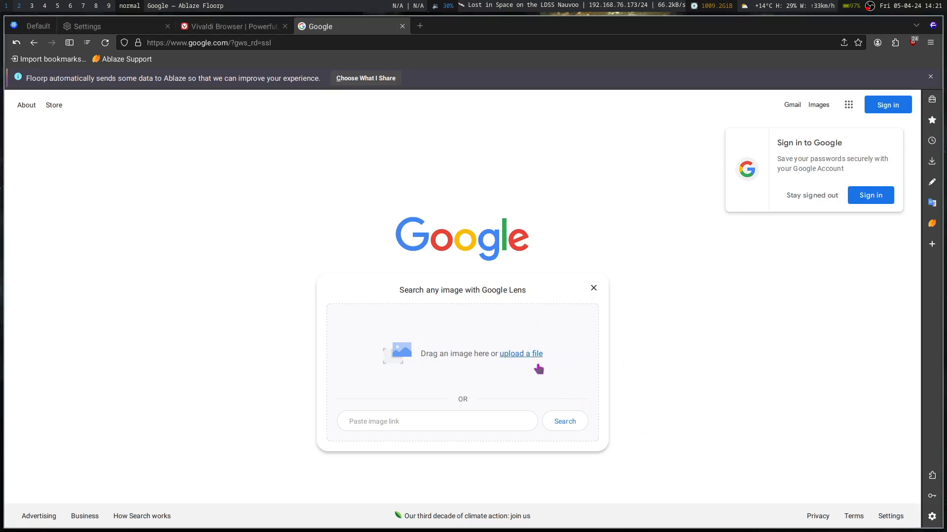
mouse_move(521, 358)
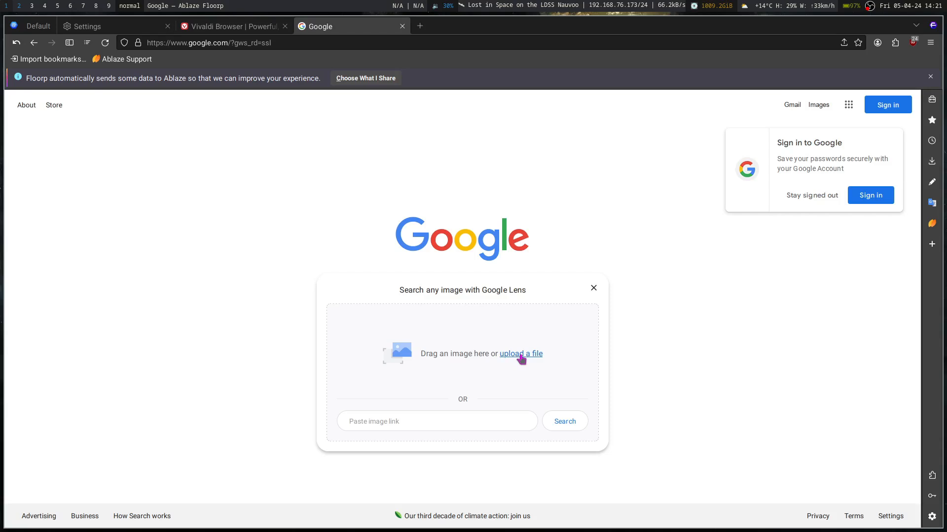
Choose to upload a file and browse the Downloads folder, first picking file.jpg
left_click(521, 354)
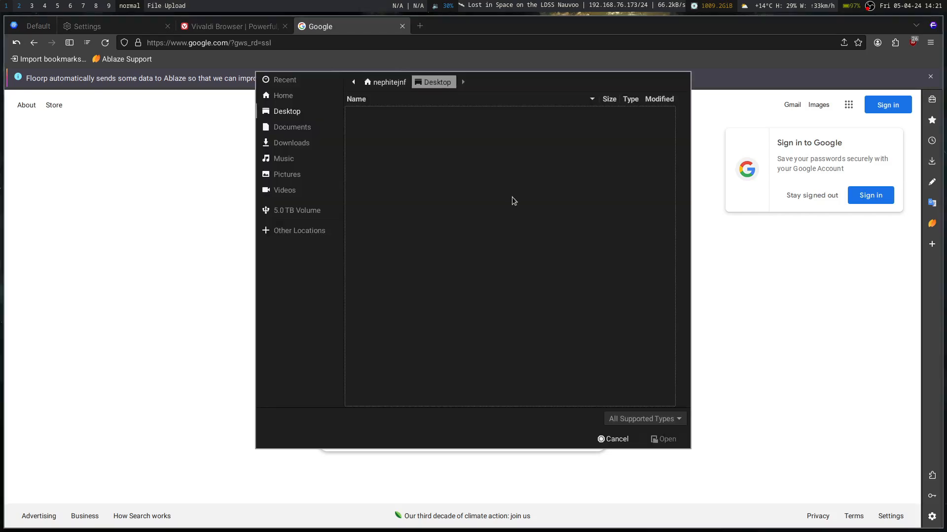
left_click(291, 142)
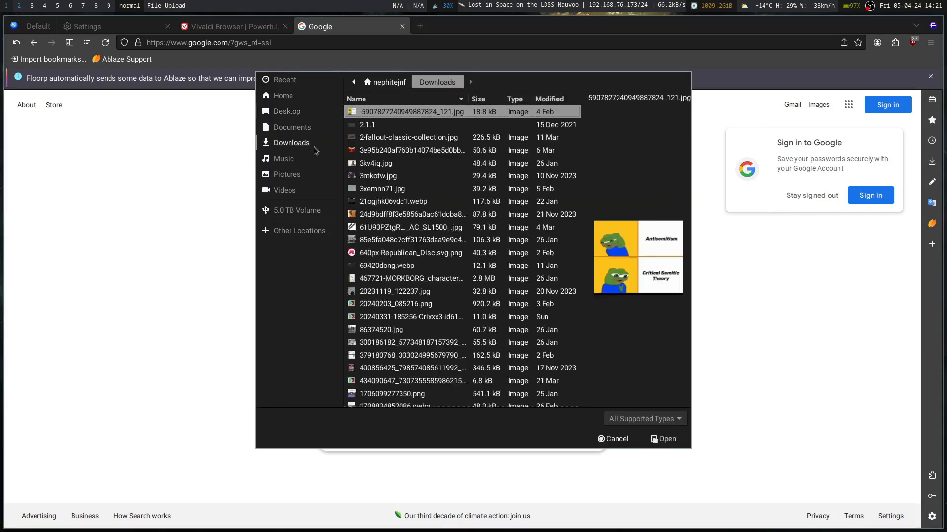
mouse_move(423, 201)
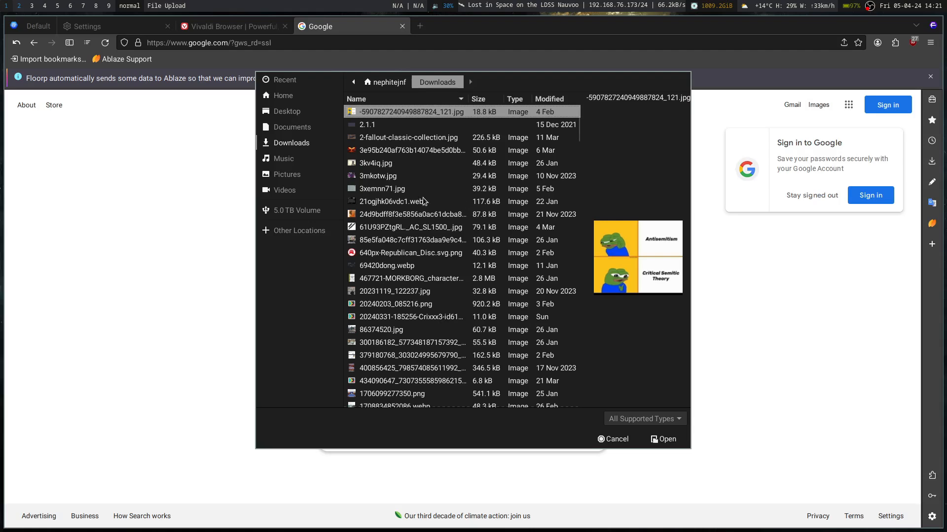
scroll("down", 3)
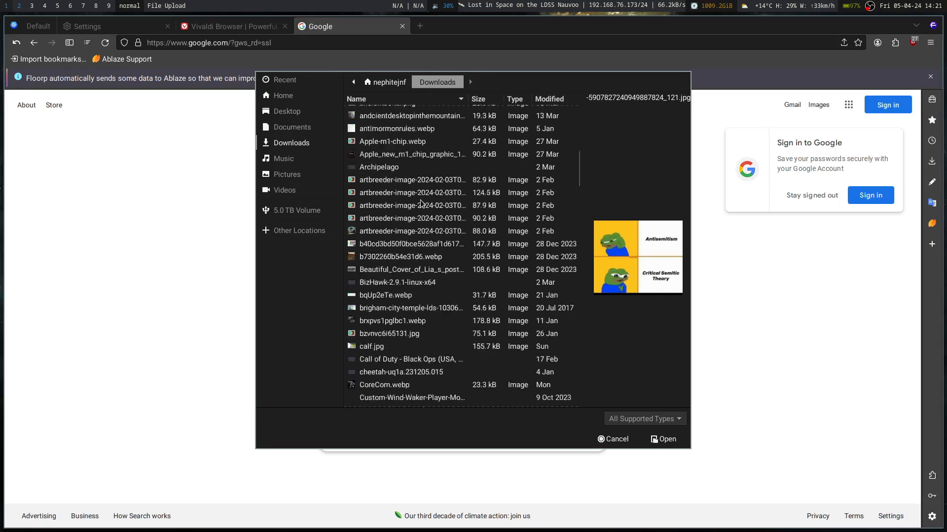
scroll("down", 3)
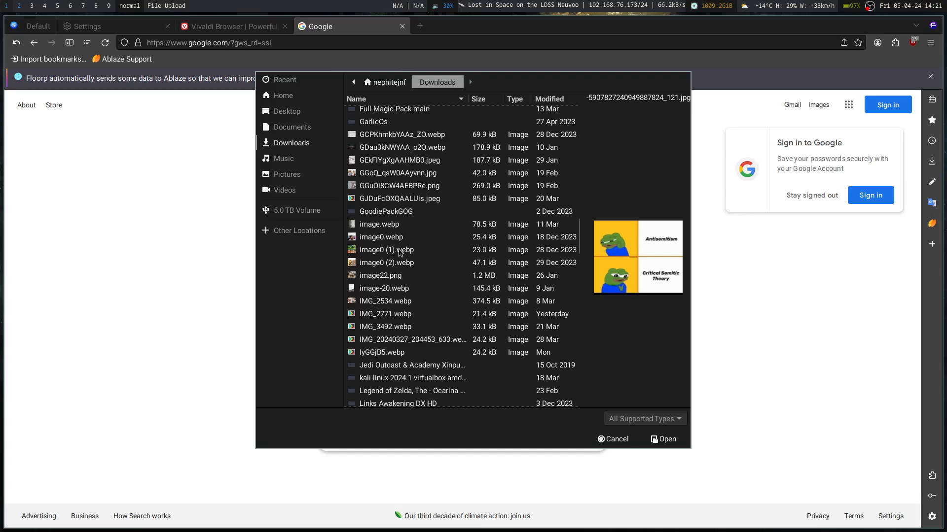
scroll("up", 3)
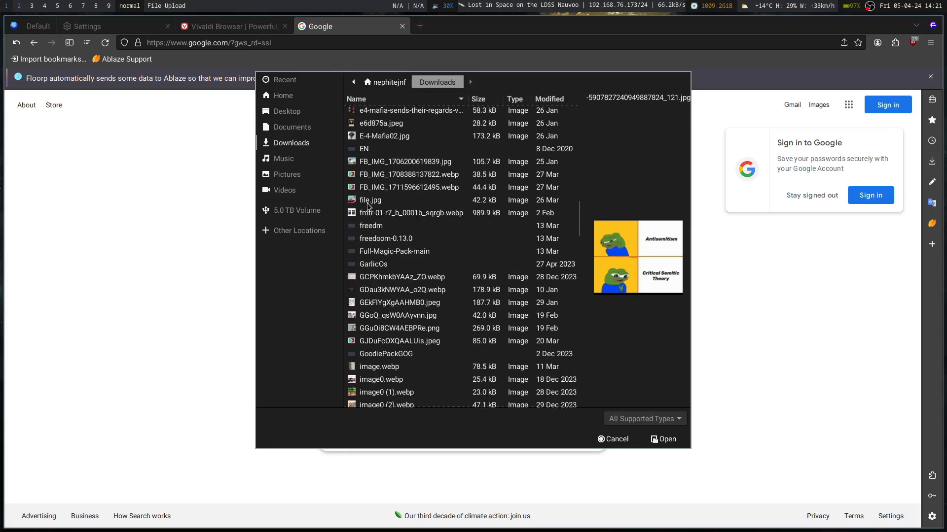
left_click(370, 201)
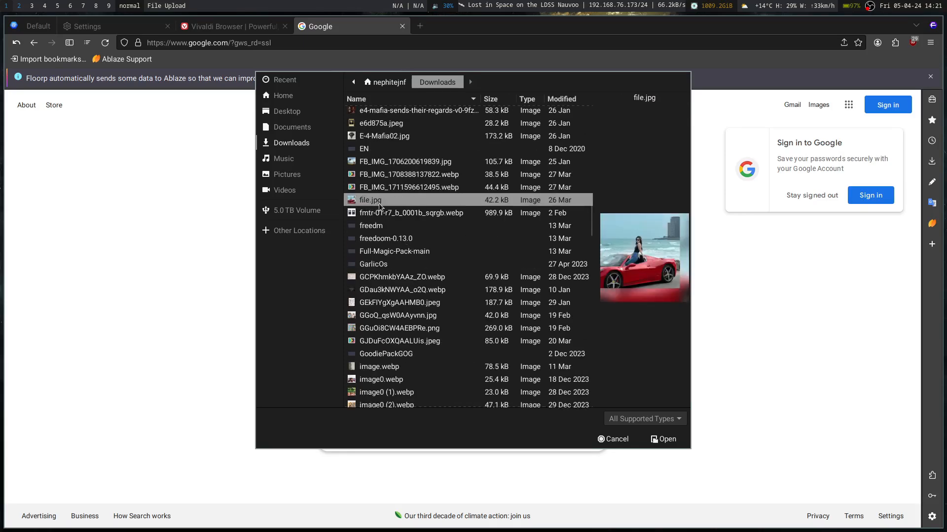
Select the pink sports car photo Untitled.jpg instead and upload it to Google Lens
scroll("down", 3)
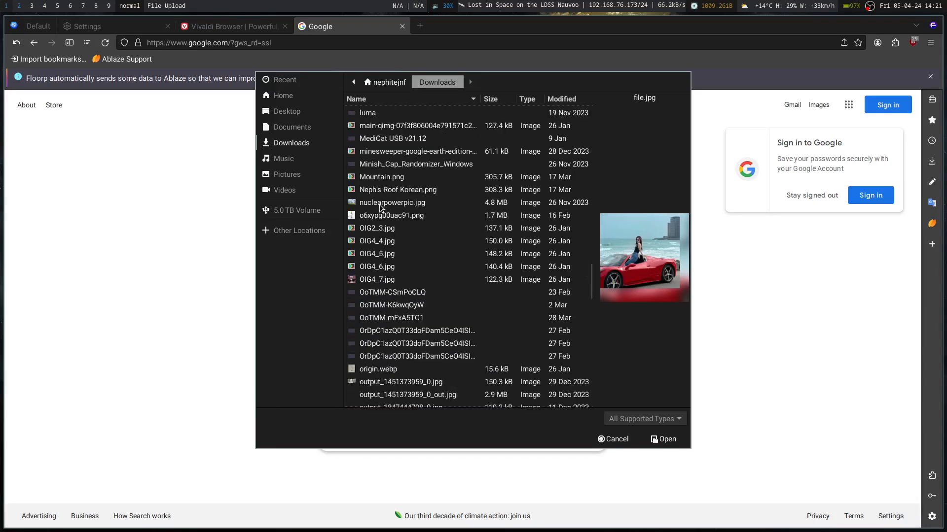
scroll("down", 3)
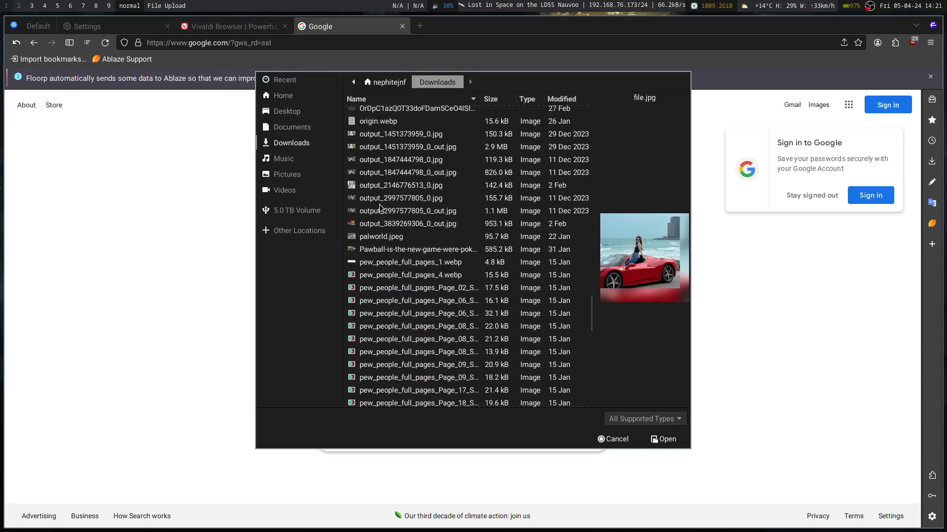
scroll("down", 3)
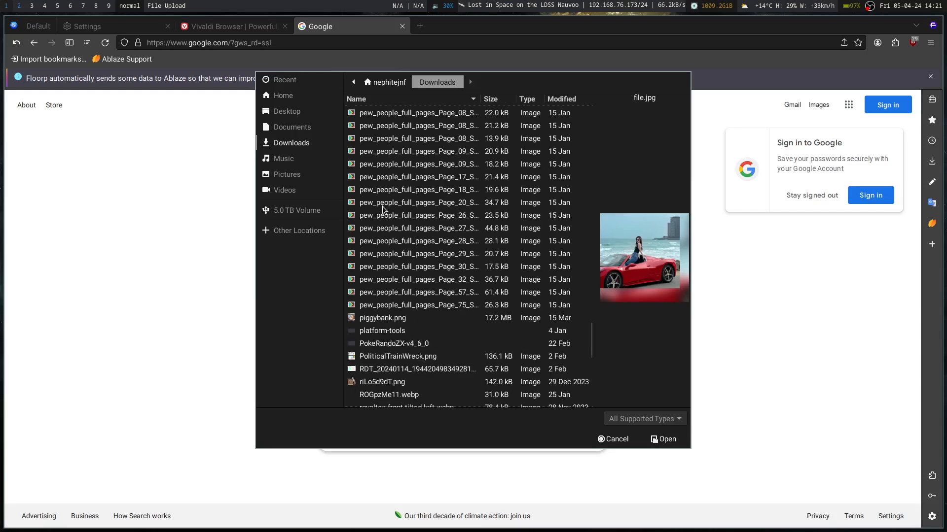
scroll("down", 3)
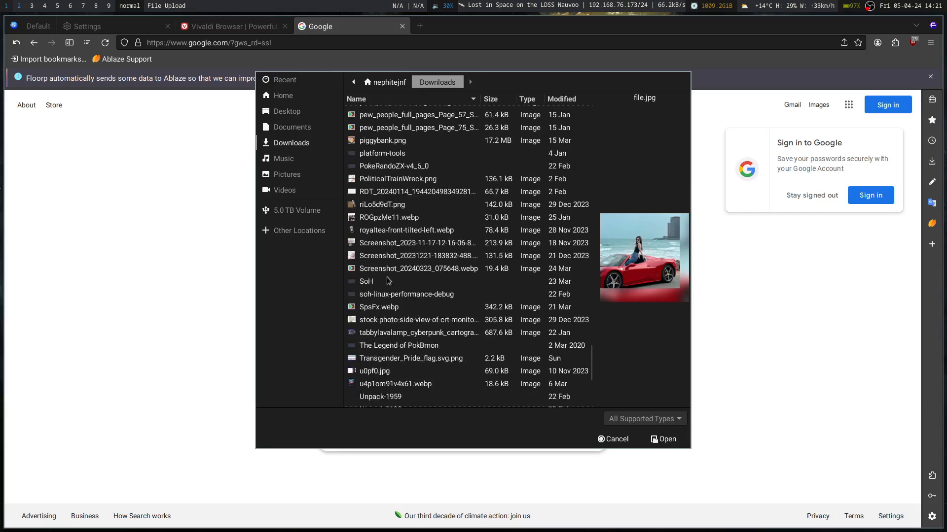
scroll("down", 3)
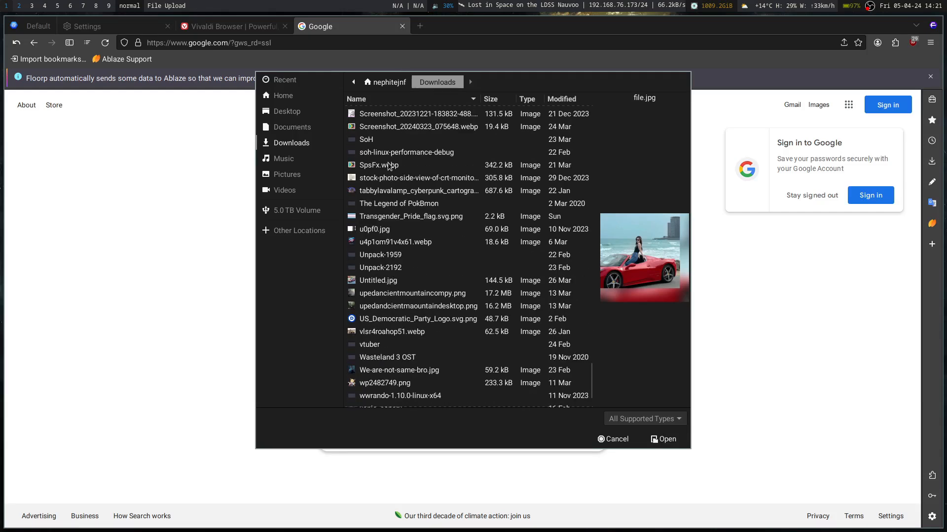
scroll("down", 3)
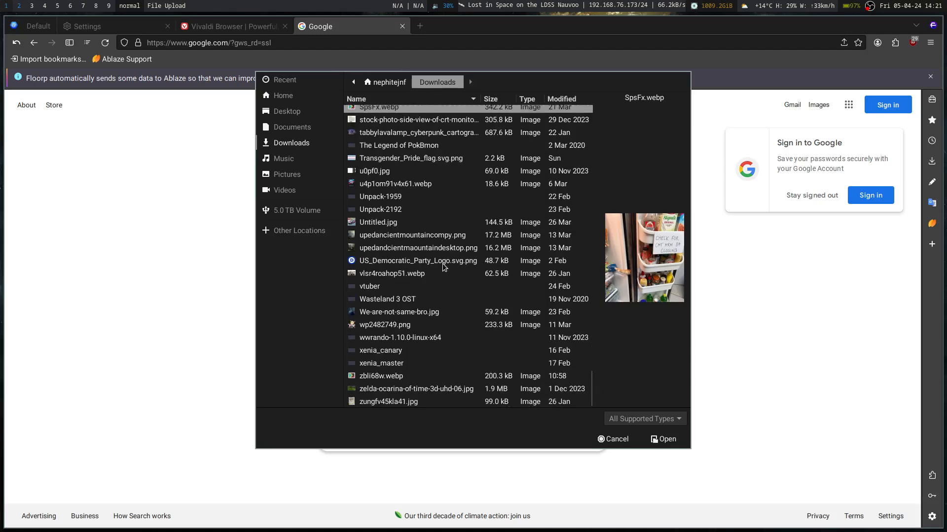
left_click(378, 222)
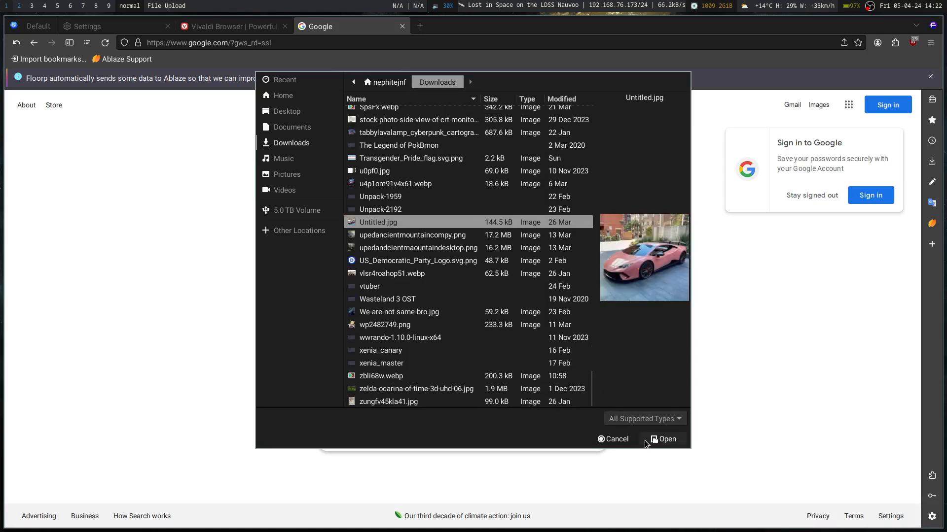
left_click(663, 439)
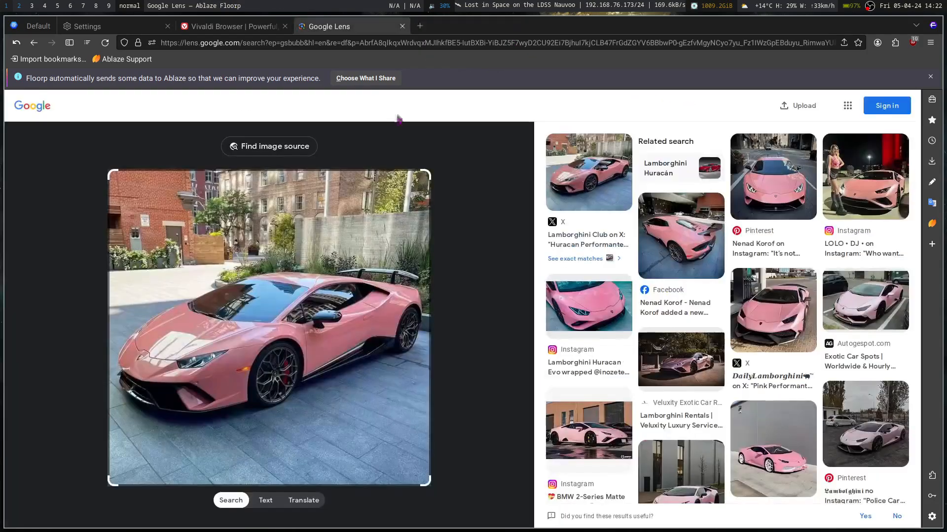
Close the Lens results tab and scroll Floorp's General preferences down to User Agent
left_click(401, 25)
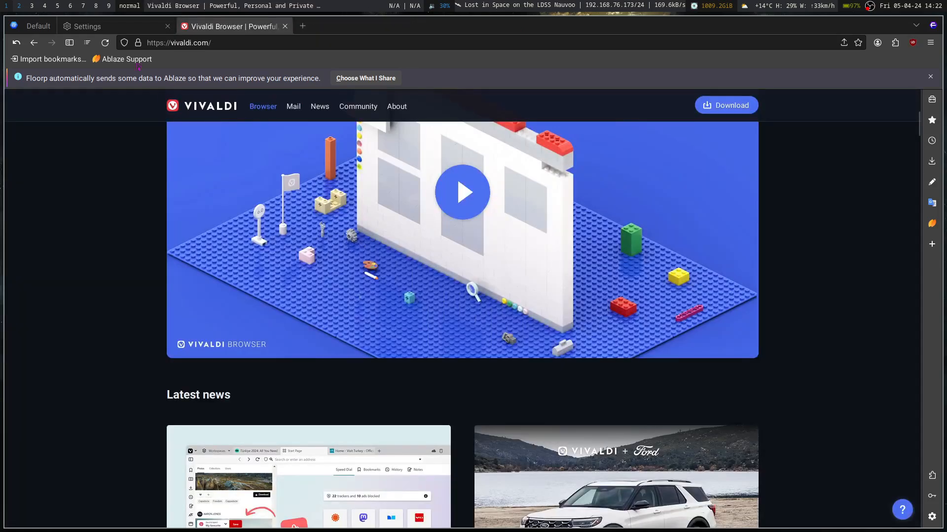
left_click(88, 26)
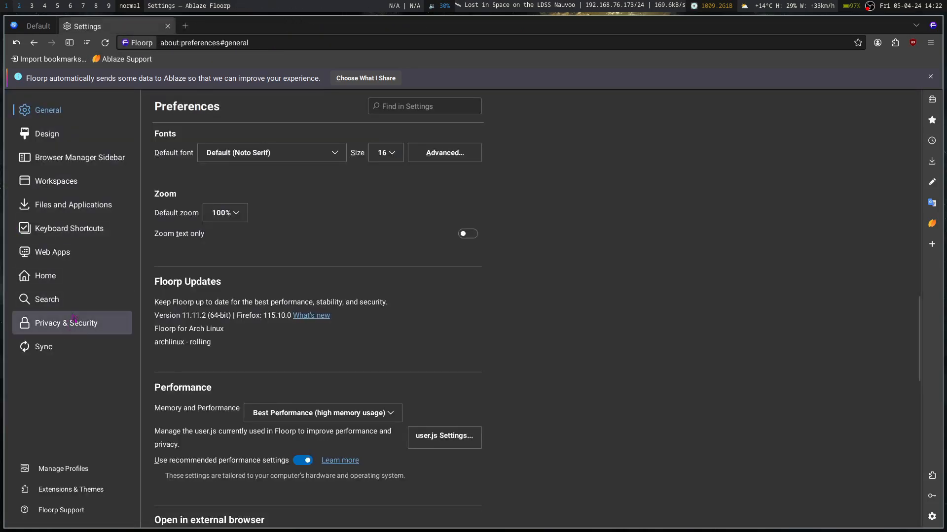
mouse_move(305, 303)
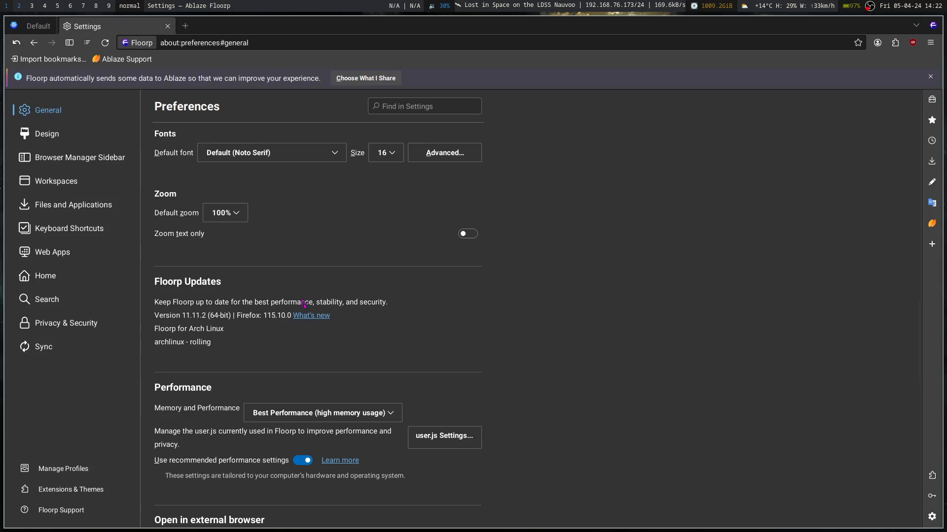
mouse_move(336, 279)
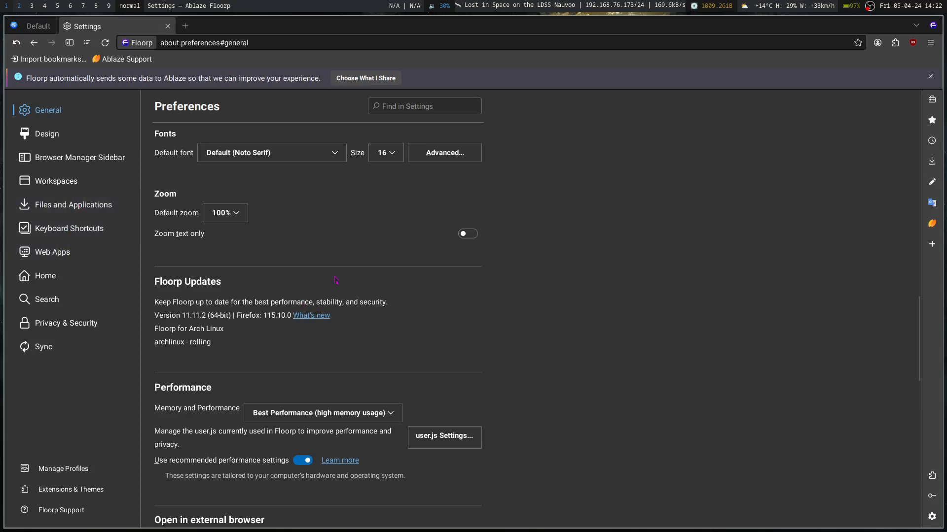
scroll("down", 3)
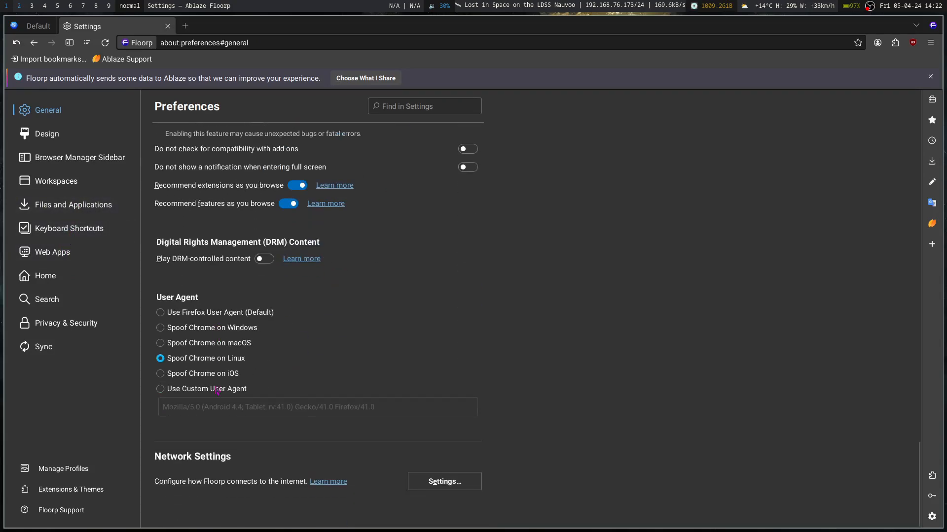
mouse_move(365, 267)
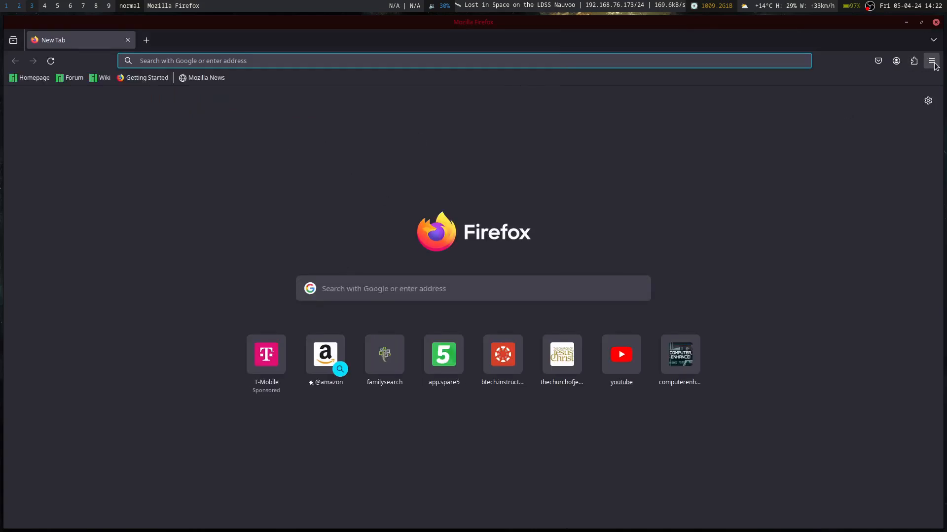
Bring up Firefox settings and scroll through the General page
left_click(932, 60)
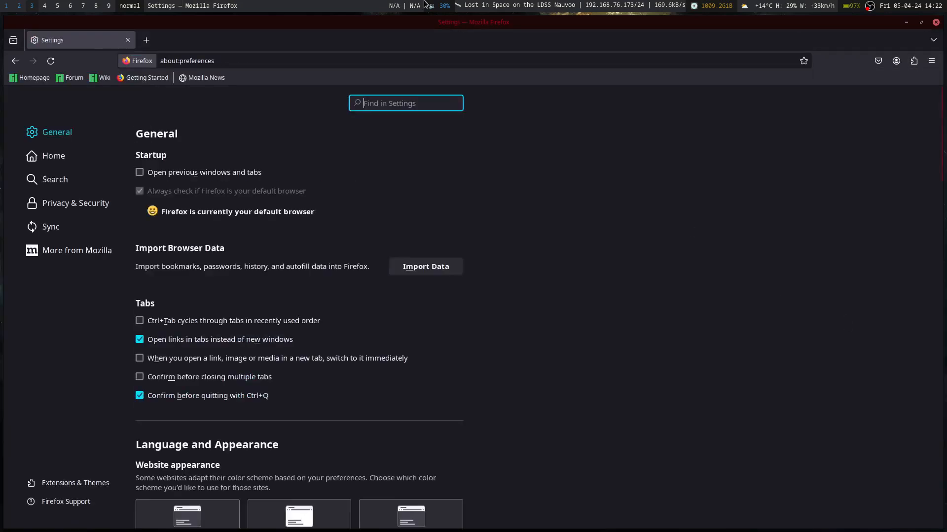
scroll("down", 3)
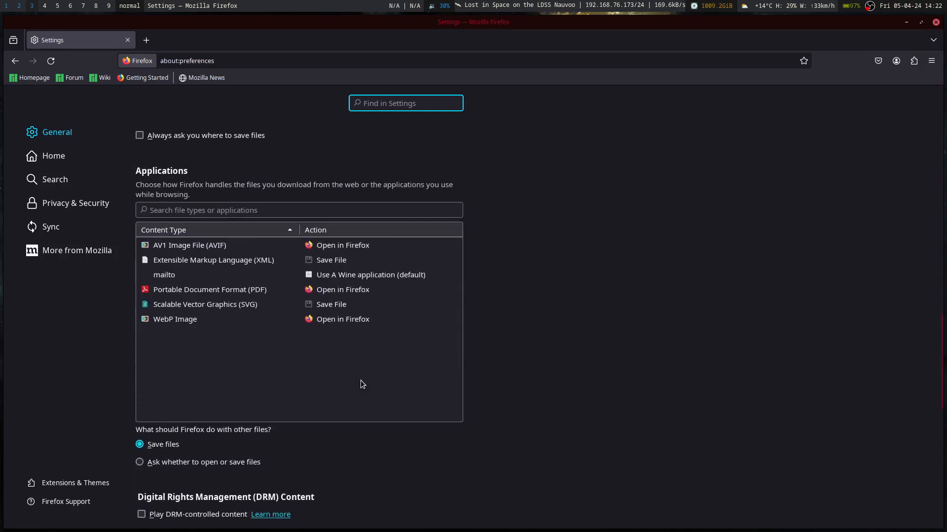
scroll("down", 3)
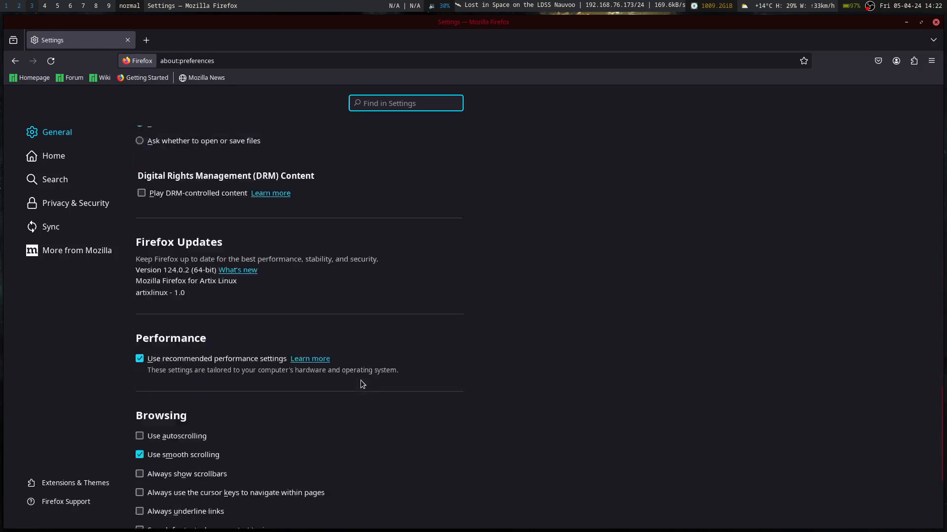
scroll("up", 3)
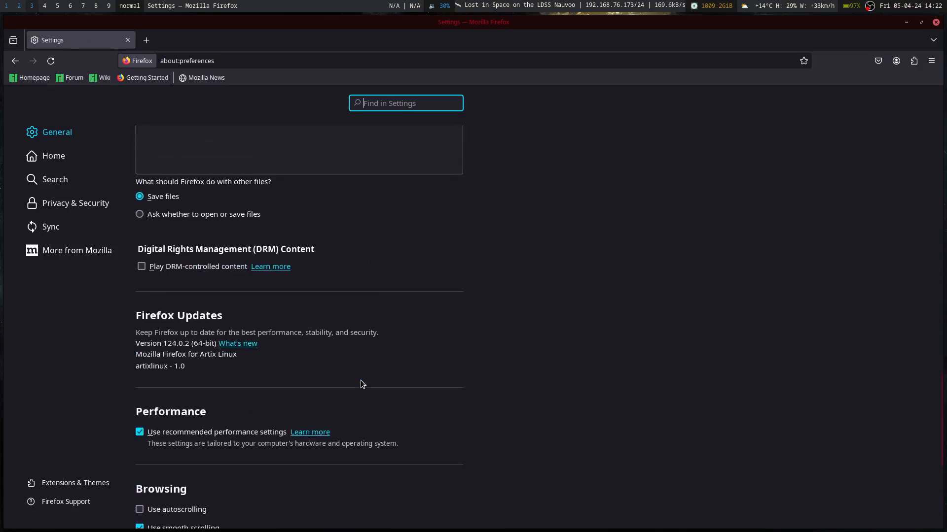
mouse_move(495, 317)
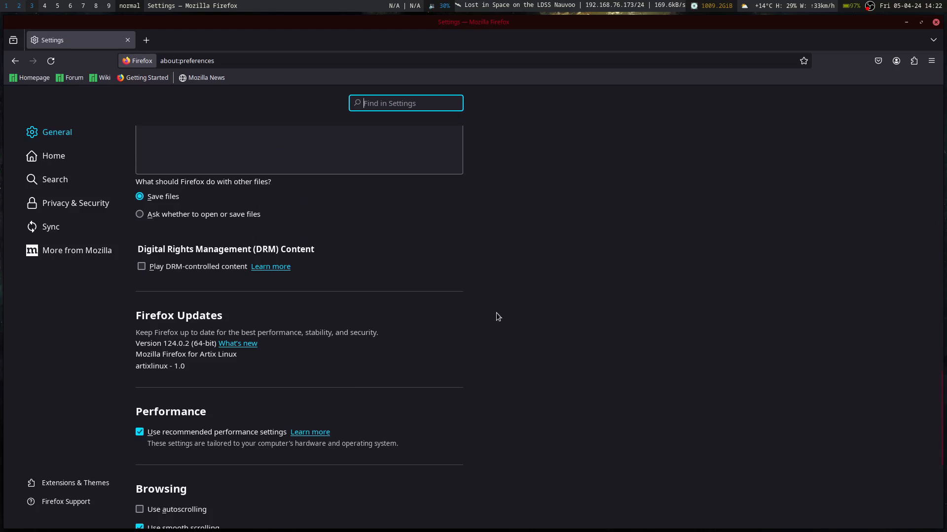
scroll("down", 3)
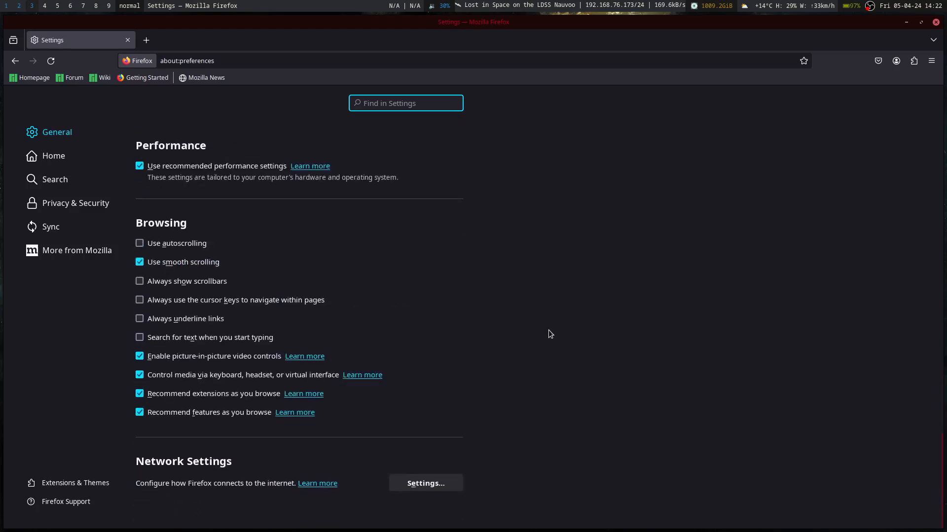
scroll("down", 3)
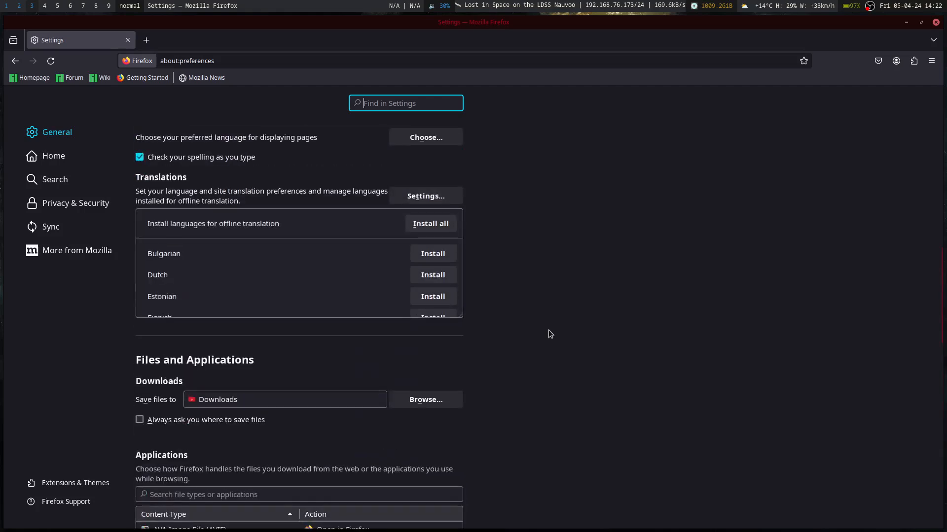
scroll("up", 3)
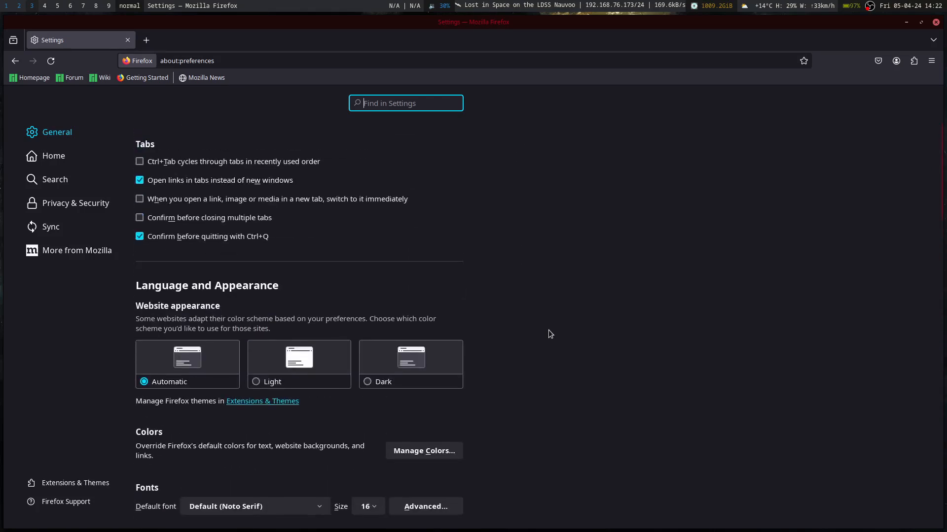
scroll("up", 3)
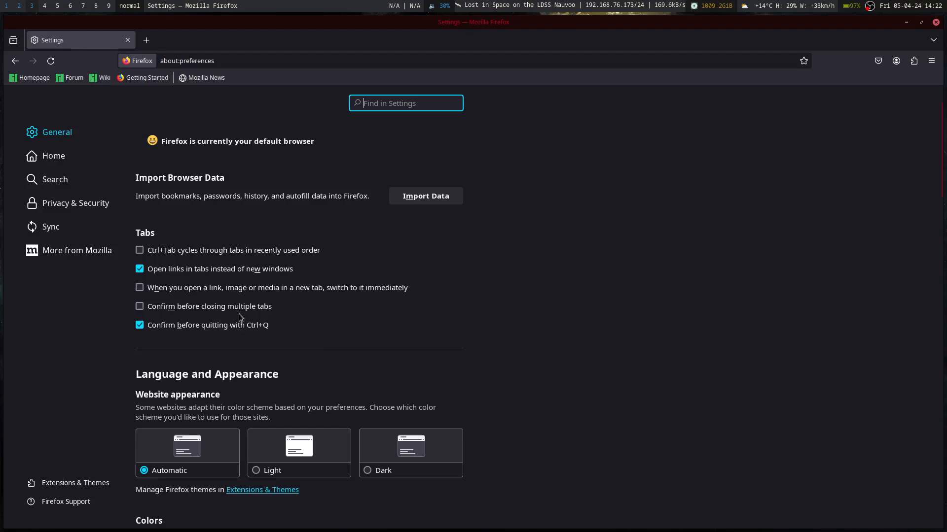
Browse the Privacy & Security, Search and Home settings pages
left_click(76, 203)
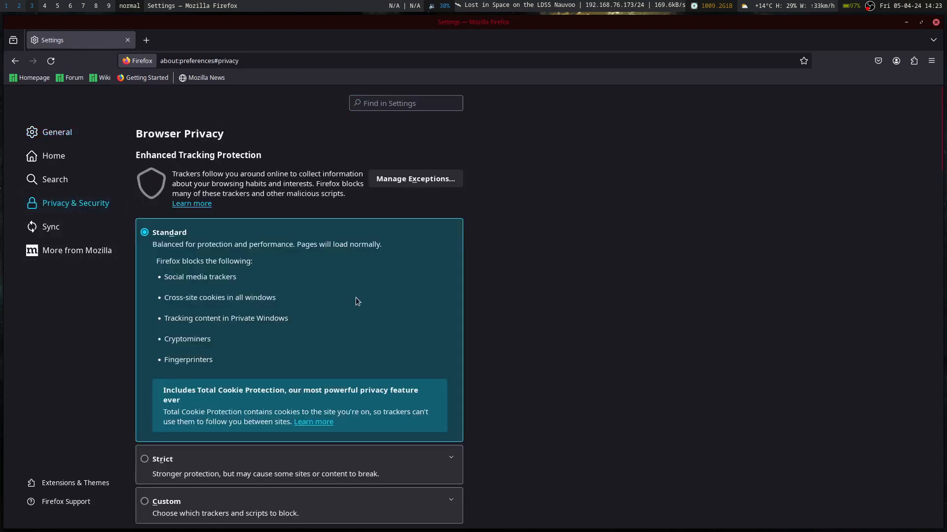
scroll("down", 3)
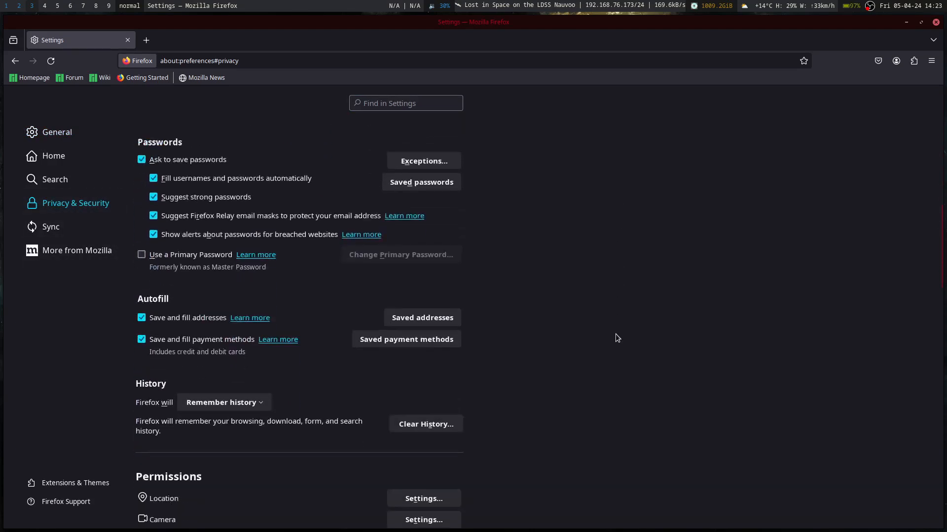
scroll("down", 3)
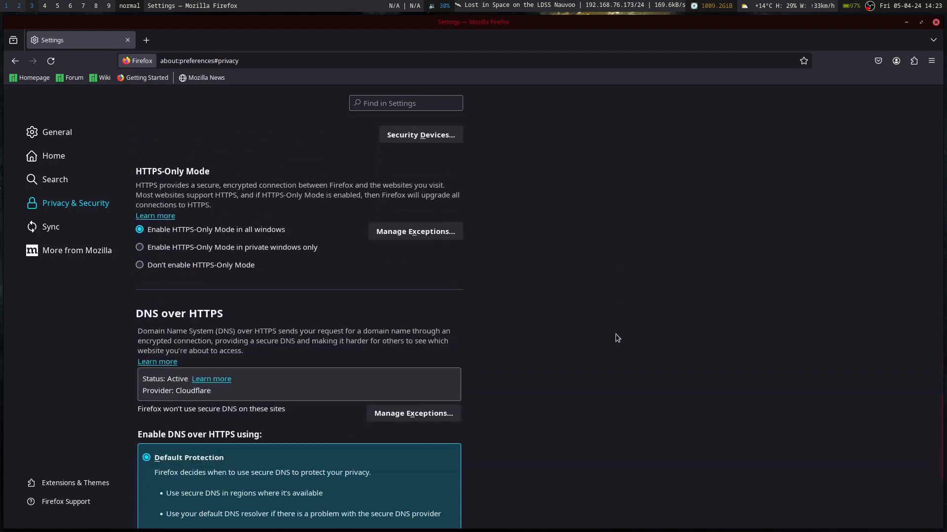
scroll("down", 3)
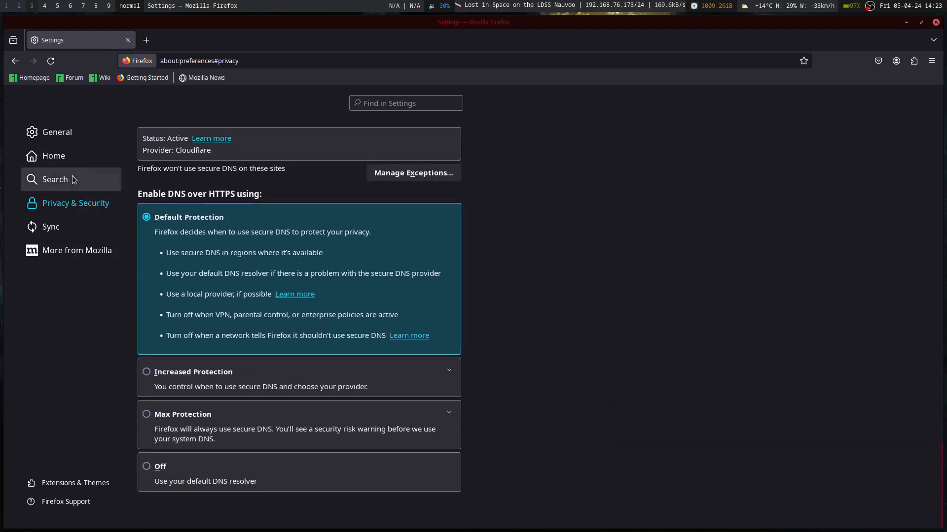
left_click(55, 180)
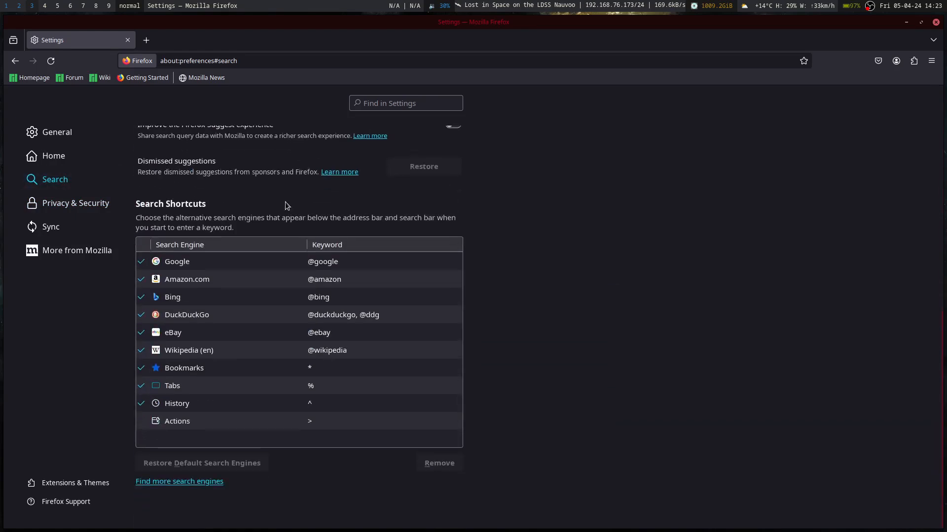
left_click(53, 156)
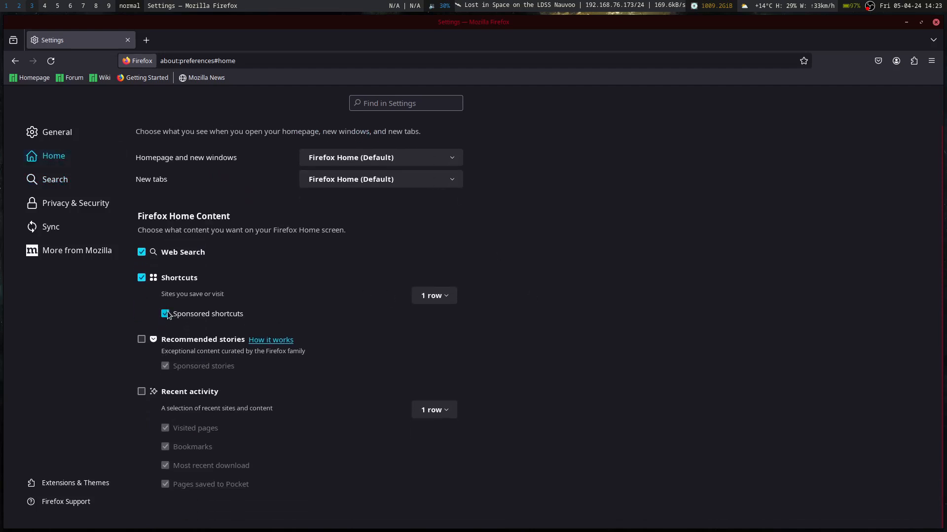
Hide sponsored shortcuts and show two rows of recent activity on the home page
left_click(165, 314)
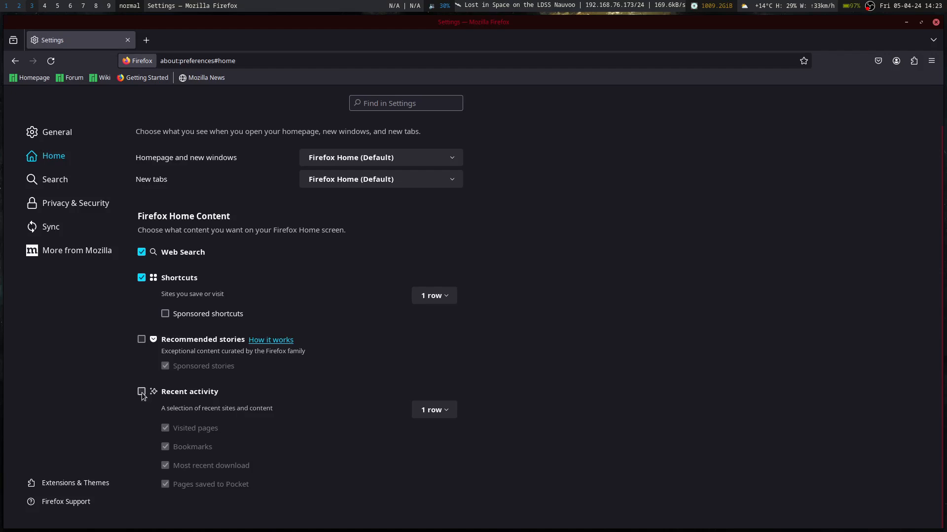
left_click(141, 391)
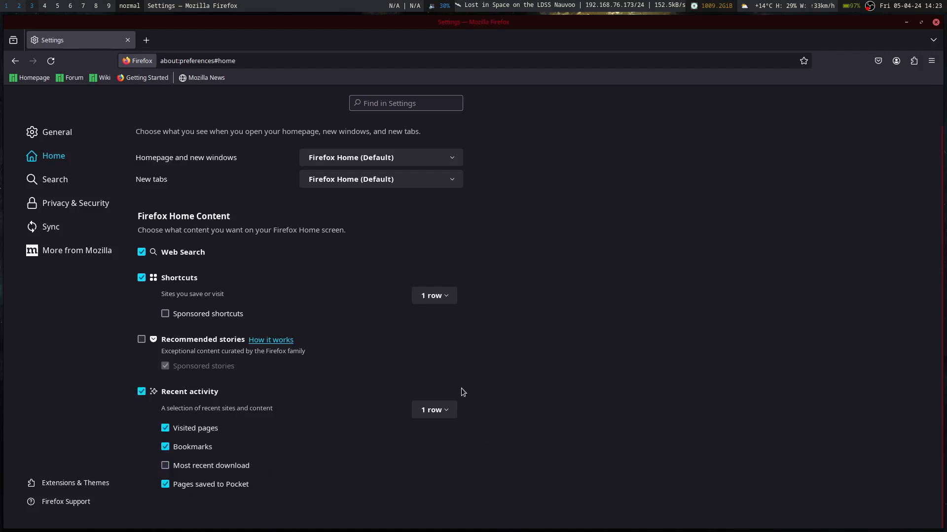
left_click(432, 411)
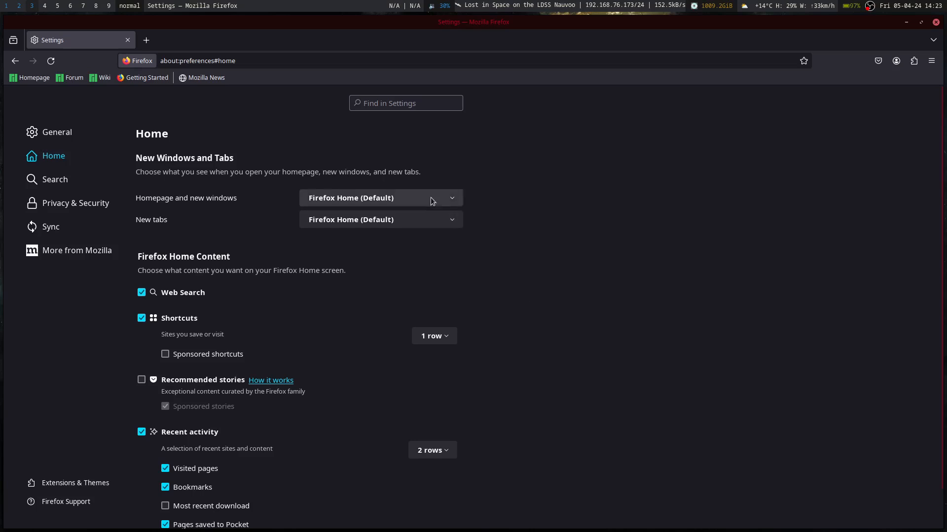
mouse_move(77, 156)
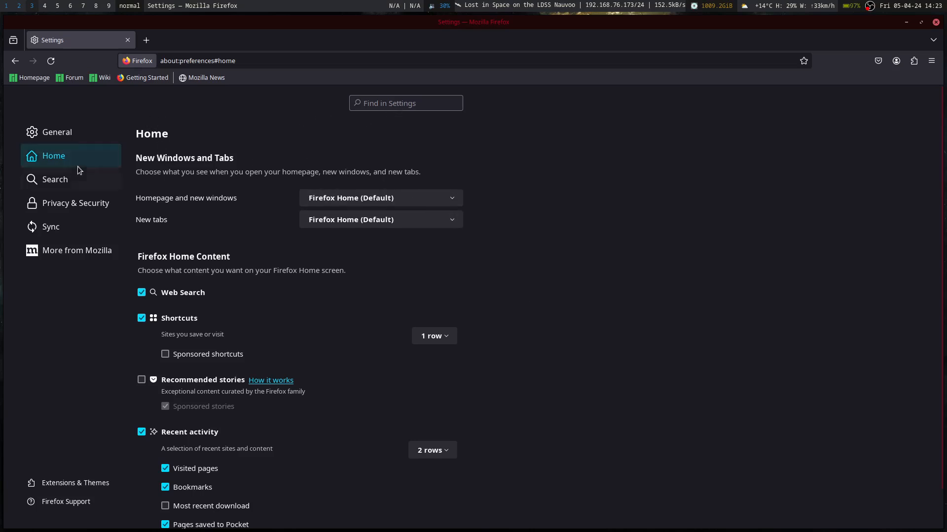
Search the settings for 'user'
left_click(57, 132)
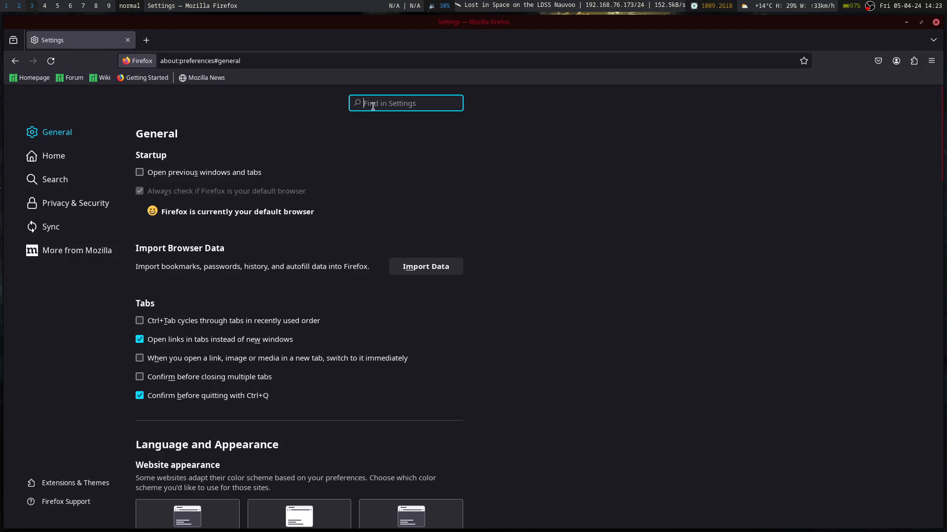
type("user")
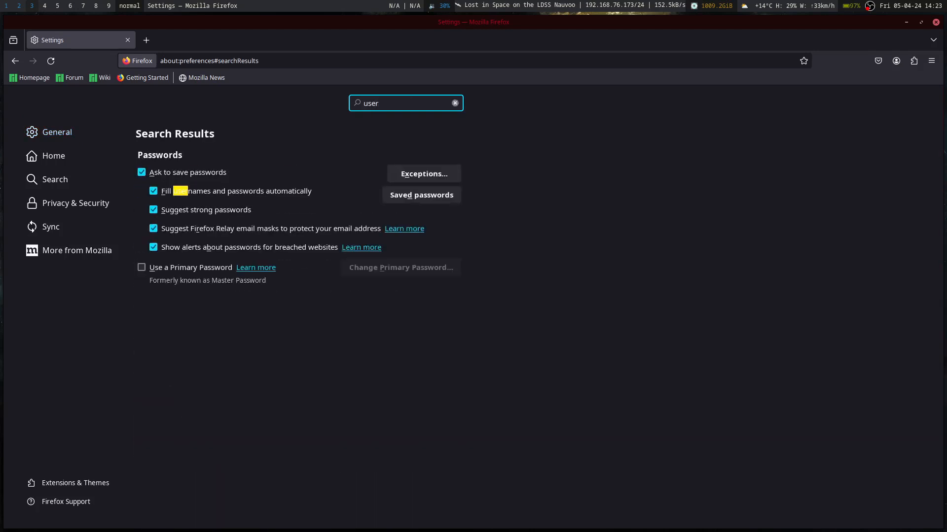
mouse_move(131, 69)
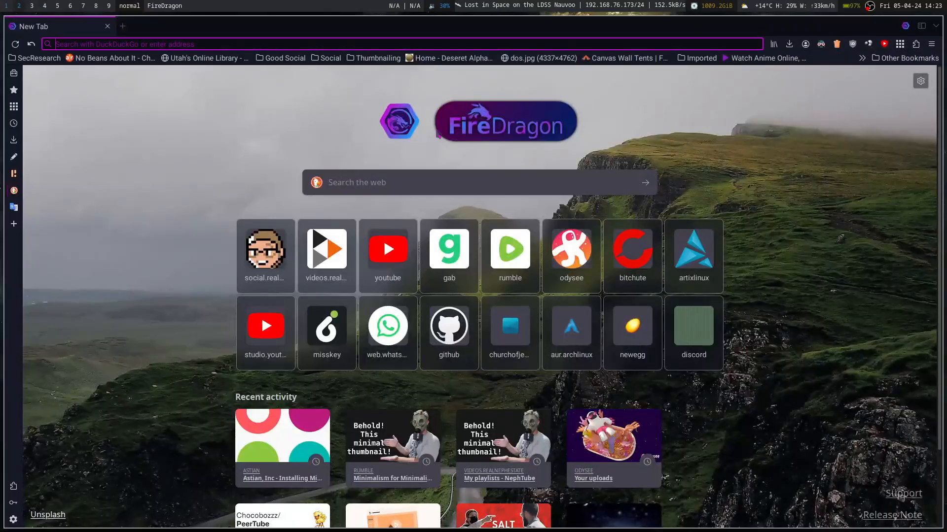
mouse_move(776, 98)
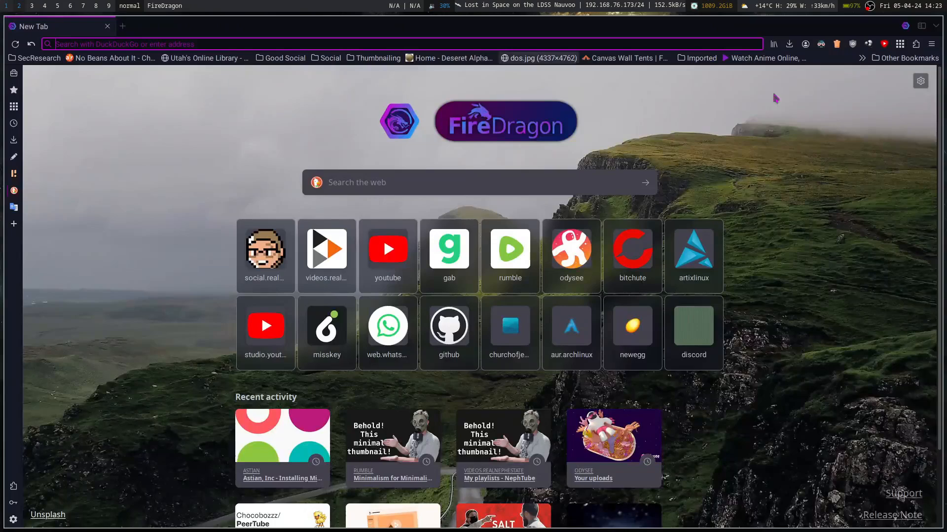
From FireDragon's menu go to Settings and scroll General down to DRM and User Agent
left_click(931, 43)
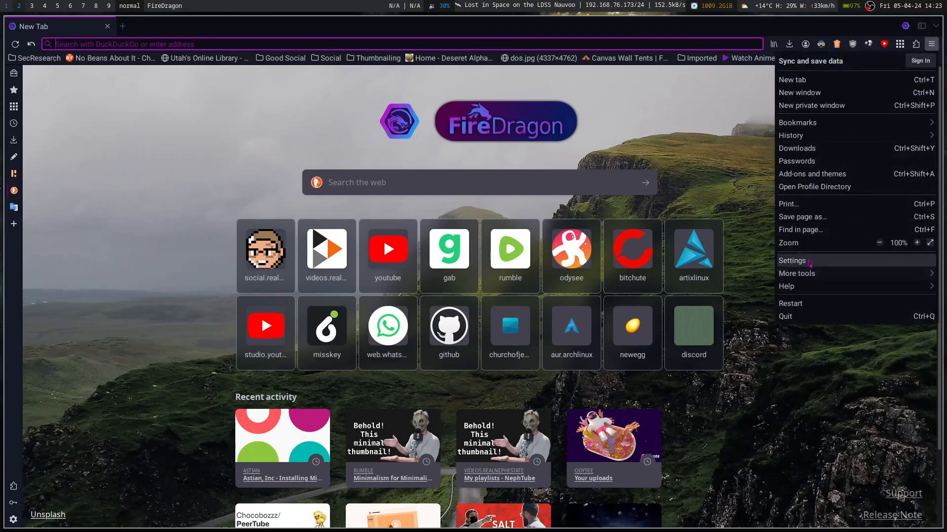
left_click(791, 260)
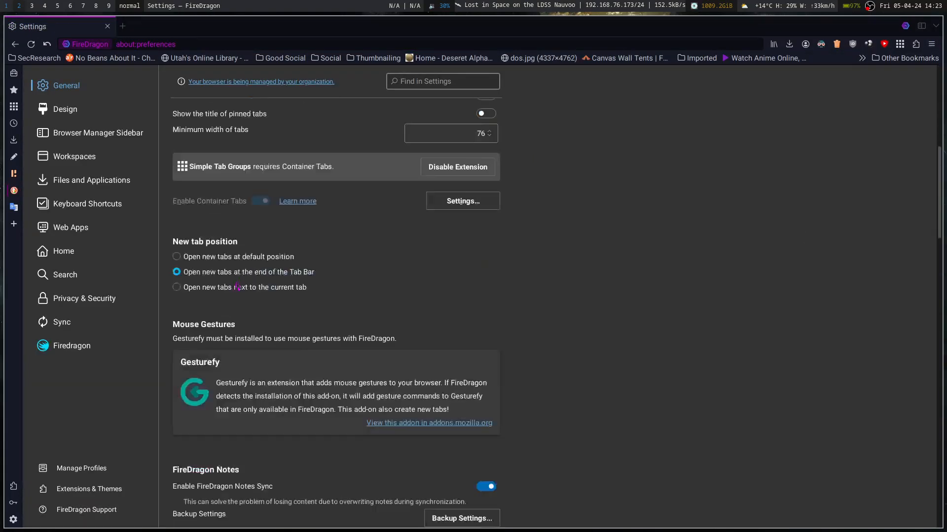
scroll("down", 3)
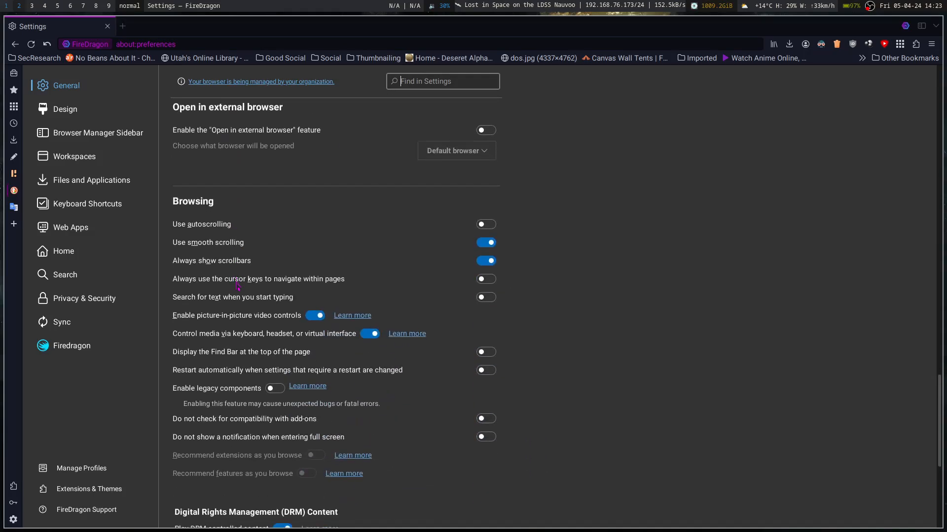
scroll("down", 3)
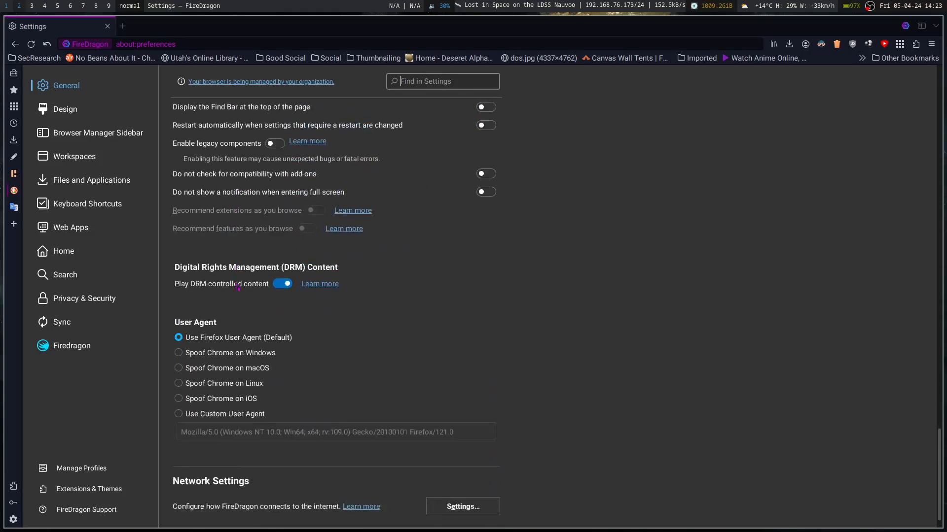
scroll("down", 3)
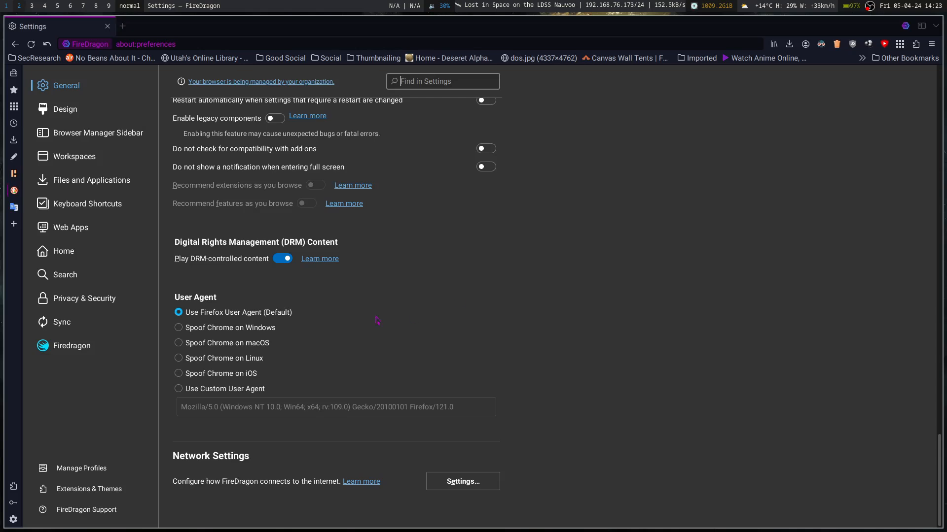
mouse_move(190, 362)
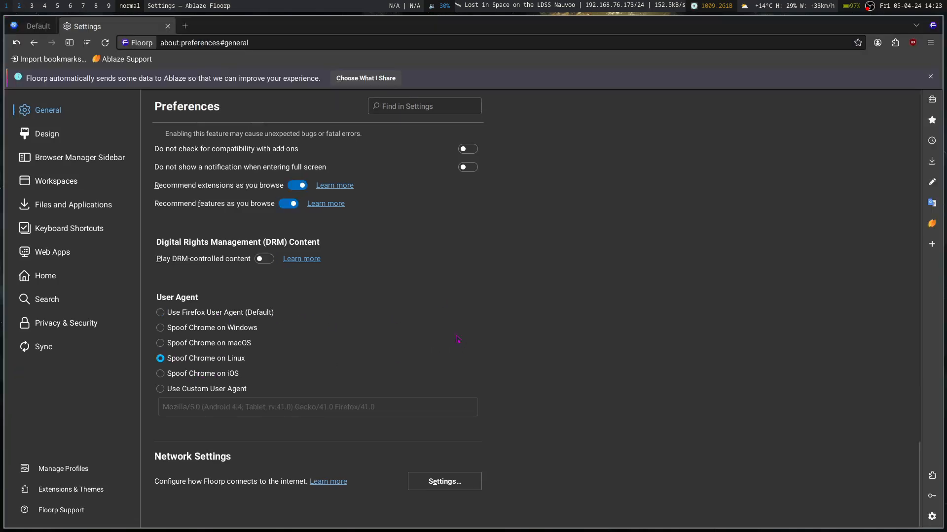
mouse_move(198, 288)
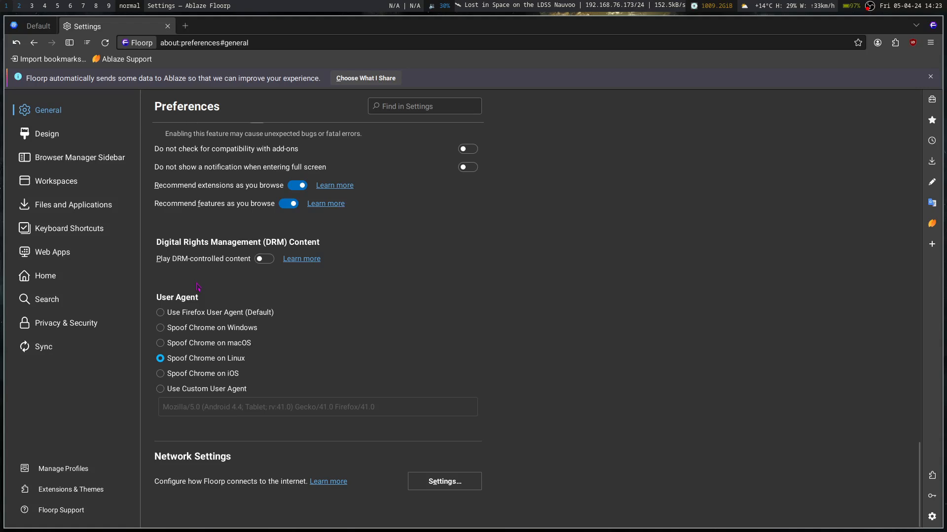
Show Floorp's Browser Manager Sidebar preferences and scroll through the web panel options
left_click(79, 158)
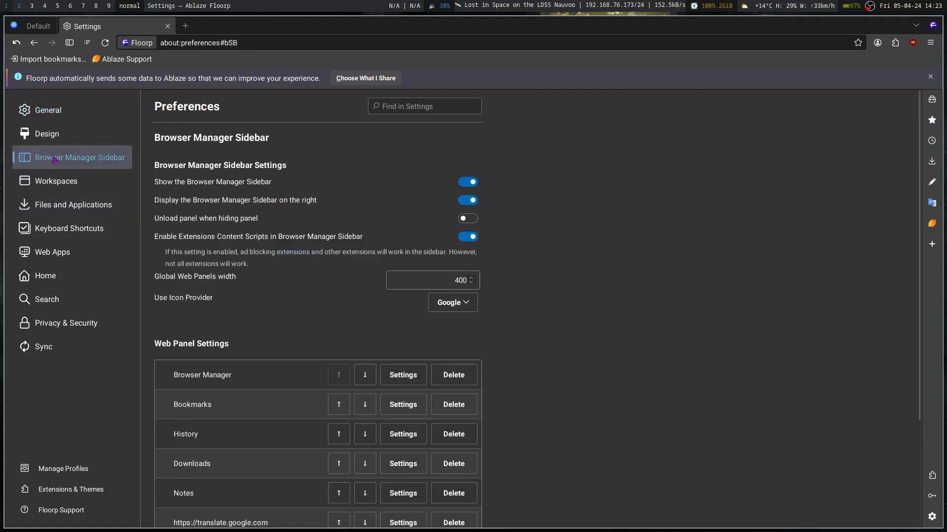
scroll("down", 3)
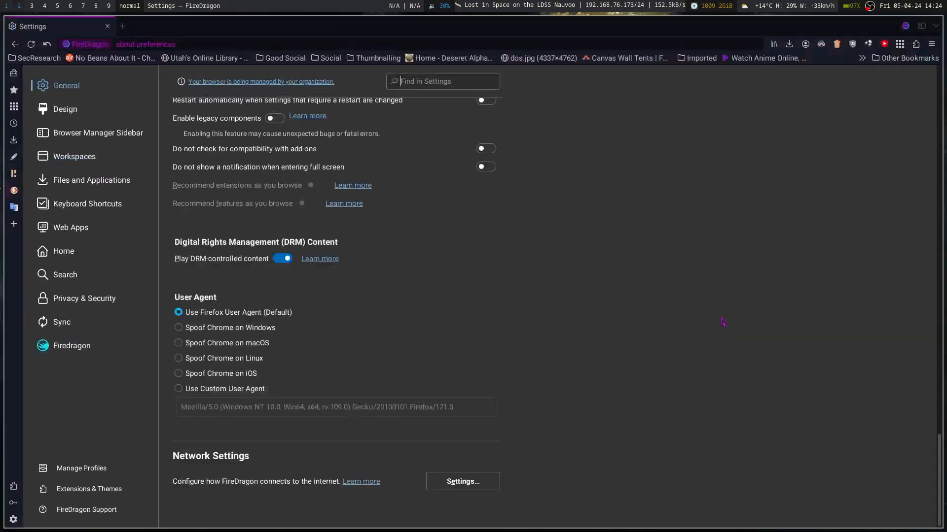
mouse_move(614, 254)
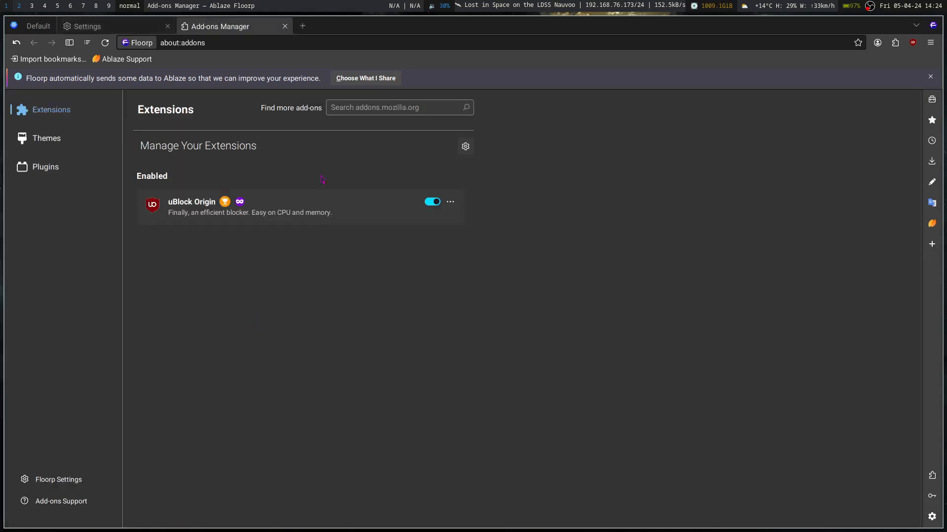
Search add-ons for 'tab groups' and go to the Simple Tab Groups extension page
left_click(398, 107)
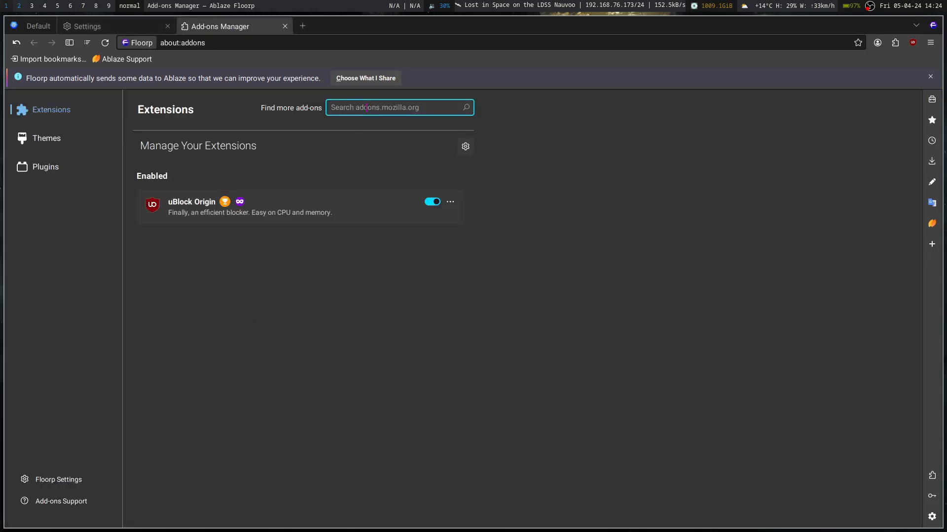
type("tab groups")
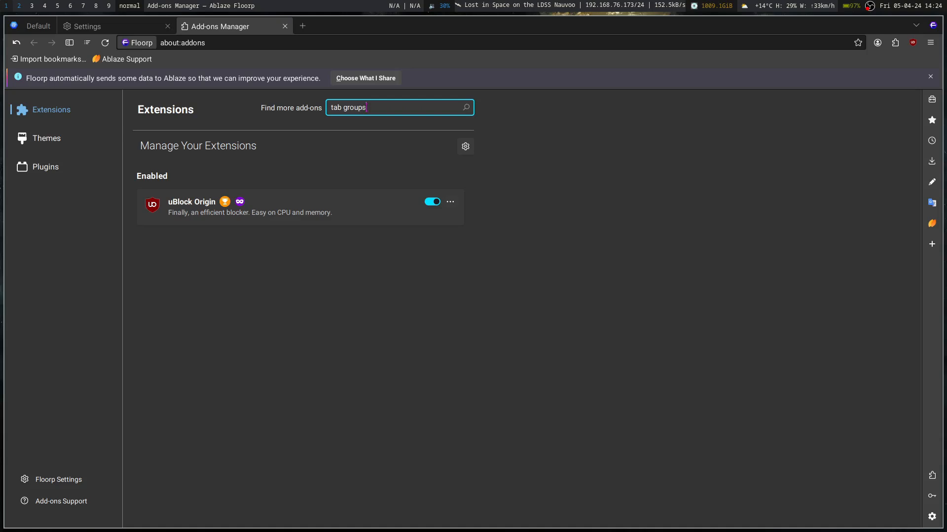
key("Return")
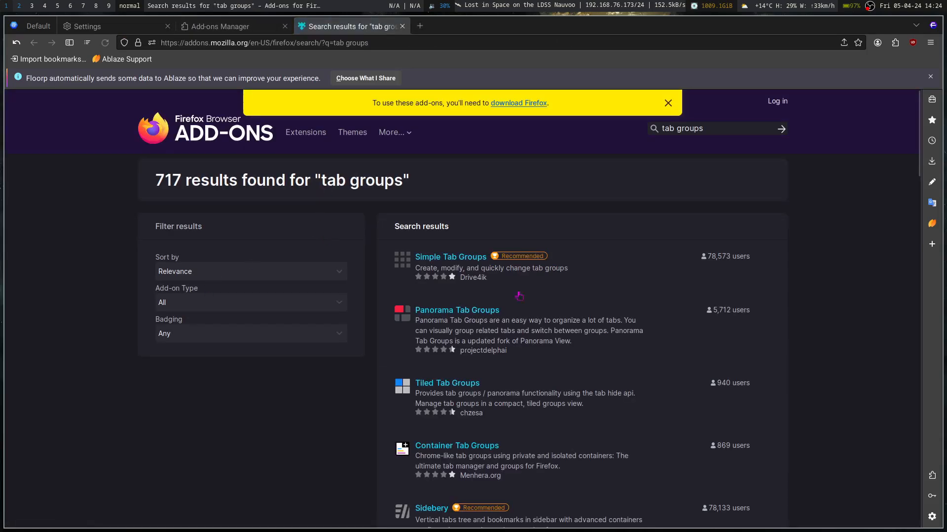
left_click(450, 256)
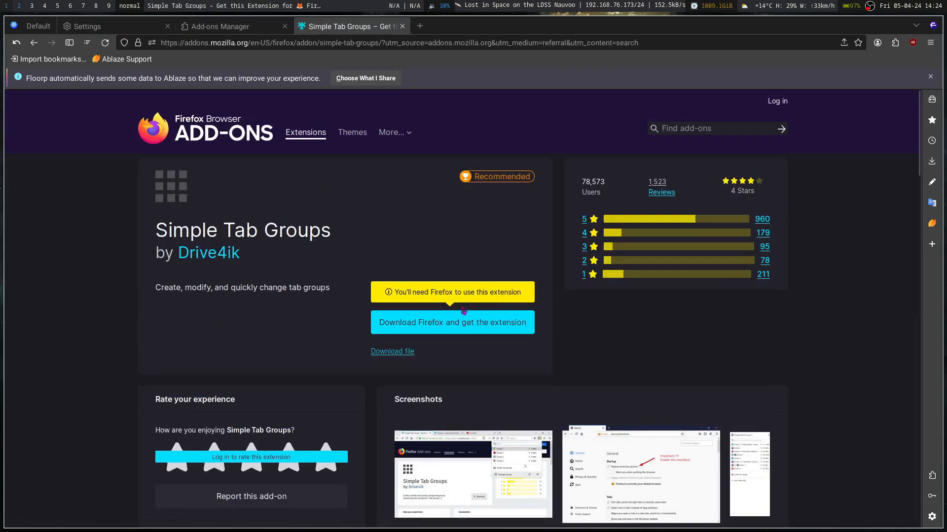
mouse_move(452, 323)
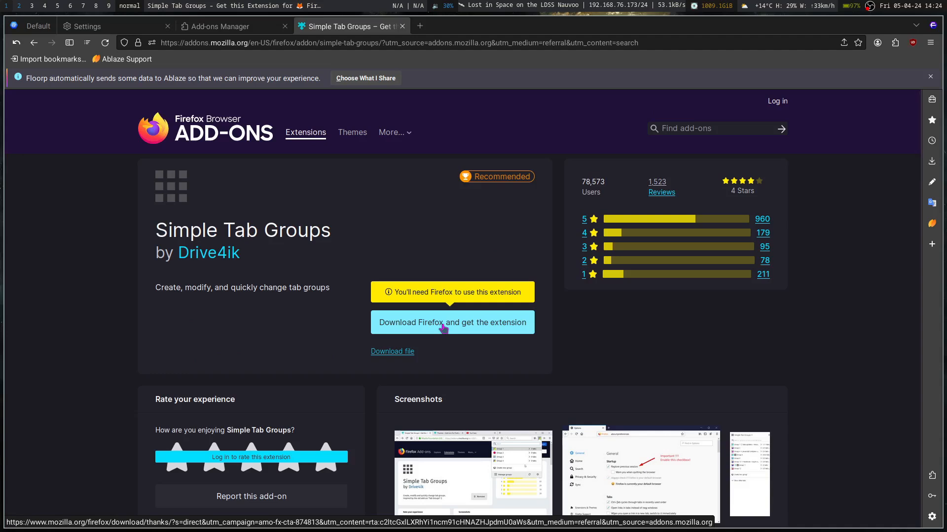
mouse_move(317, 155)
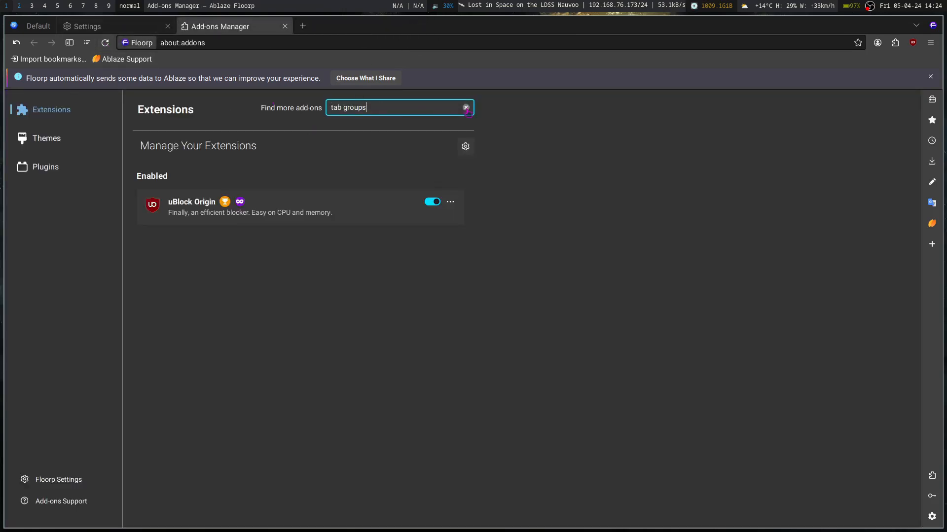
Back in General preferences, set the user agent to Use Firefox User Agent
left_click(88, 25)
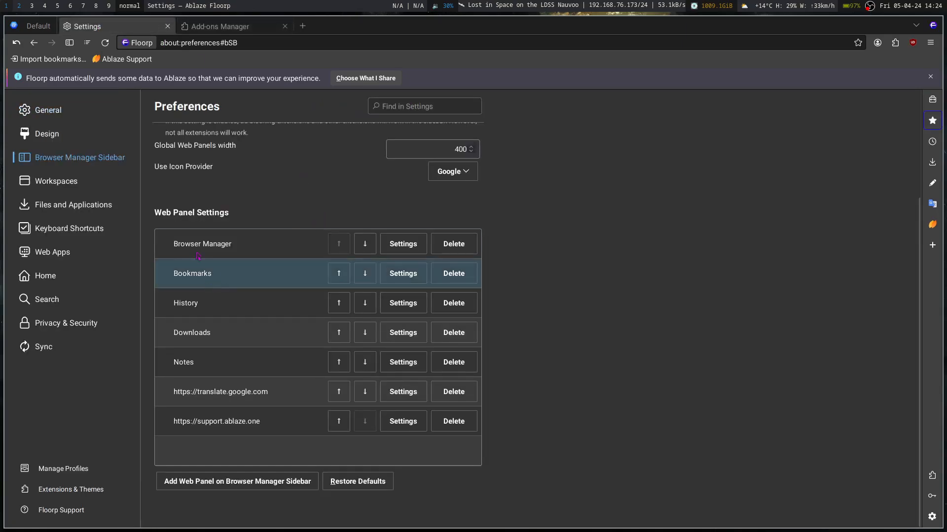
left_click(47, 110)
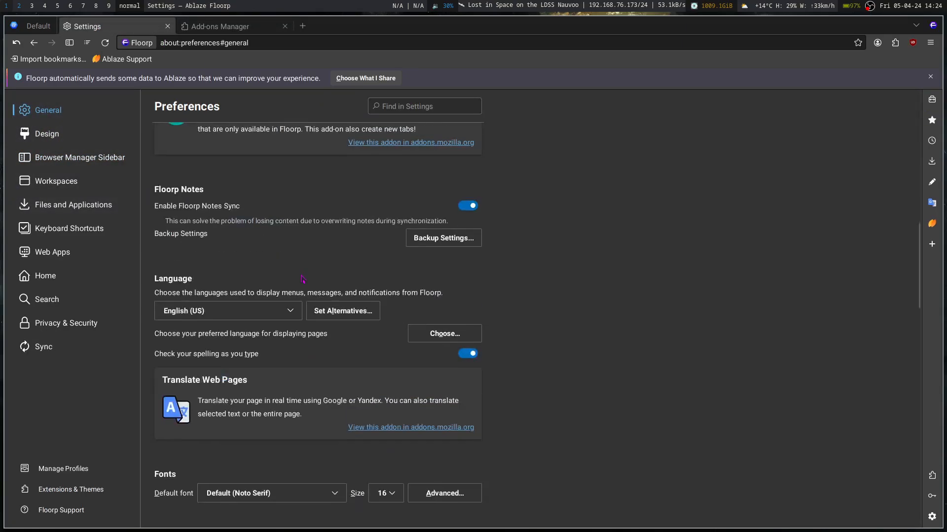
scroll("down", 3)
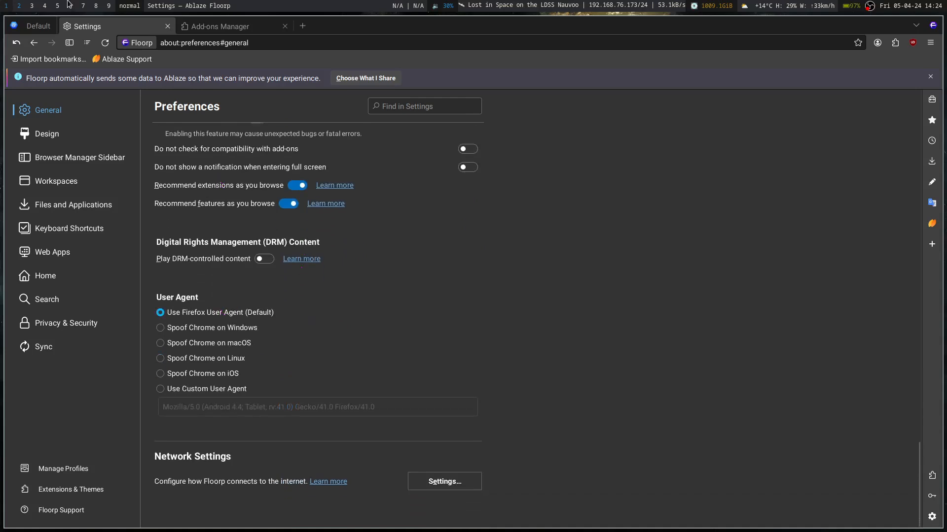
Return to the extensions manager and rerun the 'tab group' add-on search
left_click(233, 25)
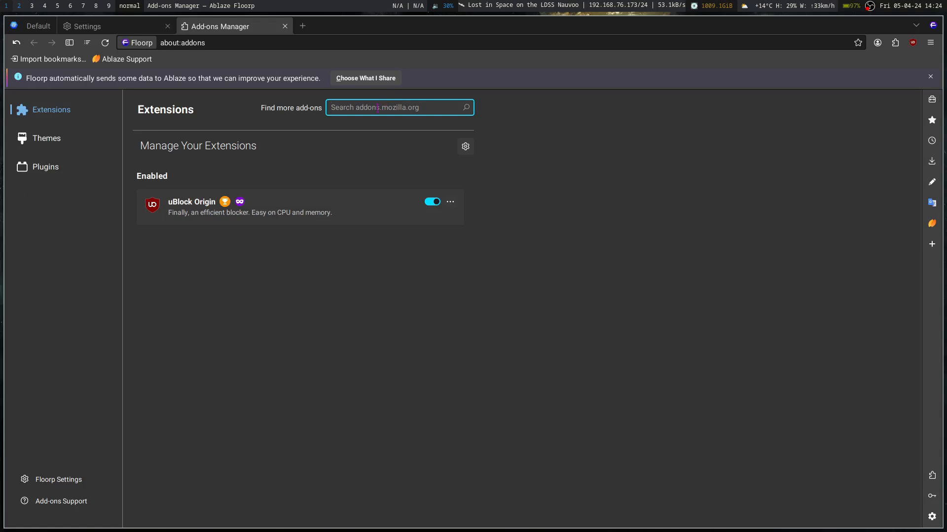
type("tab group")
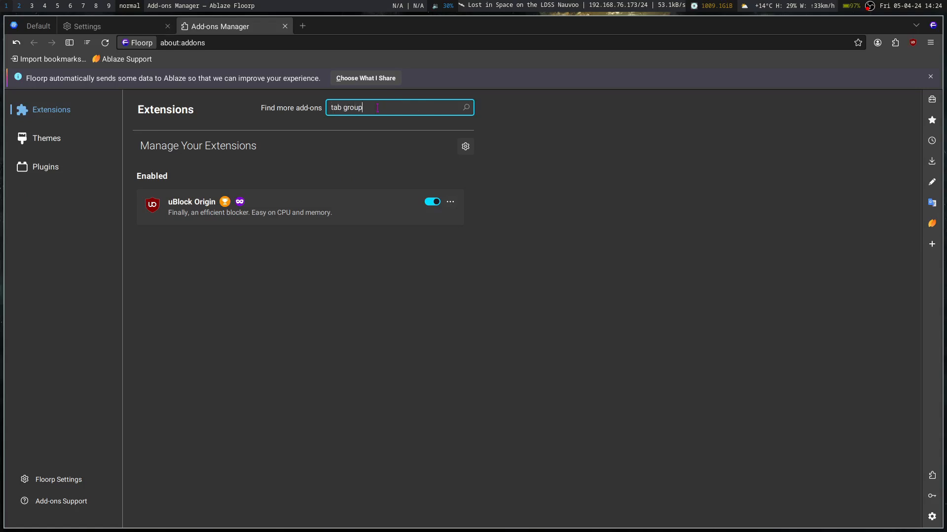
key("Return")
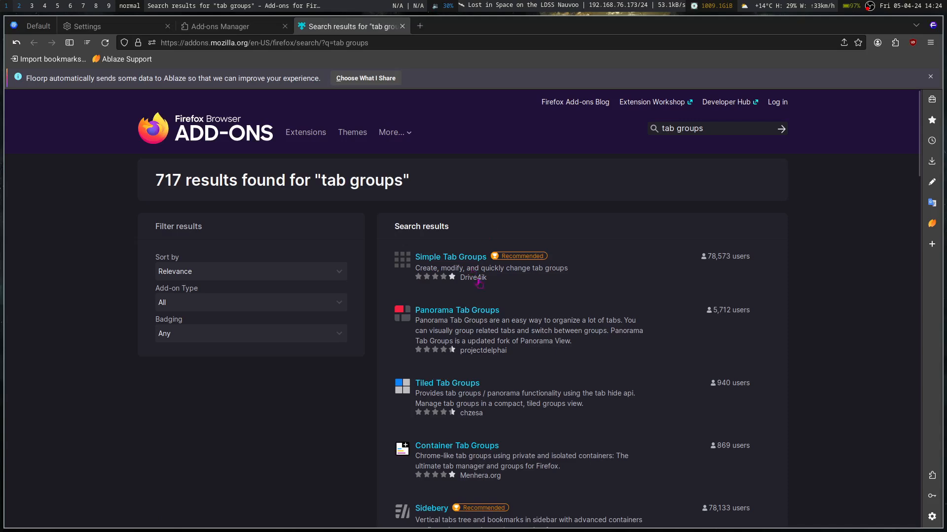
Add Simple Tab Groups to Floorp, confirm it, and close the extensions manager
left_click(450, 257)
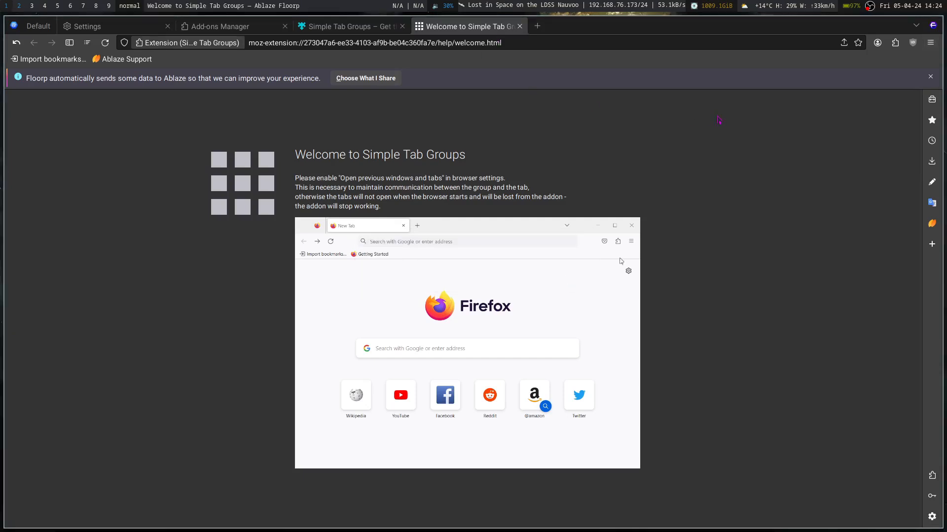
left_click(630, 241)
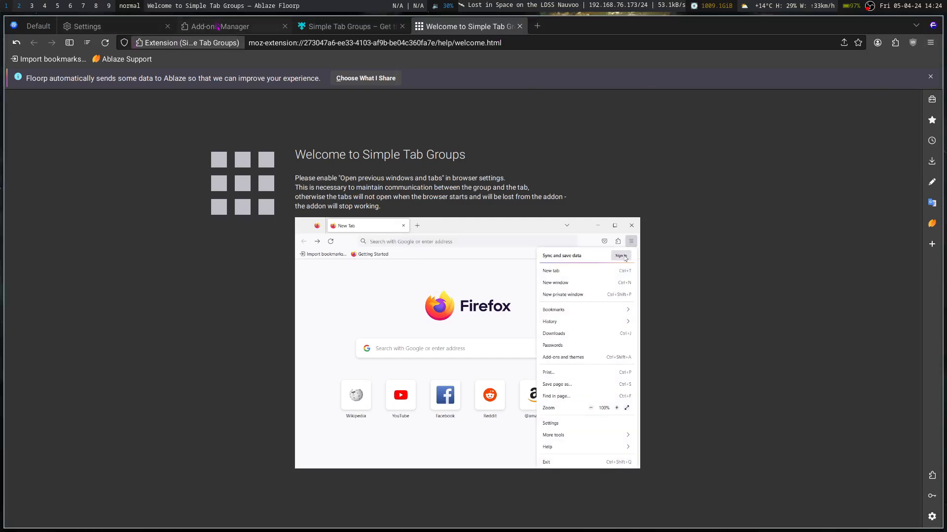
mouse_move(574, 426)
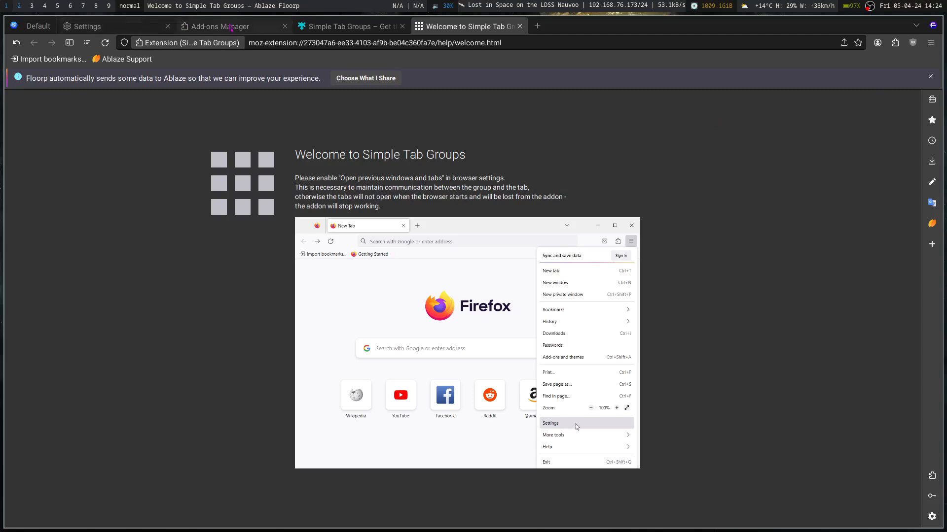
left_click(550, 423)
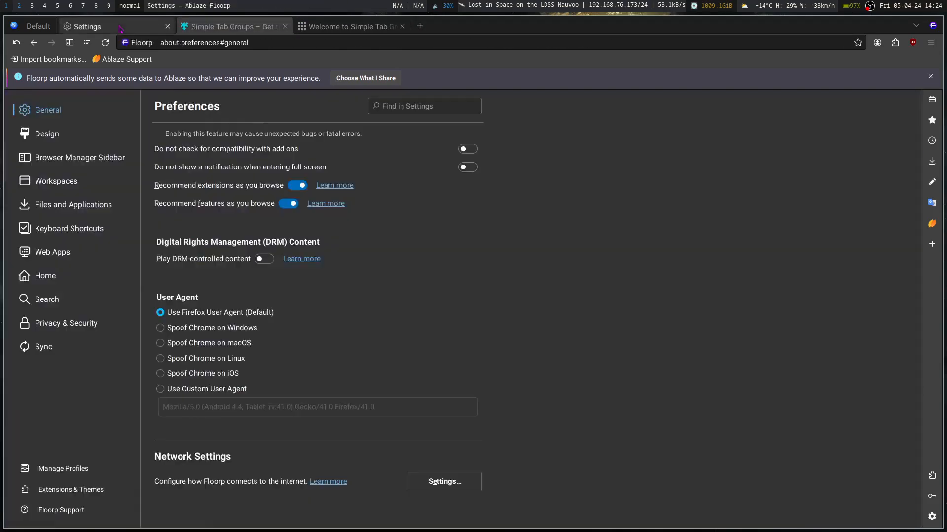
In Browser Manager Sidebar, create and save a new web panel for Simple Tab Groups
left_click(79, 156)
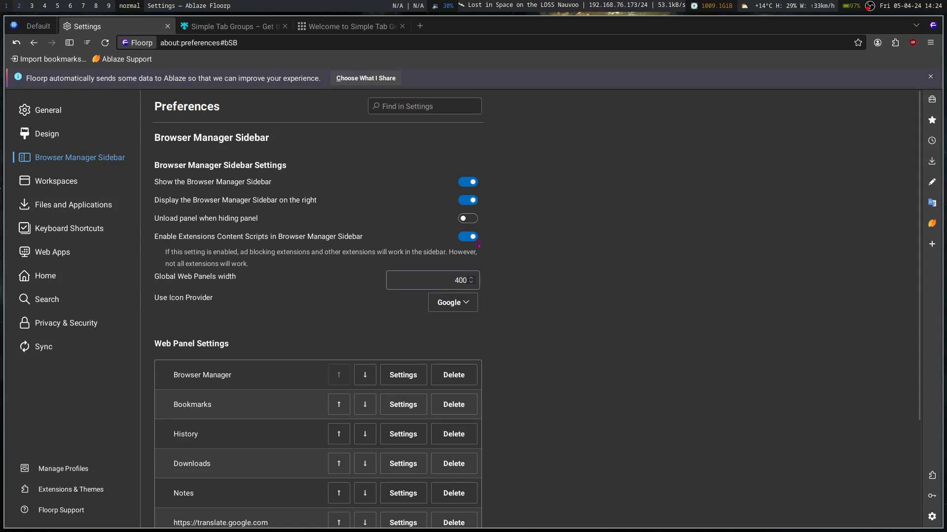
mouse_move(489, 318)
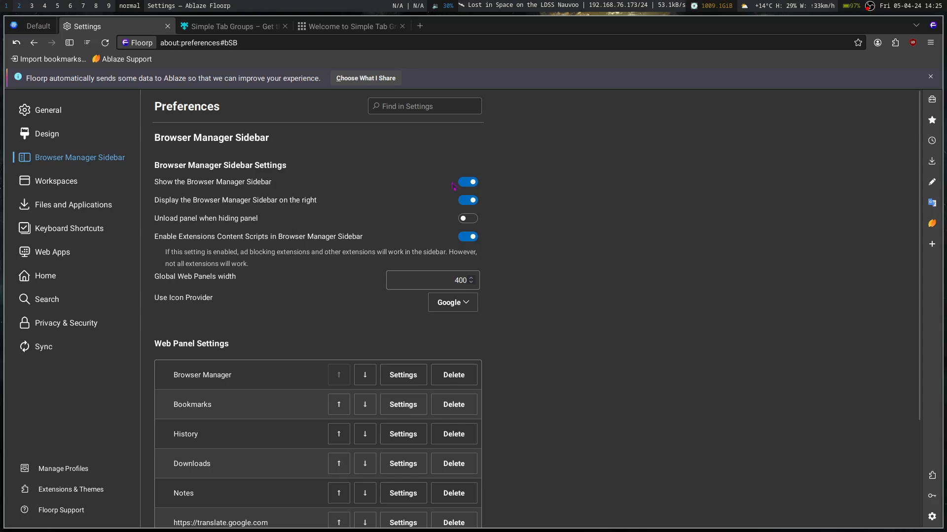
mouse_move(469, 218)
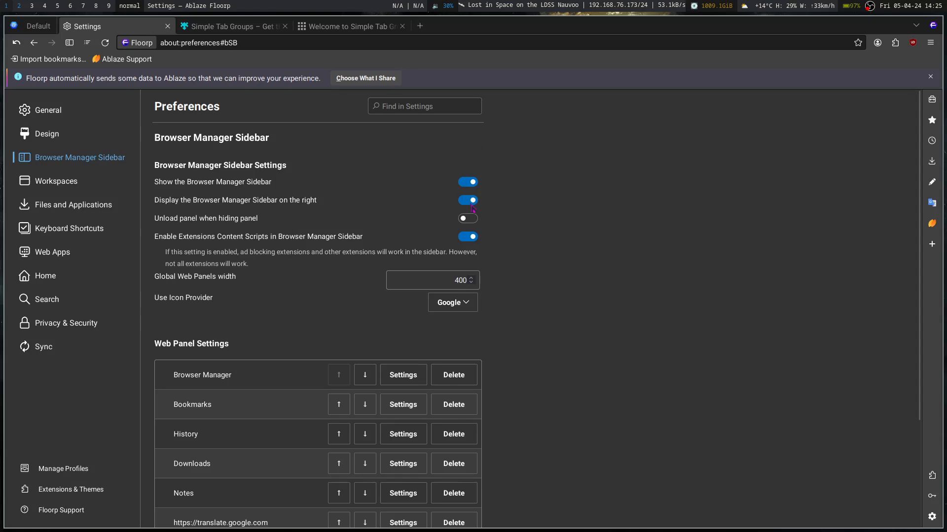
left_click(467, 200)
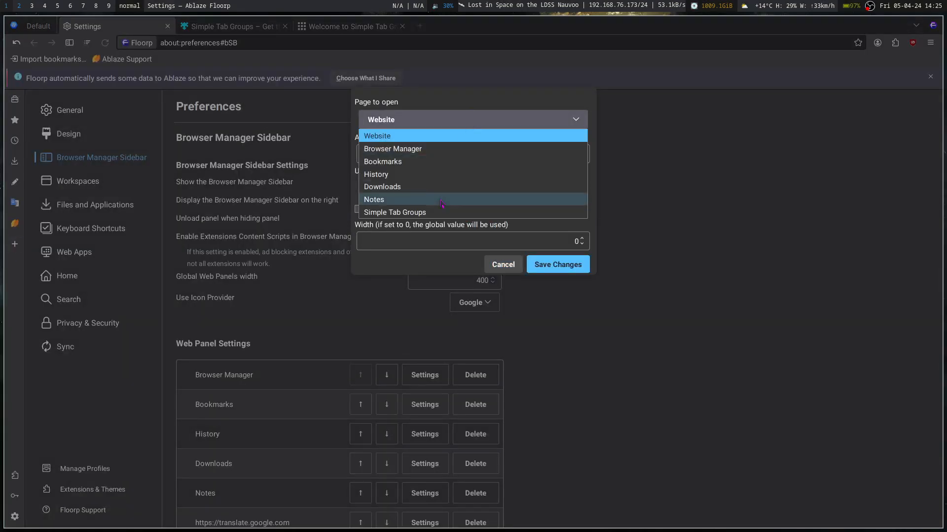
left_click(394, 212)
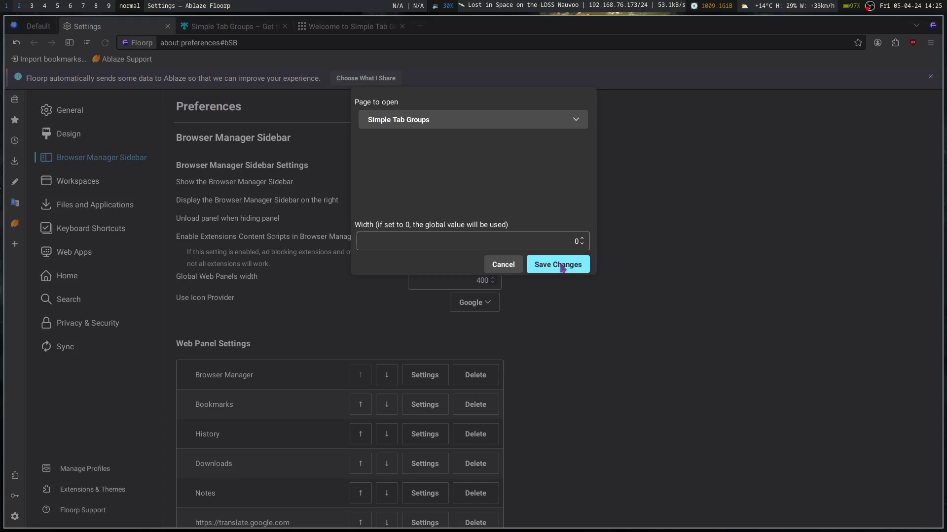
left_click(556, 264)
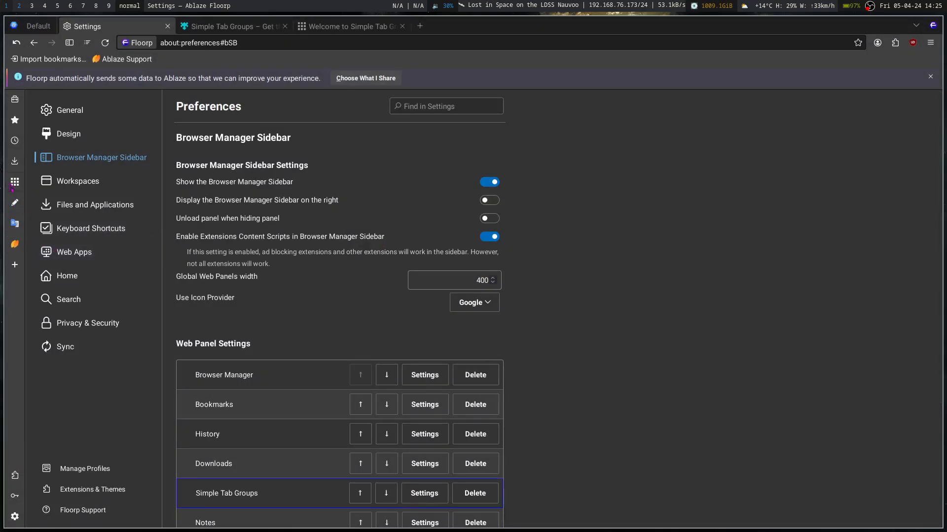
Show the Simple Tab Groups panel from the Browser Manager Sidebar, then close it
left_click(14, 182)
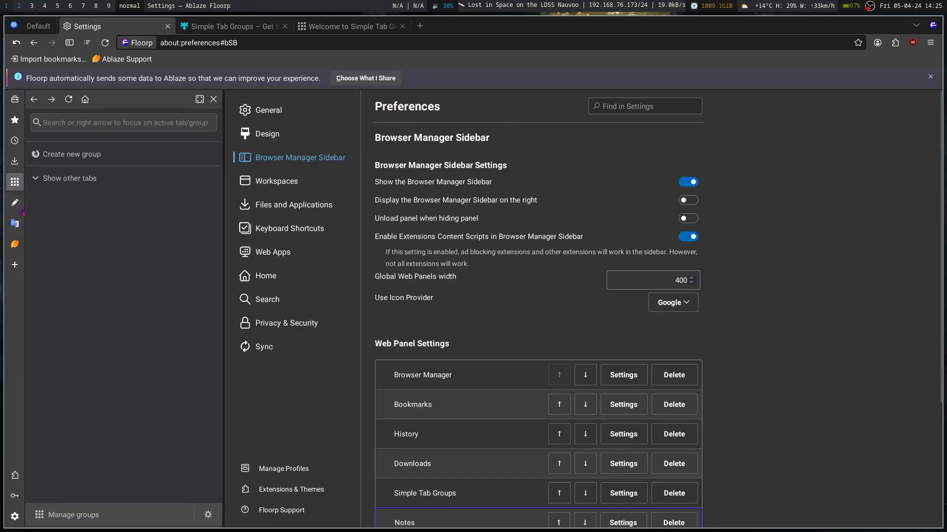
mouse_move(14, 222)
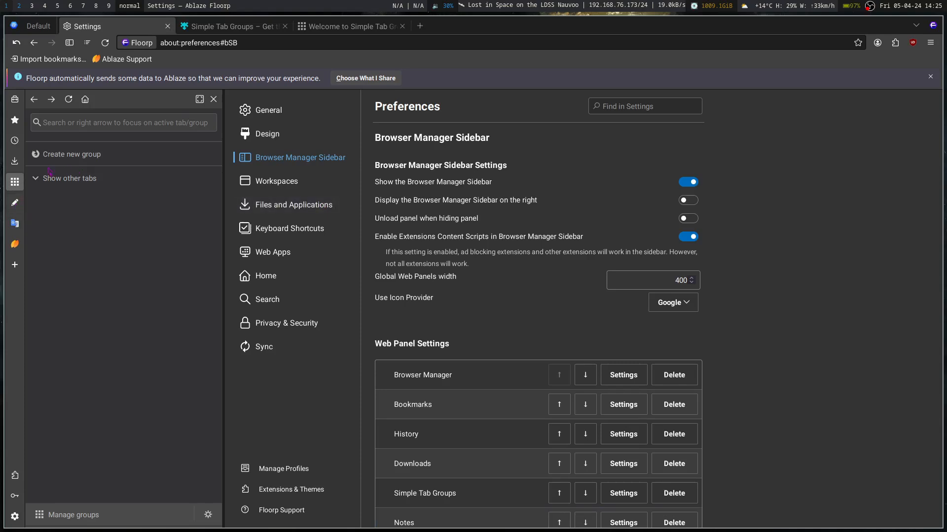
left_click(213, 99)
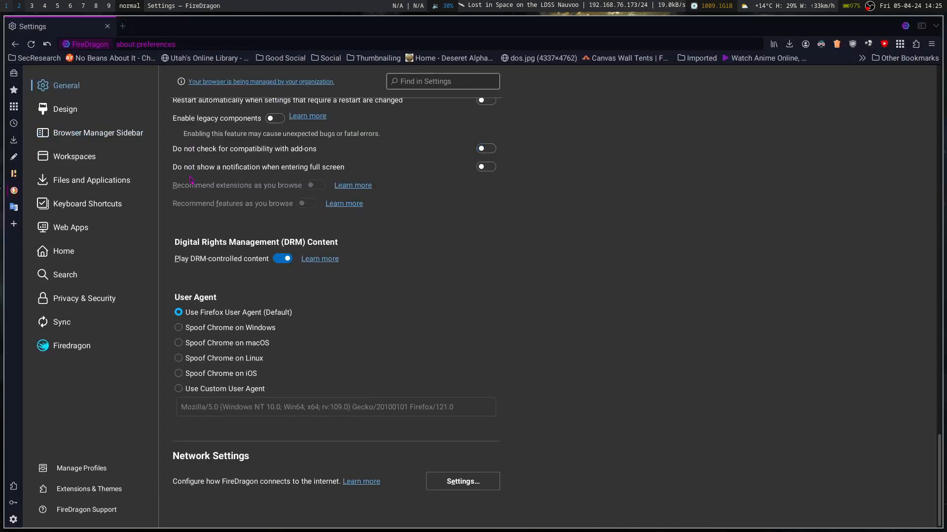
Show FireDragon's Bookmarks sidebar next to the settings page
left_click(923, 26)
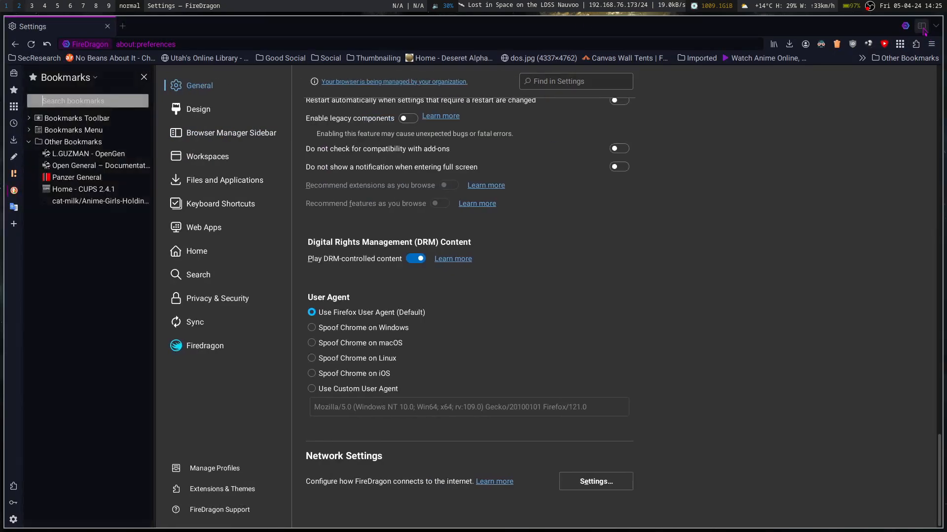
left_click(143, 77)
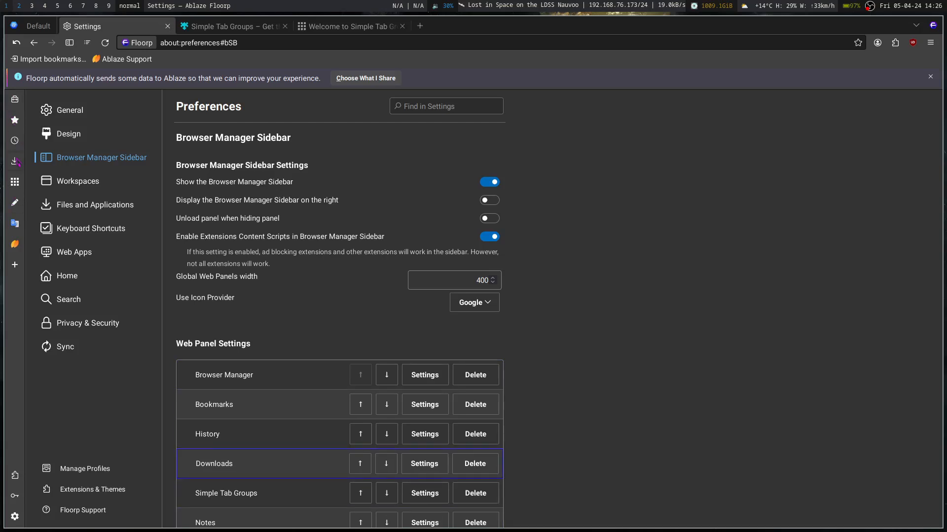
Add a sidebar web panel for social.realnephestate.xyz/ and save the changes
scroll("down", 3)
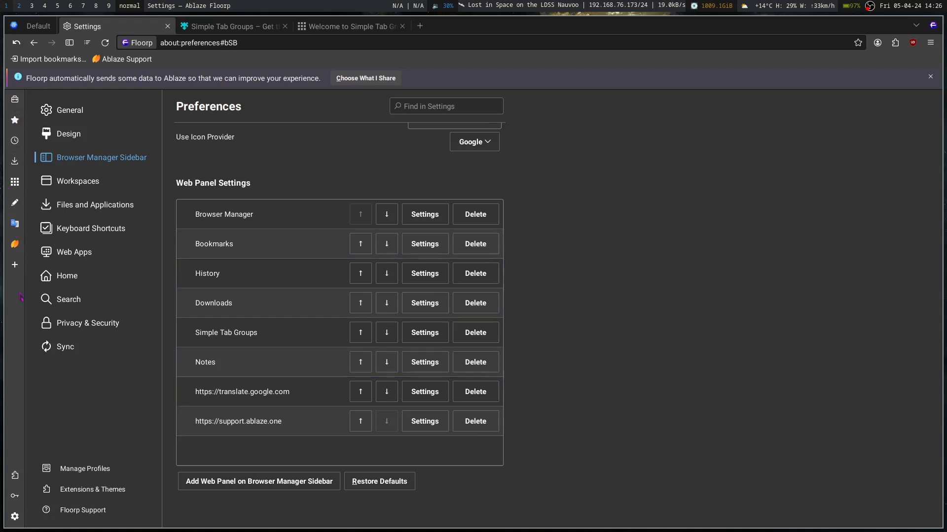
mouse_move(523, 445)
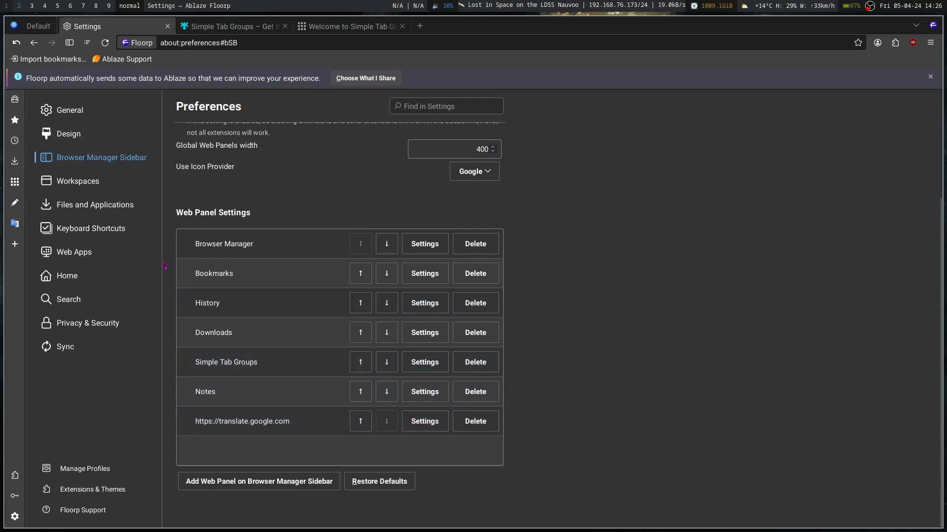
mouse_move(15, 243)
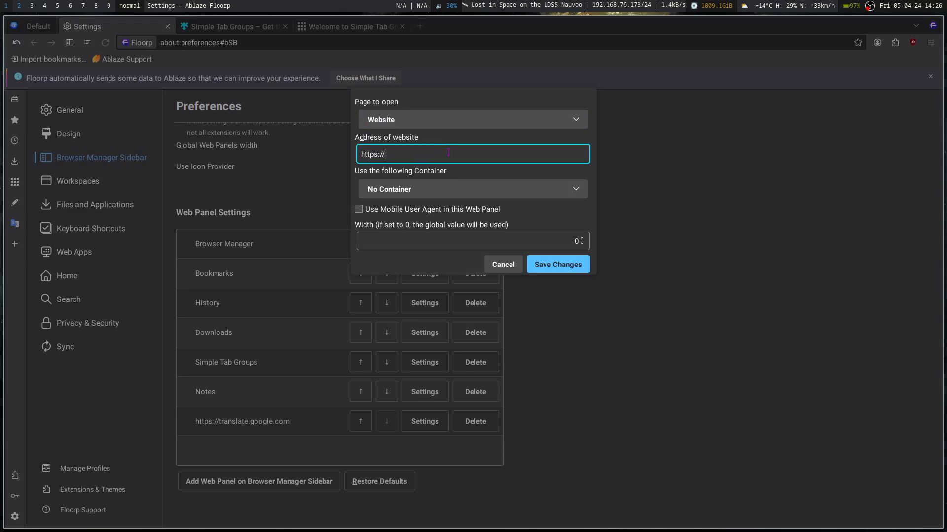
type("social")
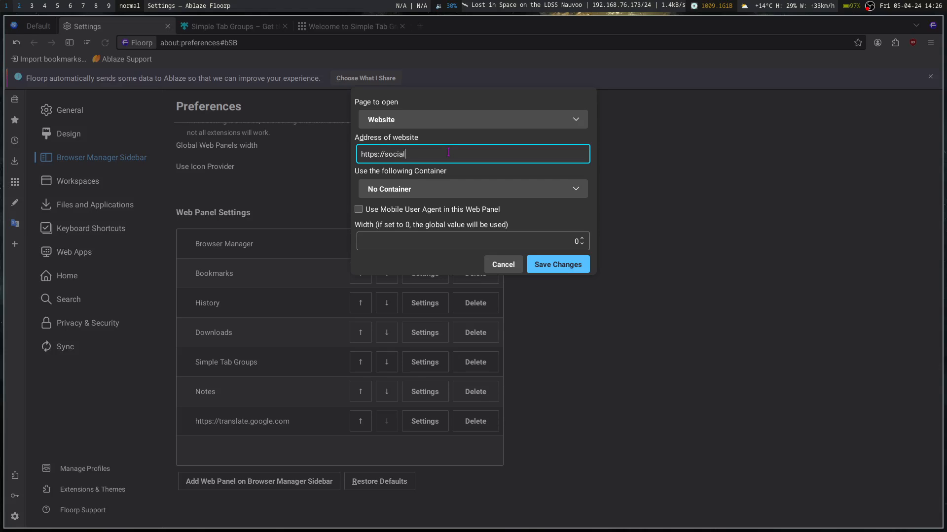
type(".realnephest")
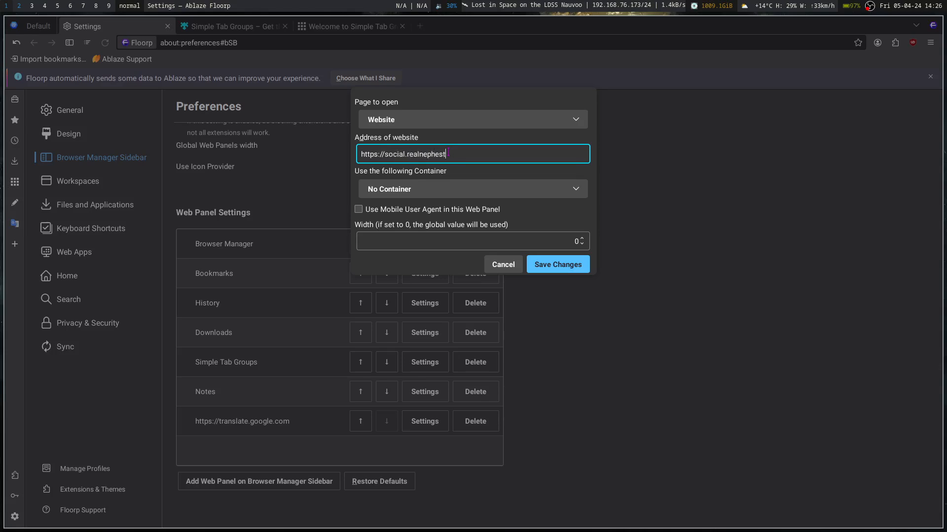
type("ate.xy")
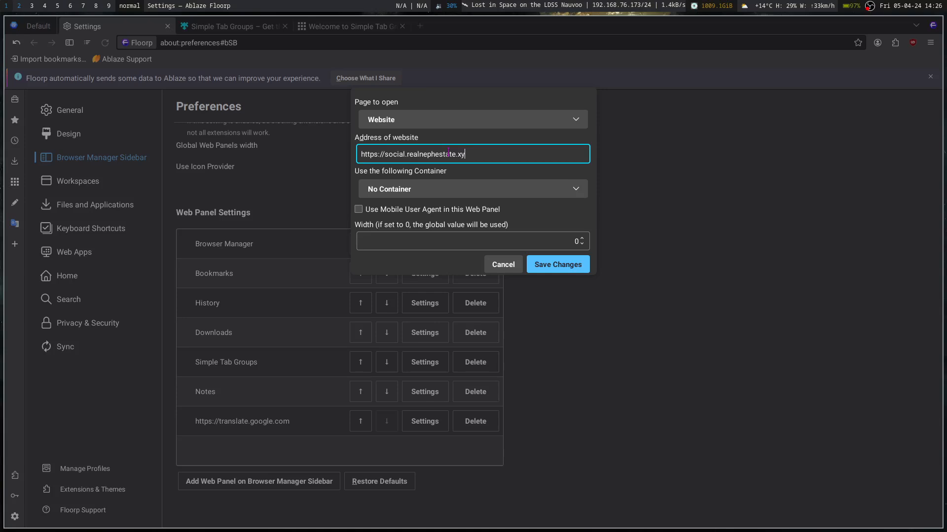
type("z/")
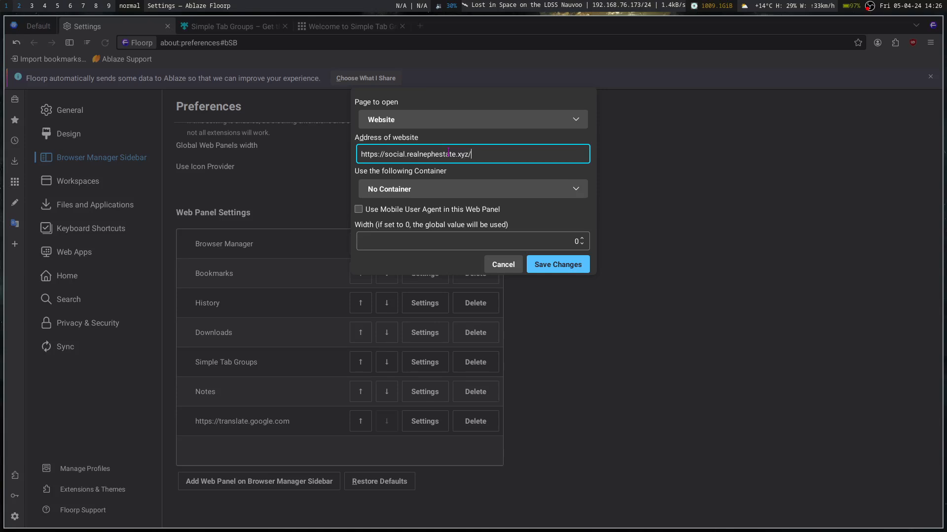
left_click(473, 190)
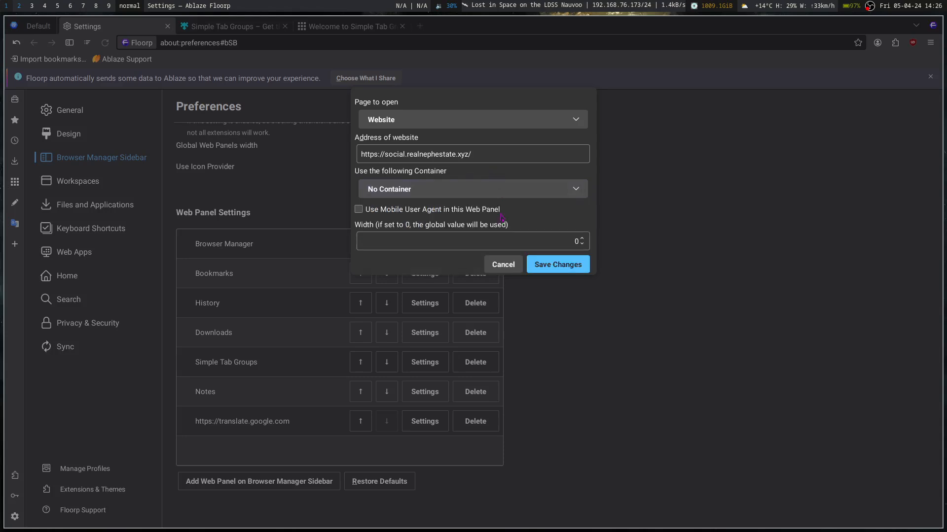
left_click(556, 264)
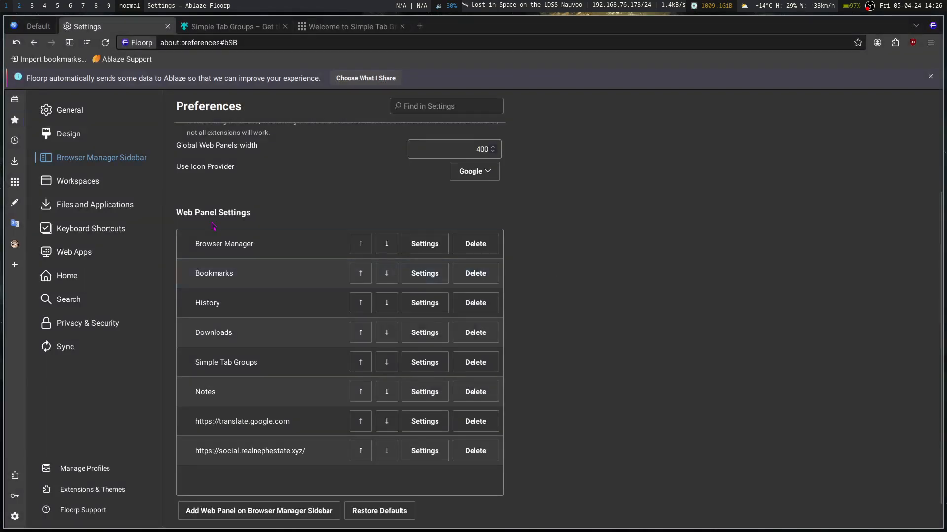
mouse_move(74, 252)
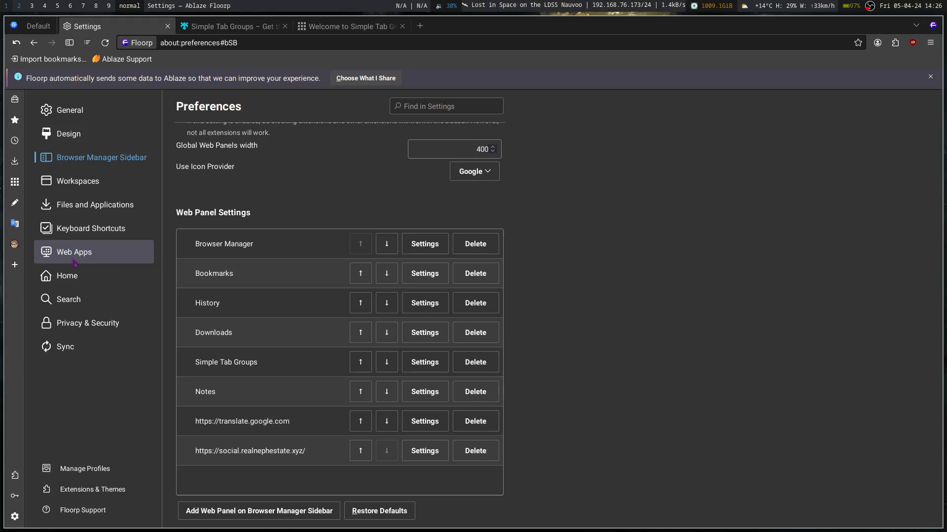
View the new social feed panel in the sidebar, then close it
left_click(15, 244)
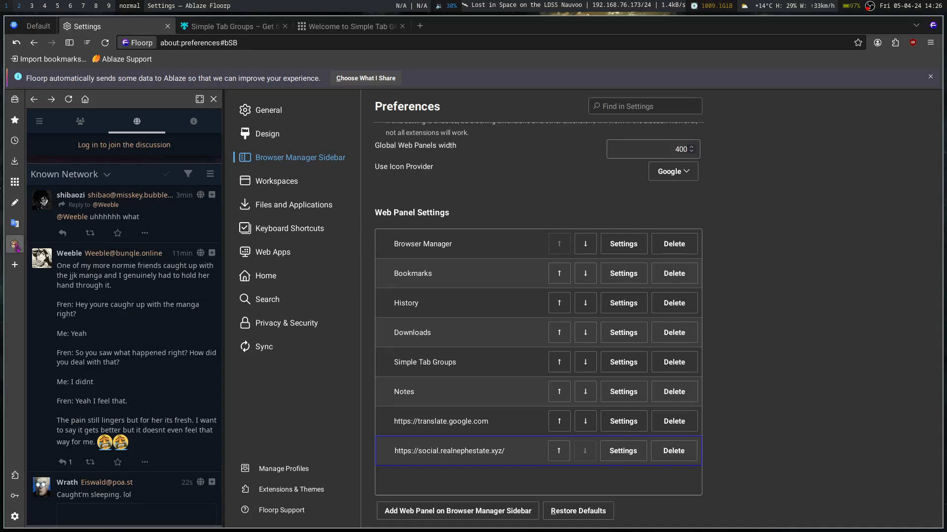
left_click(213, 99)
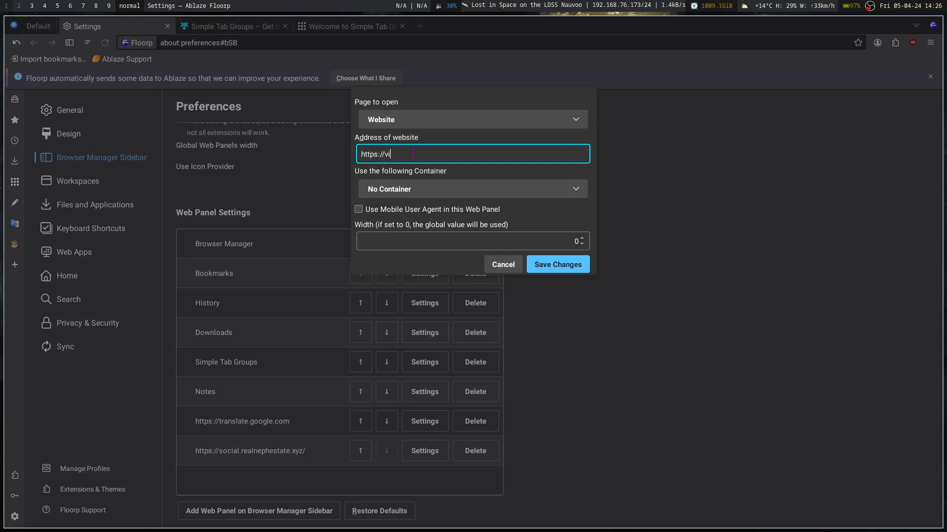
Add a sidebar web panel for videos.realnephestate.xyz/, save it, and show it in the sidebar
type("deos")
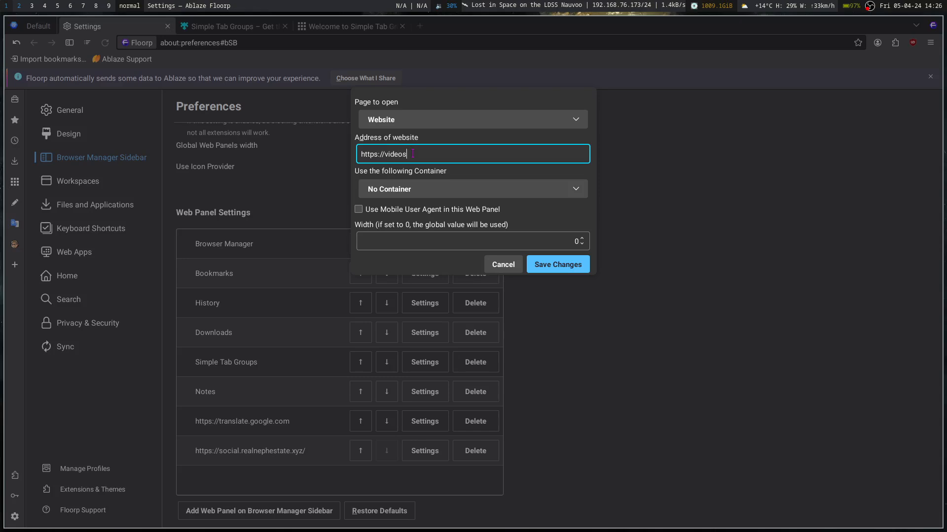
type("realn")
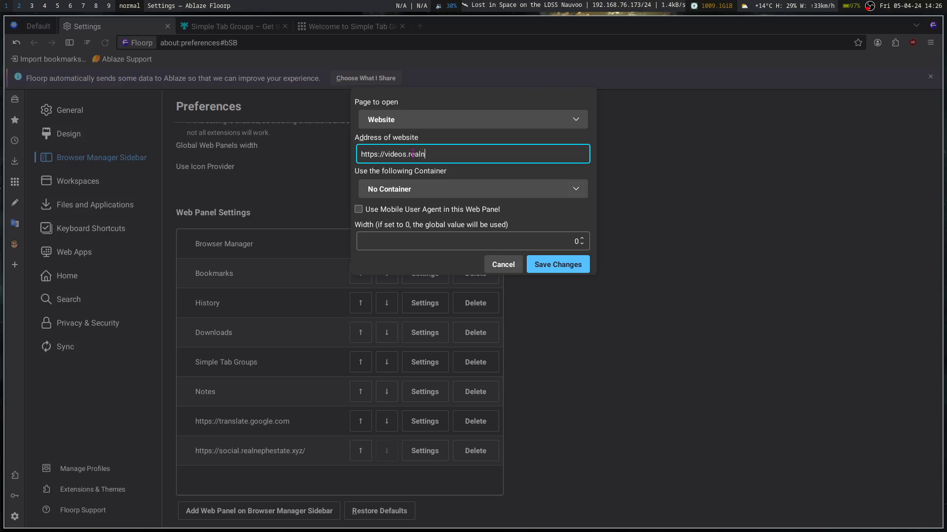
type("ephestate.xyz")
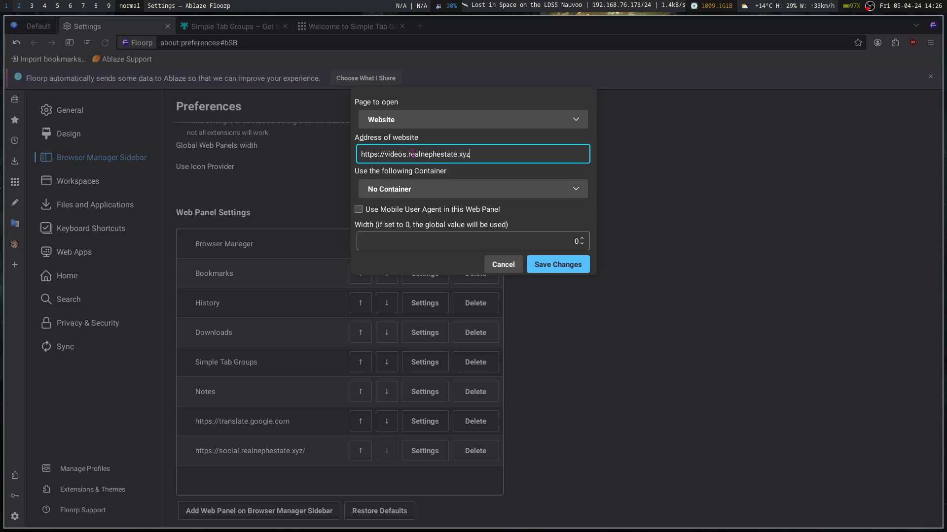
type("/")
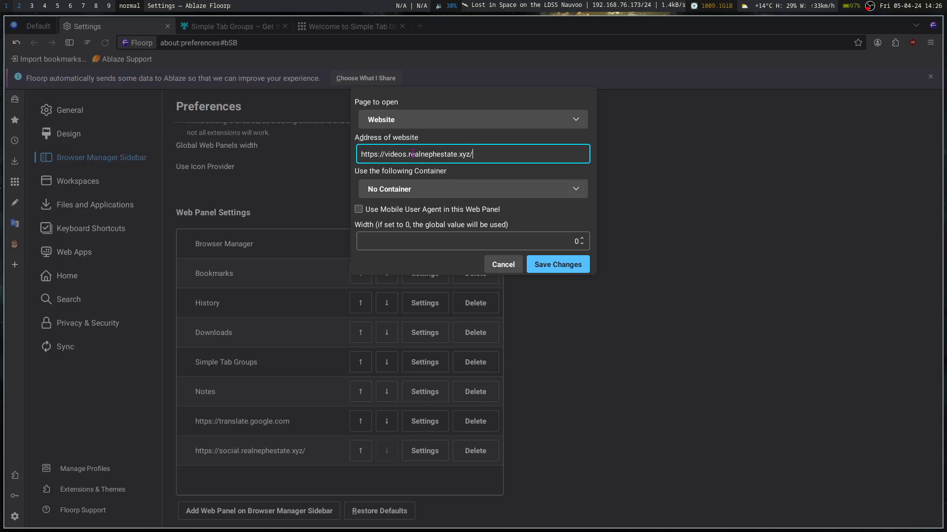
left_click(556, 264)
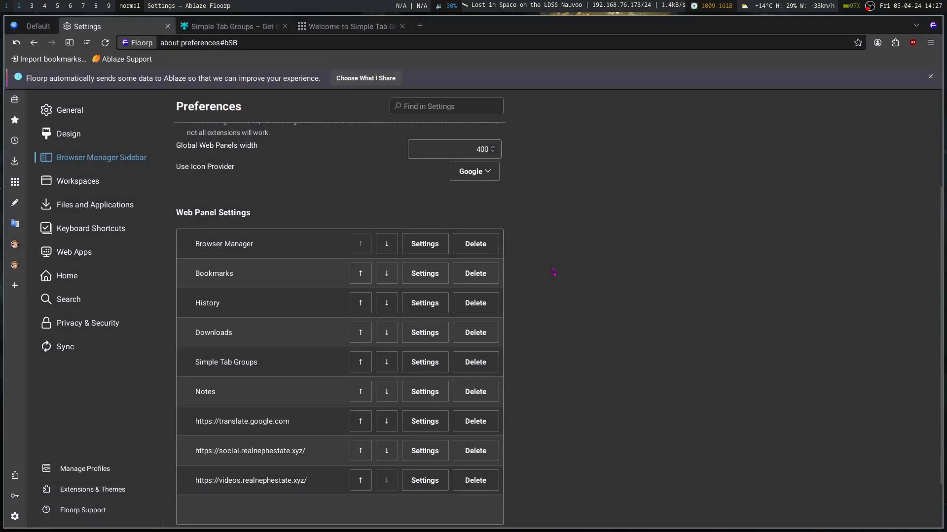
left_click(259, 480)
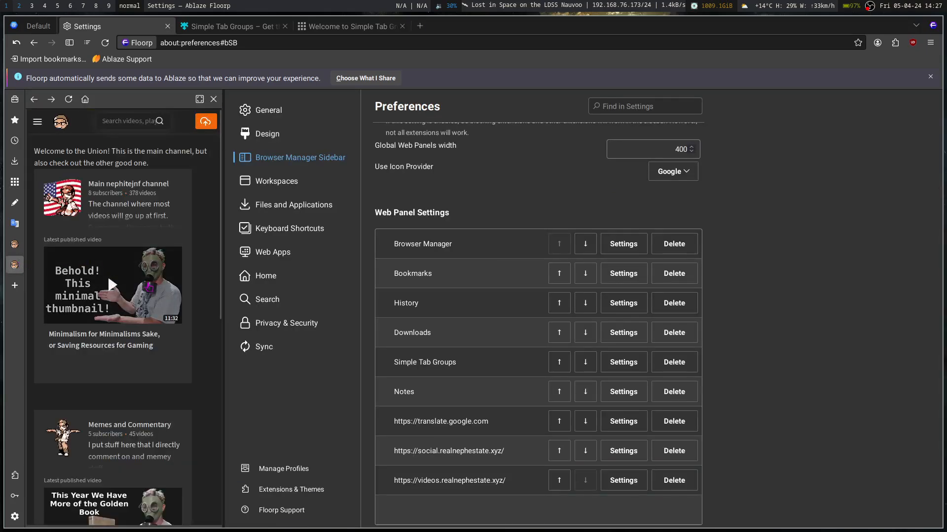
Play the 'Minimalism for Minimalisms Sake' video in the panel, then close the panel
scroll("down", 3)
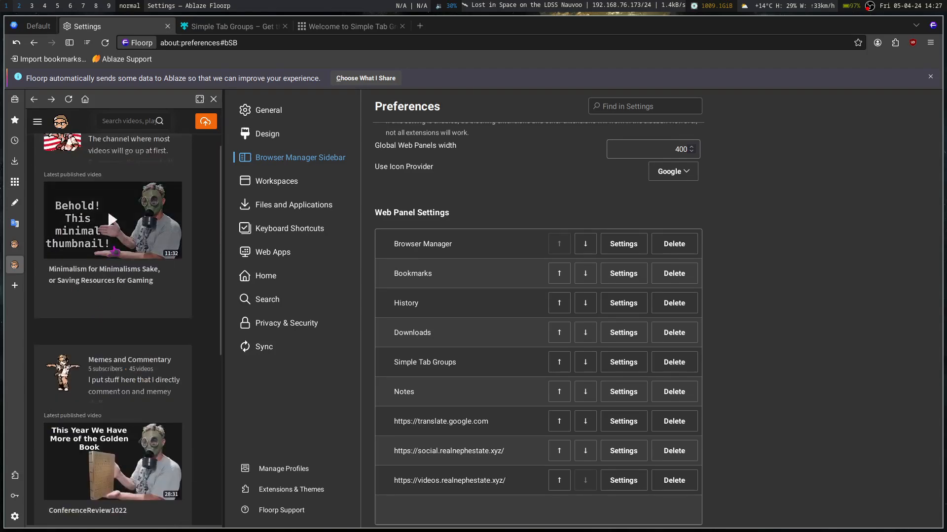
left_click(125, 219)
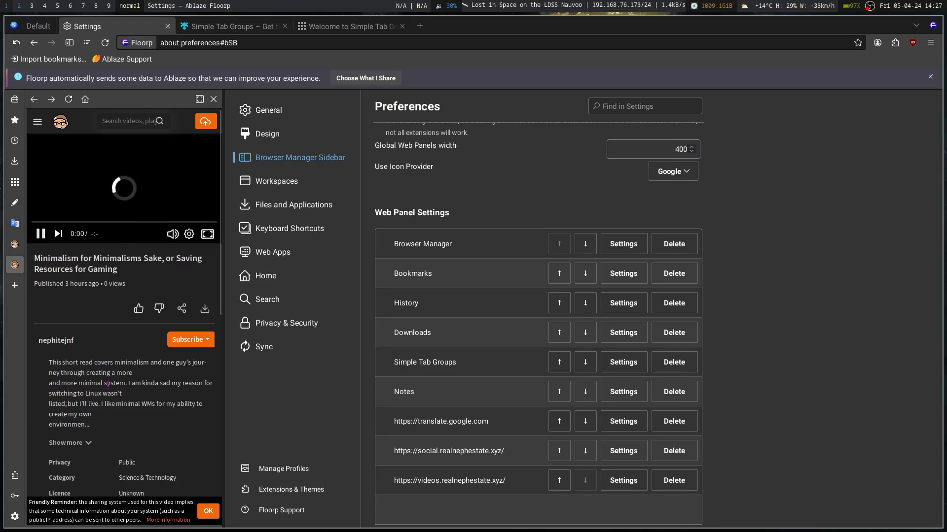
scroll("down", 3)
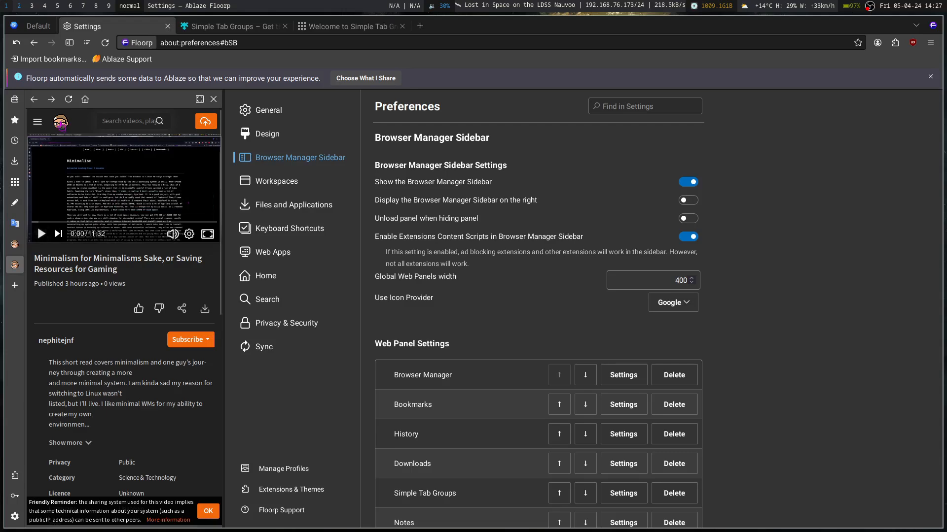
left_click(213, 98)
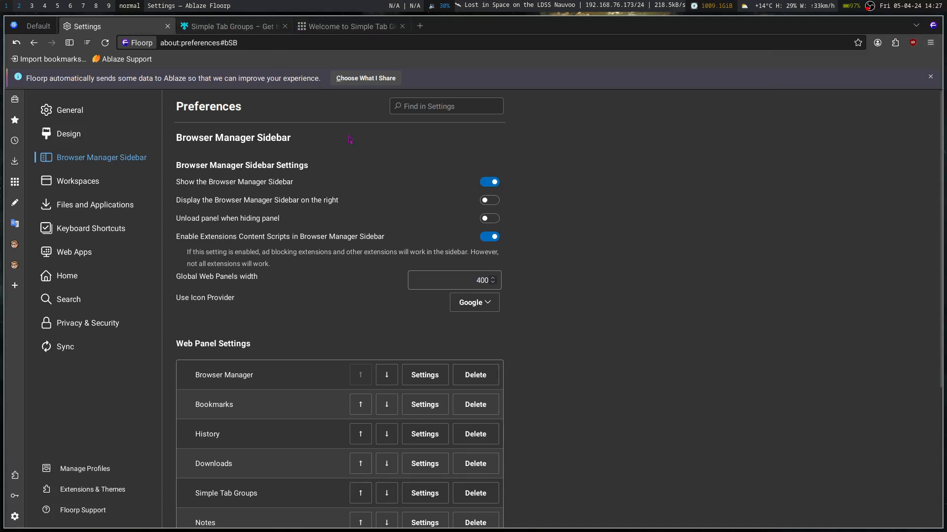
mouse_move(711, 332)
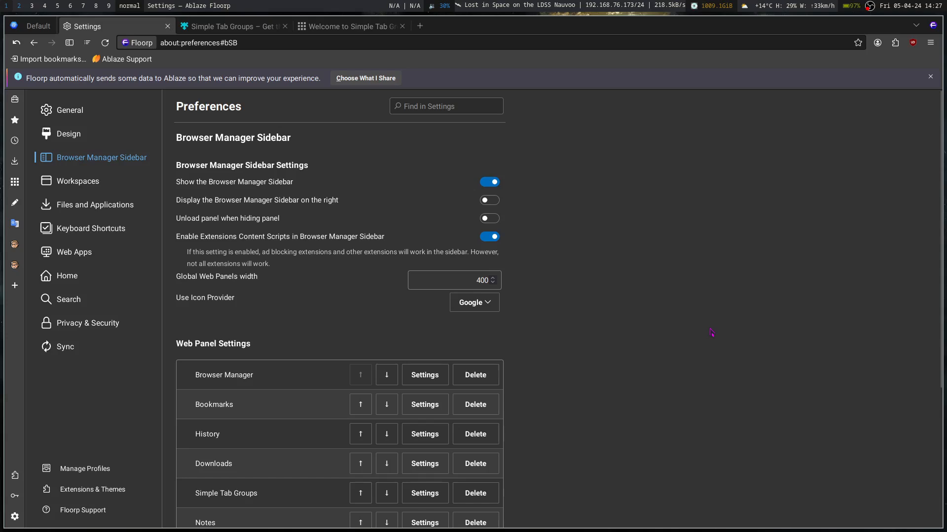
mouse_move(471, 274)
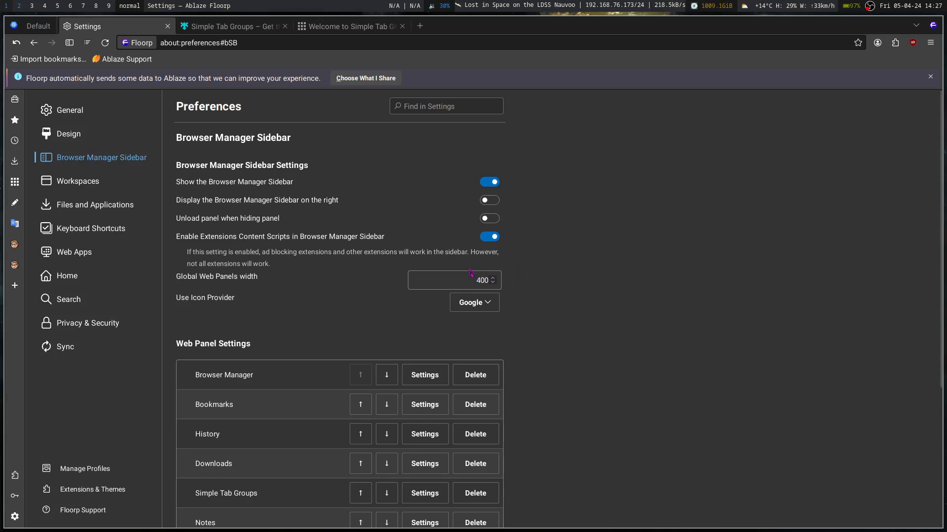